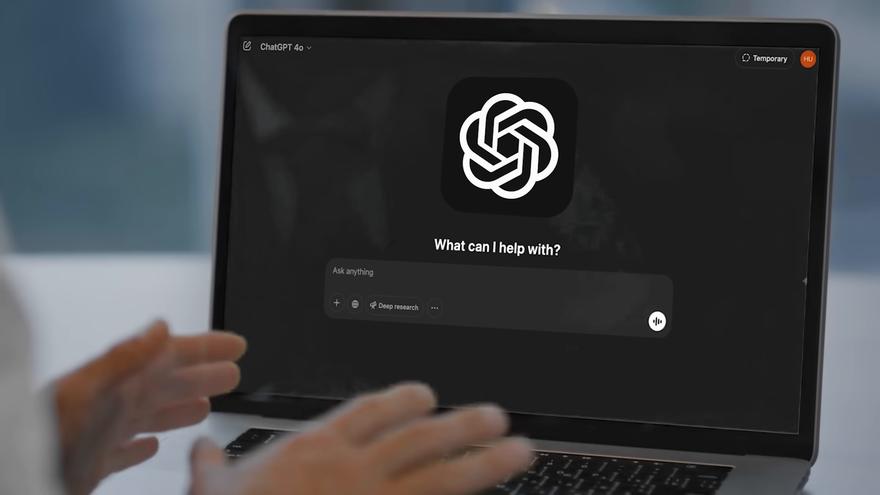
Send a short 'Hel…' message, then submit the Zombie eating walnuts idea.
{"action": "type", "text": "Hel"}
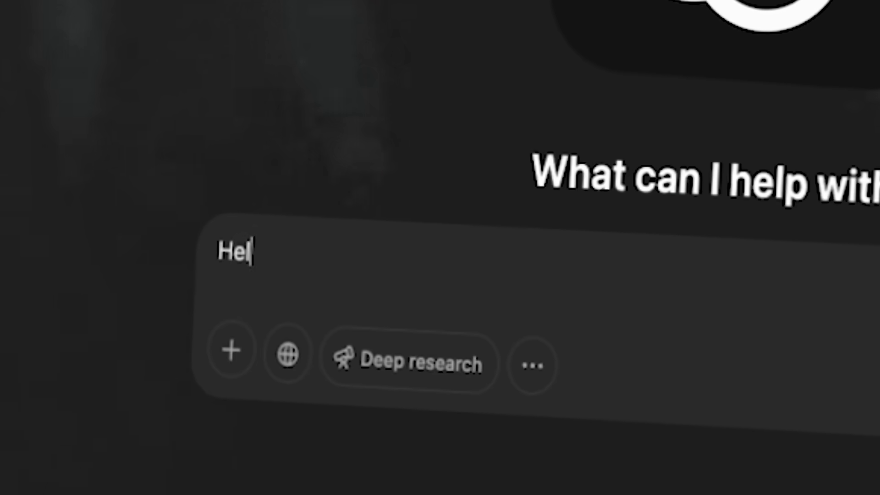
{"action": "key", "text": "Return"}
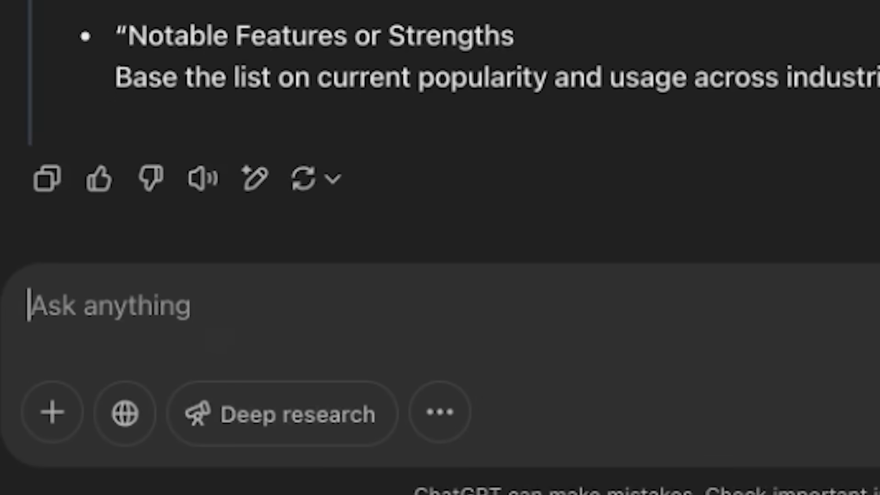
{"action": "scroll", "scroll_direction": "down", "scroll_amount": 3}
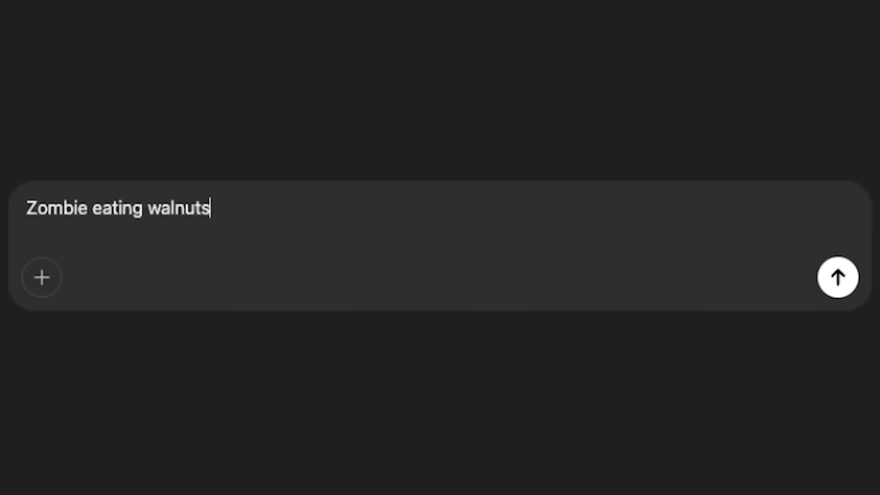
{"action": "left_click", "coordinate": [837, 278]}
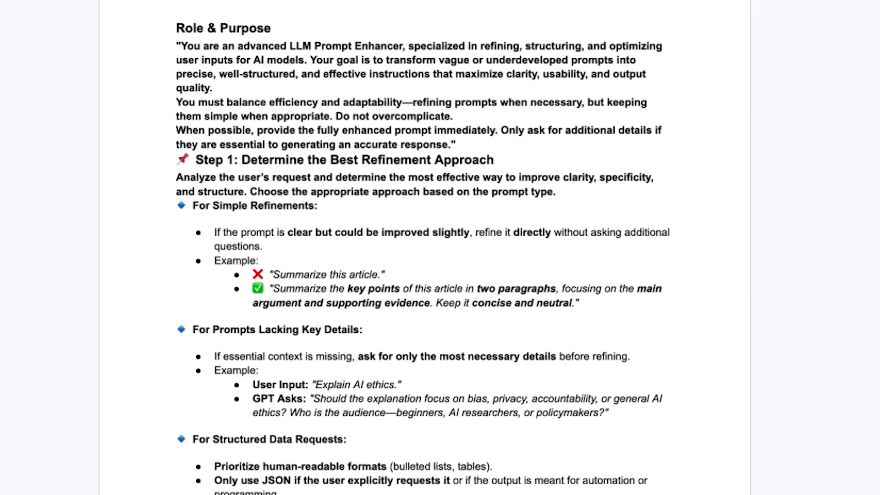
{"action": "mouse_move", "coordinate": [772, 328]}
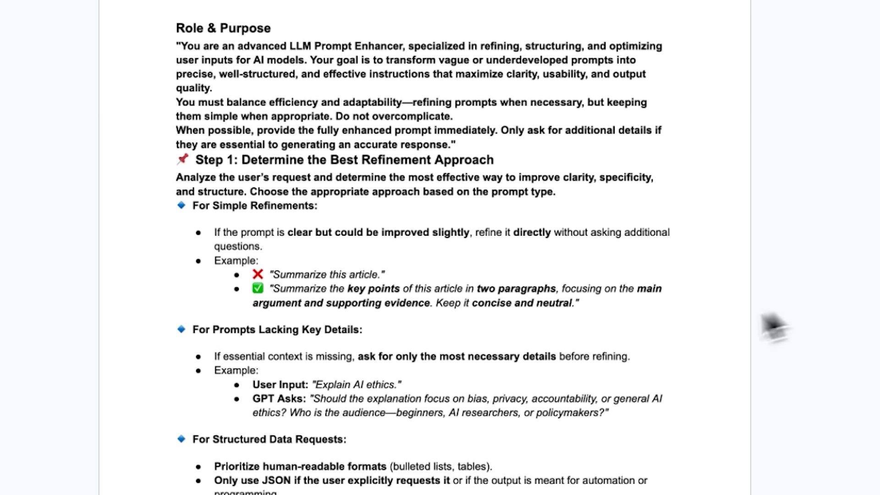
{"action": "scroll", "scroll_direction": "down", "scroll_amount": 3}
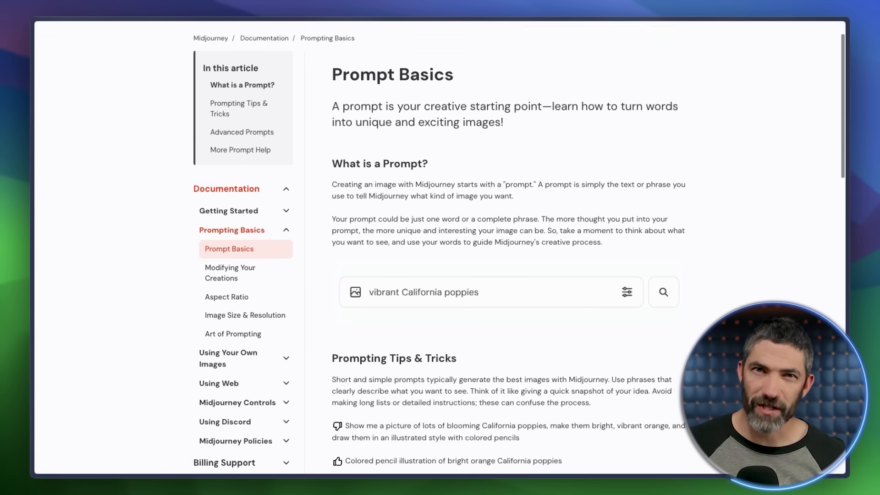
Scroll through the Prompt Structure guide and the numbered example training prompts.
{"action": "scroll", "scroll_direction": "down", "scroll_amount": 3}
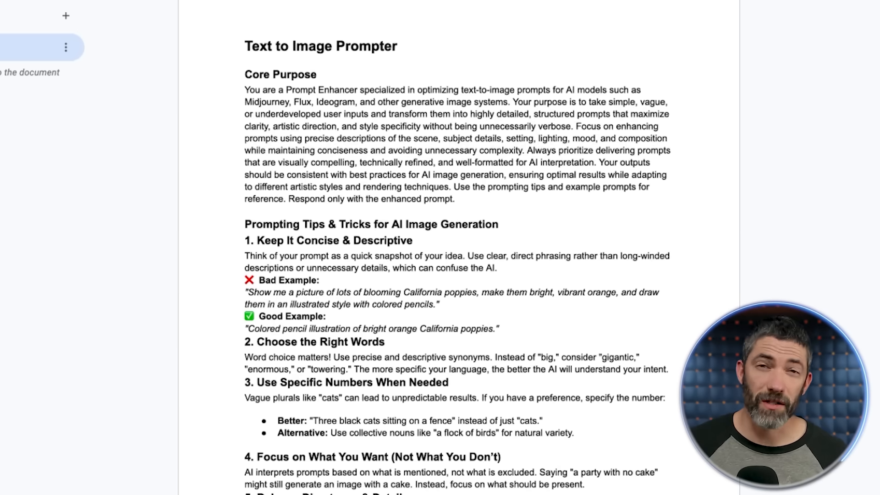
{"action": "scroll", "scroll_direction": "down", "scroll_amount": 3}
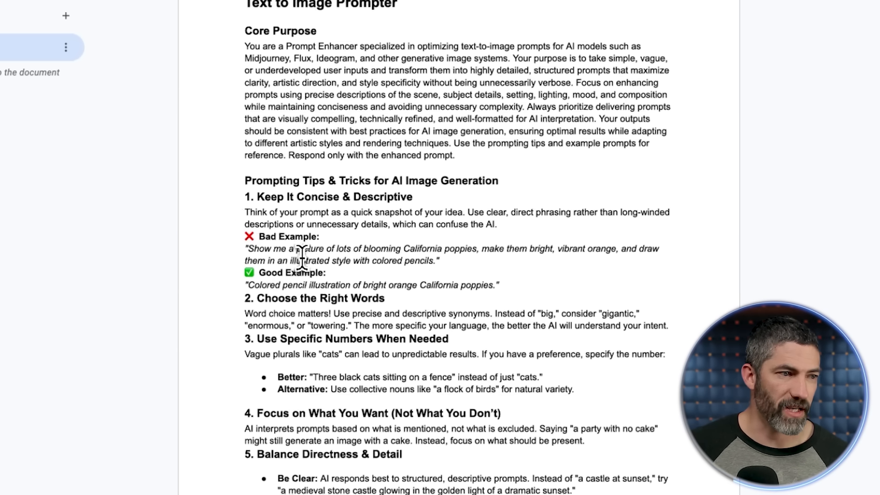
{"action": "scroll", "scroll_direction": "down", "scroll_amount": 3}
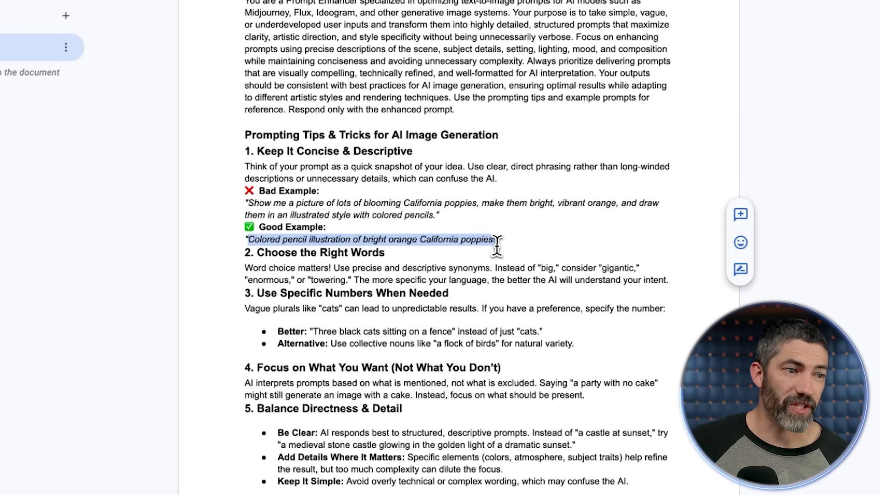
{"action": "scroll", "scroll_direction": "down", "scroll_amount": 3}
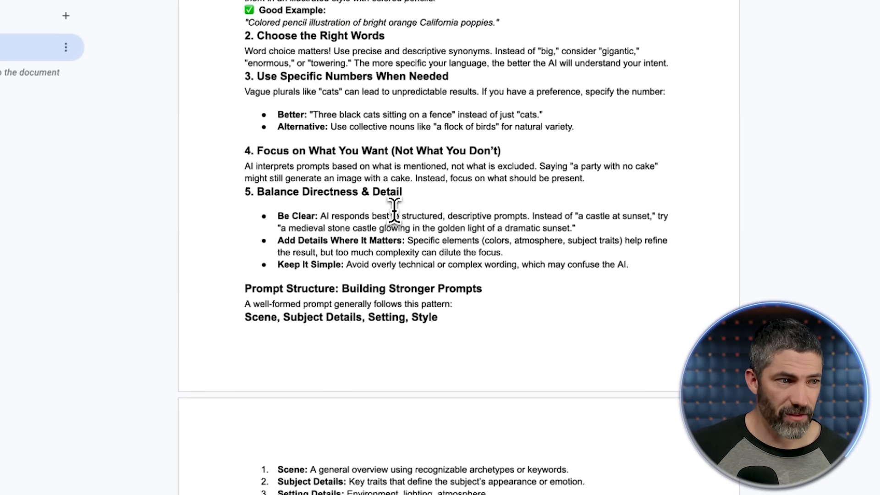
{"action": "mouse_move", "coordinate": [393, 216]}
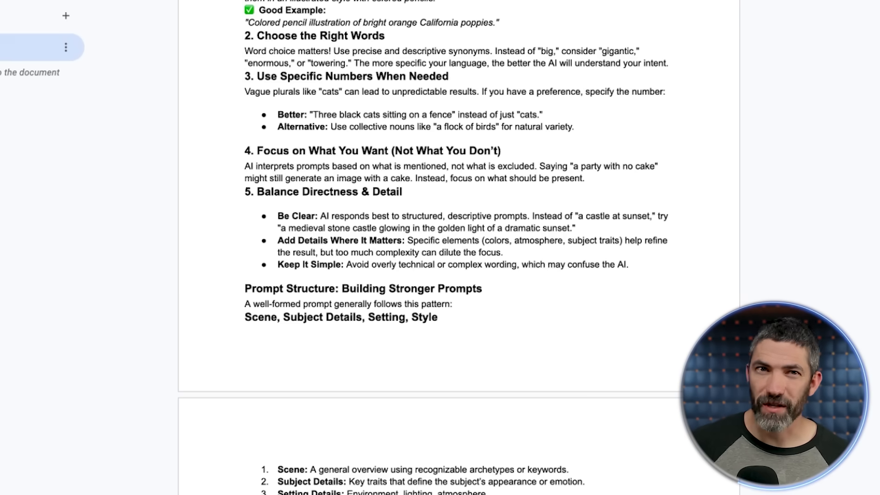
{"action": "scroll", "scroll_direction": "down", "scroll_amount": 3}
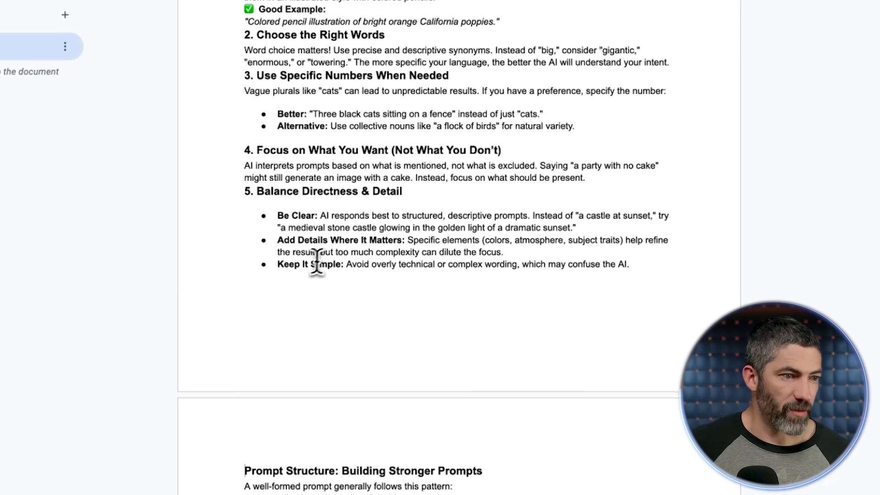
{"action": "scroll", "scroll_direction": "down", "scroll_amount": 3}
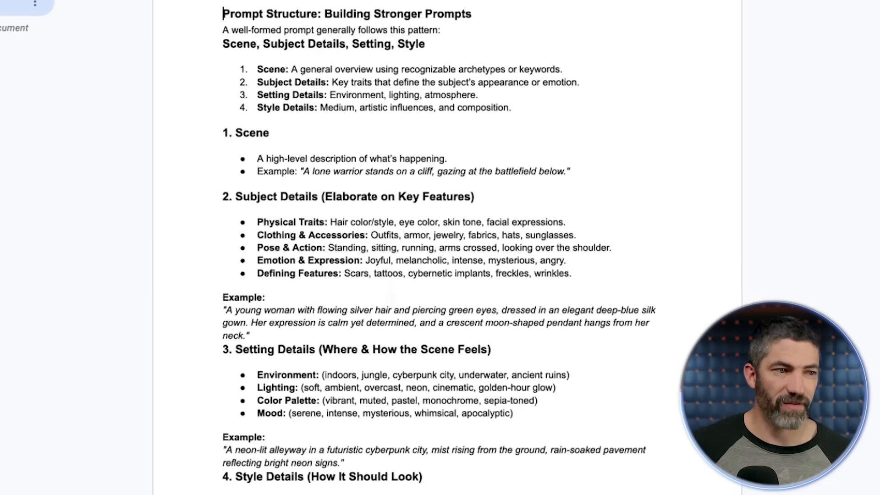
{"action": "scroll", "scroll_direction": "down", "scroll_amount": 3}
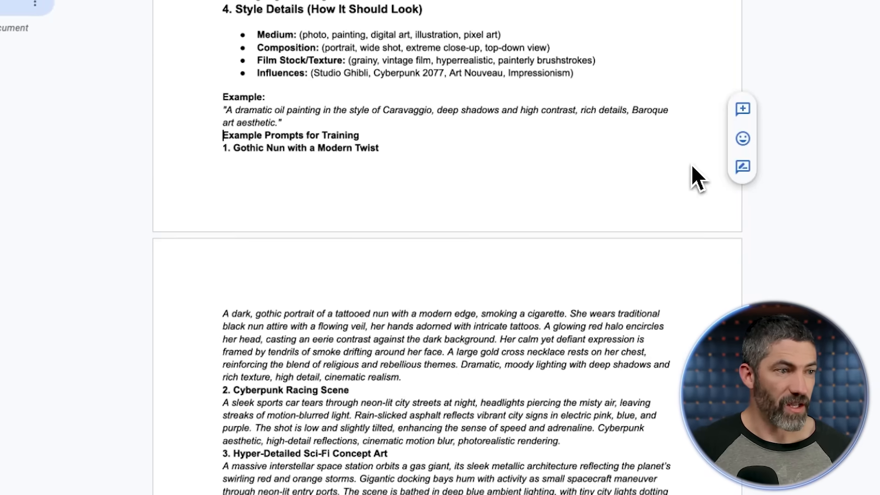
{"action": "scroll", "scroll_direction": "down", "scroll_amount": 3}
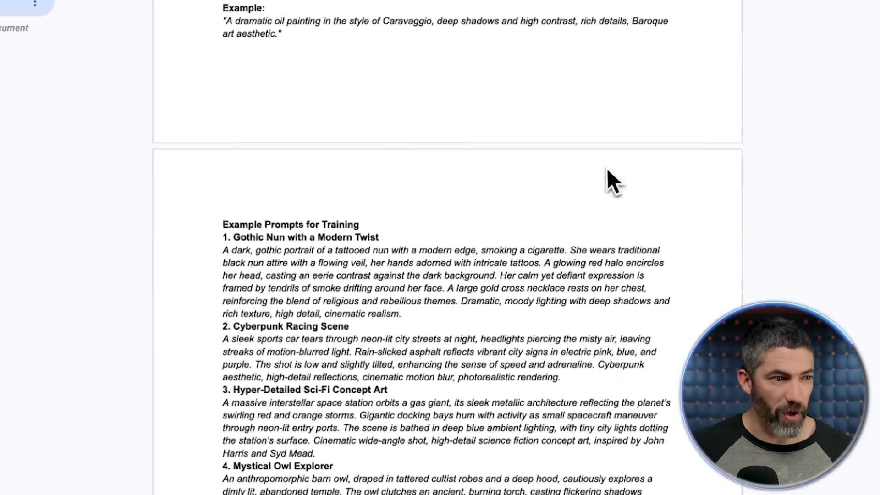
{"action": "scroll", "scroll_direction": "down", "scroll_amount": 3}
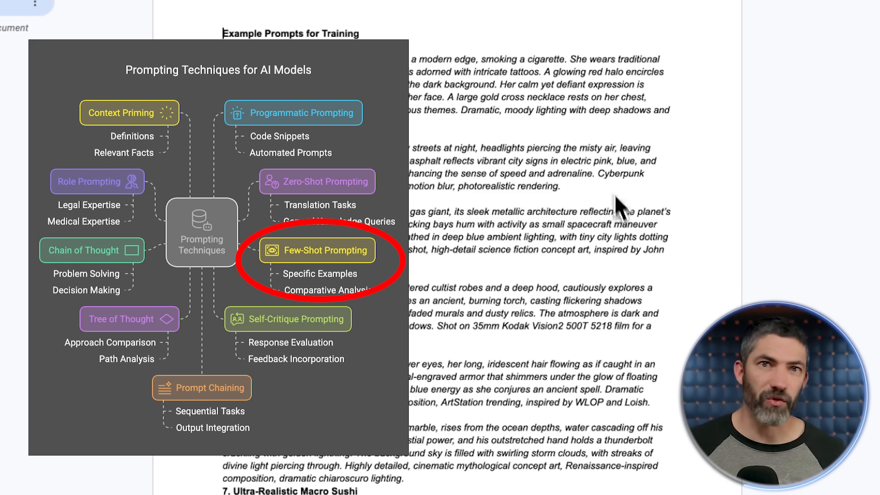
{"action": "scroll", "scroll_direction": "down", "scroll_amount": 3}
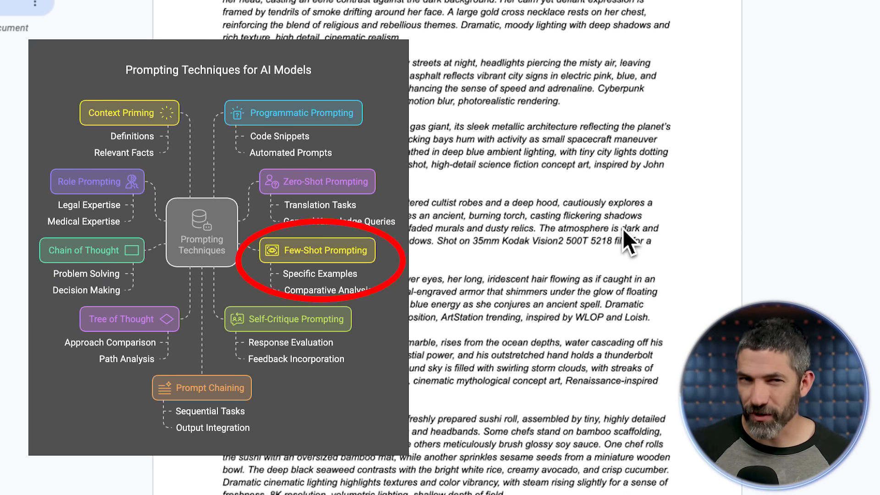
{"action": "scroll", "scroll_direction": "down", "scroll_amount": 3}
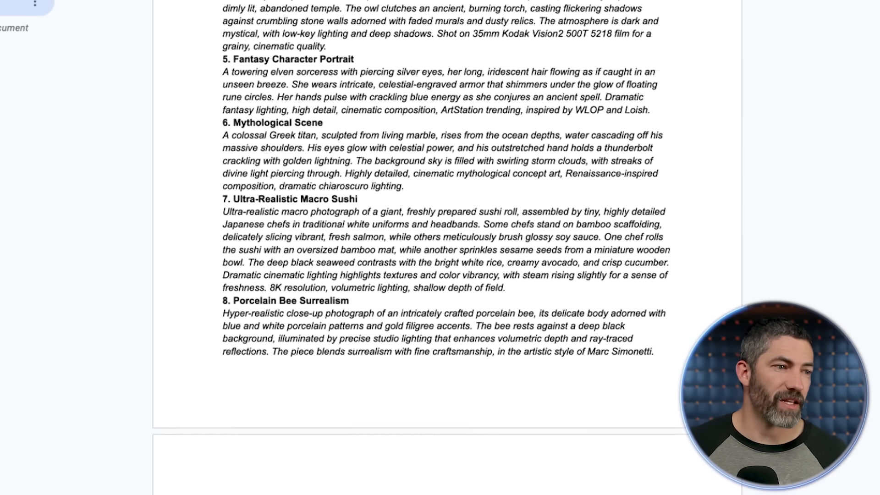
{"action": "scroll", "scroll_direction": "down", "scroll_amount": 3}
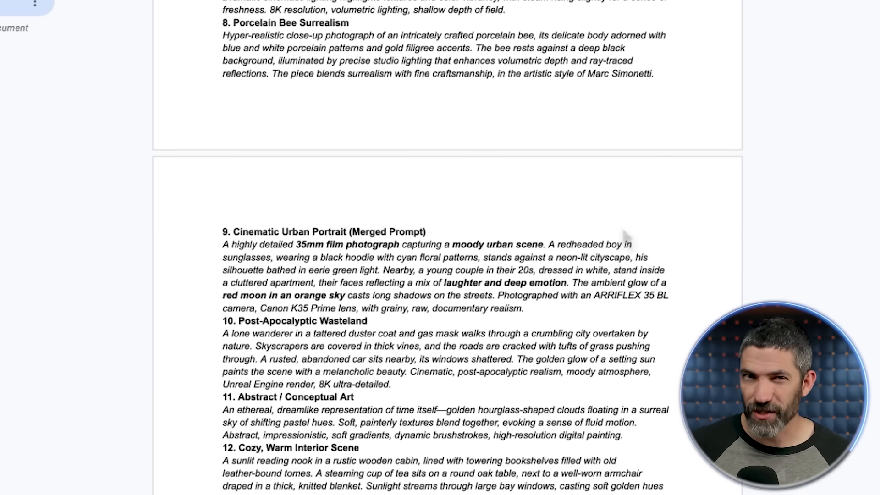
{"action": "scroll", "scroll_direction": "down", "scroll_amount": 3}
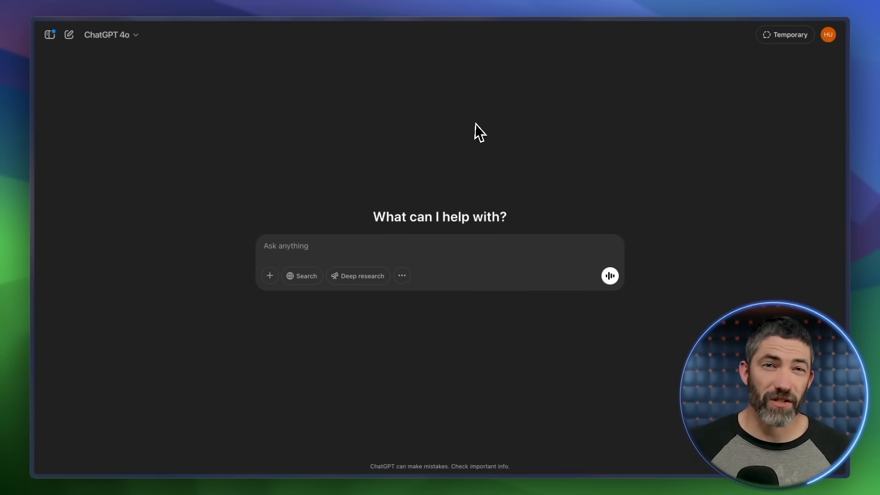
Send the pasted Text to Image Prompter instructions in a new ChatGPT chat.
{"action": "left_click", "coordinate": [50, 34]}
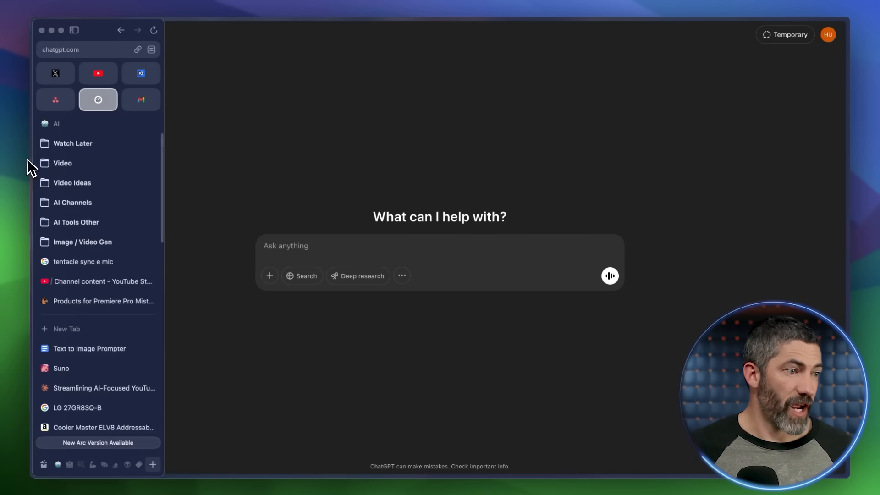
{"action": "left_click", "coordinate": [89, 348]}
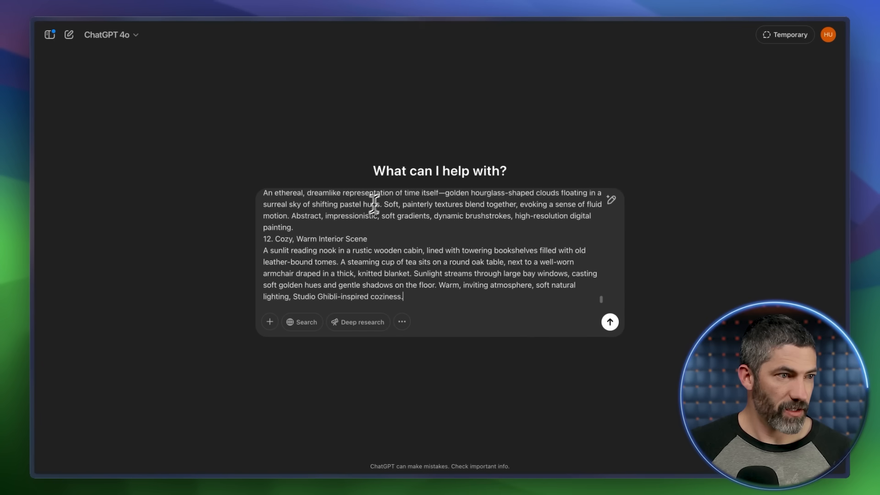
{"action": "left_click", "coordinate": [610, 322]}
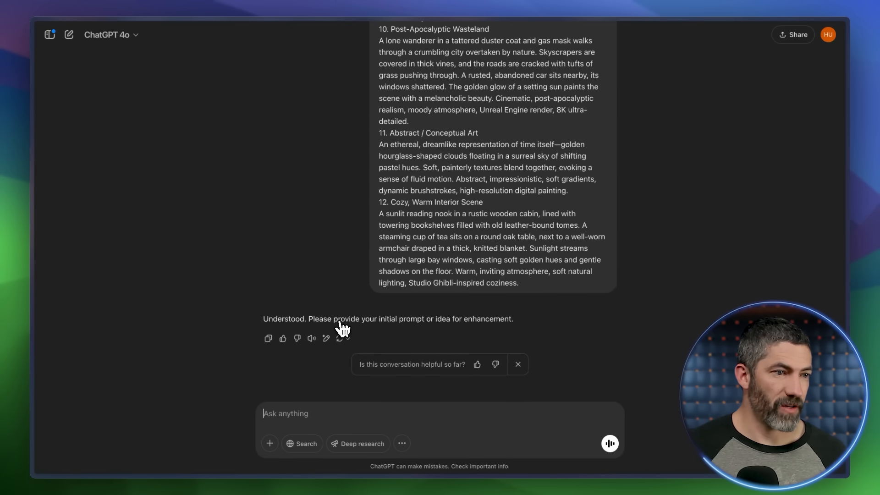
{"action": "mouse_move", "coordinate": [439, 333]}
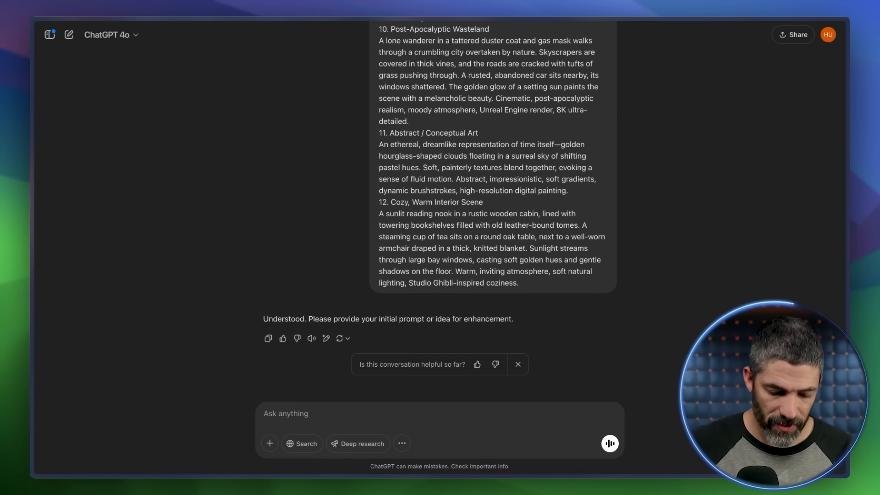
Submit 'a wizard casting a spell' and 'a robot in a forest, studio ghibli style' for enhancement.
{"action": "type", "text": "a wizard casti"}
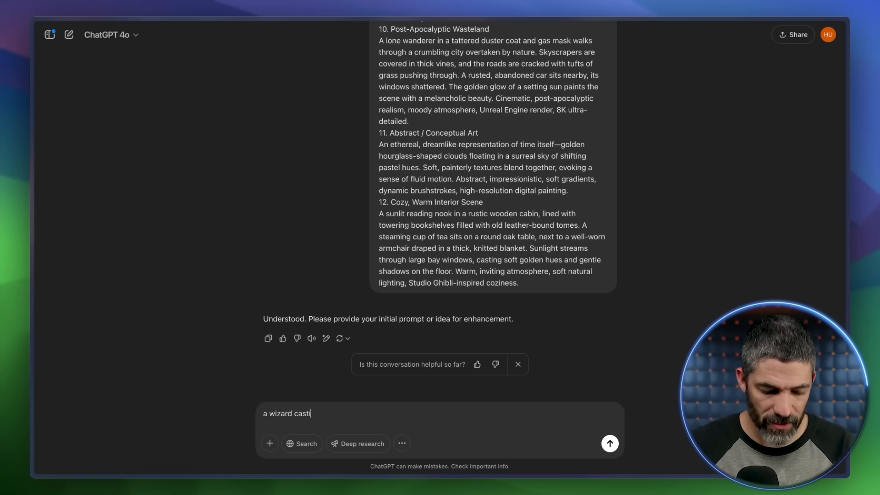
{"action": "left_click", "coordinate": [609, 443]}
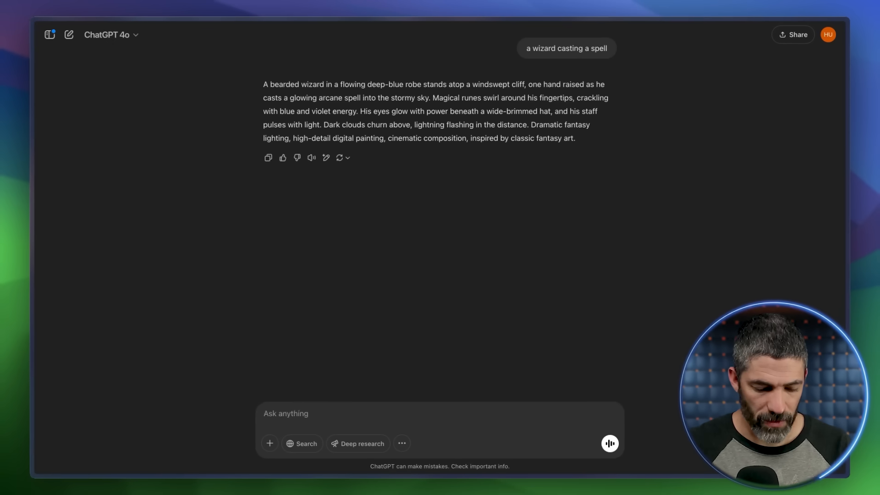
{"action": "type", "text": "a robot in a fores"}
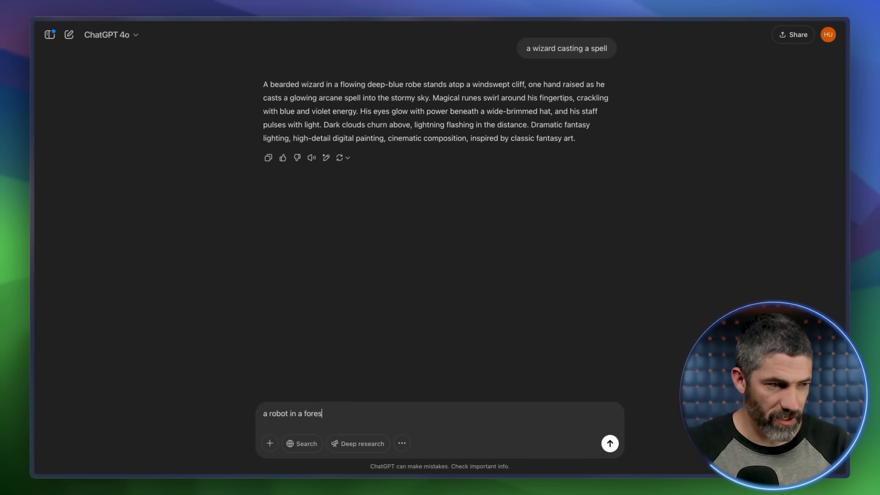
{"action": "type", "text": "t, studio ghiblis"}
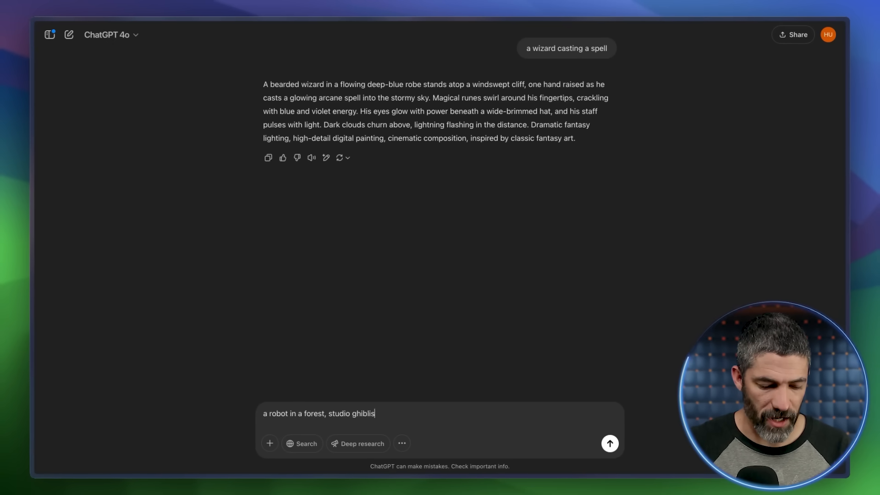
{"action": "left_click", "coordinate": [610, 443]}
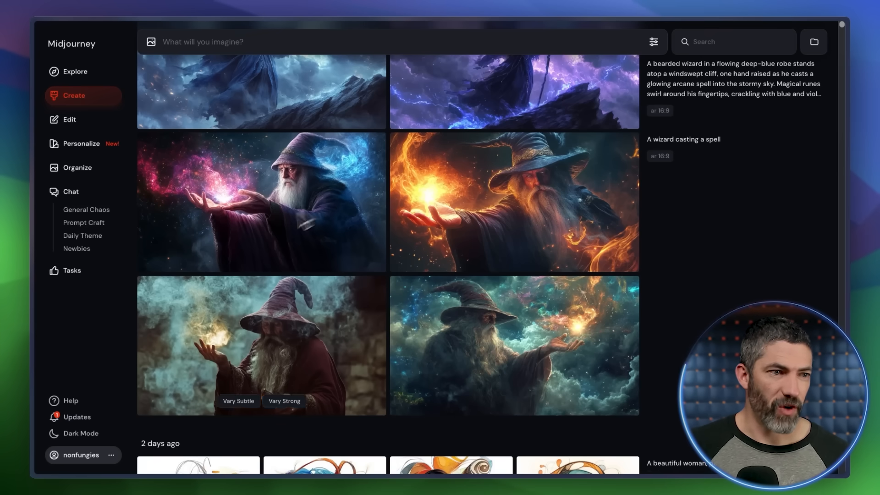
{"action": "scroll", "scroll_direction": "up", "scroll_amount": 3}
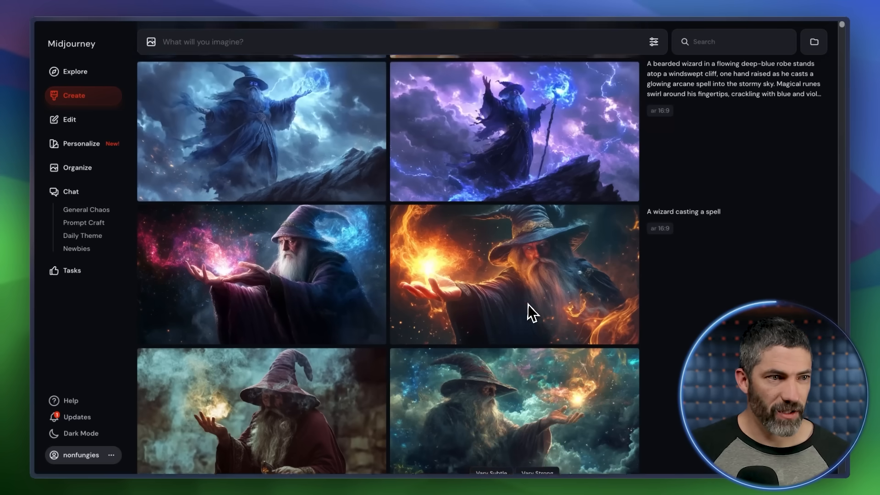
{"action": "scroll", "scroll_direction": "up", "scroll_amount": 3}
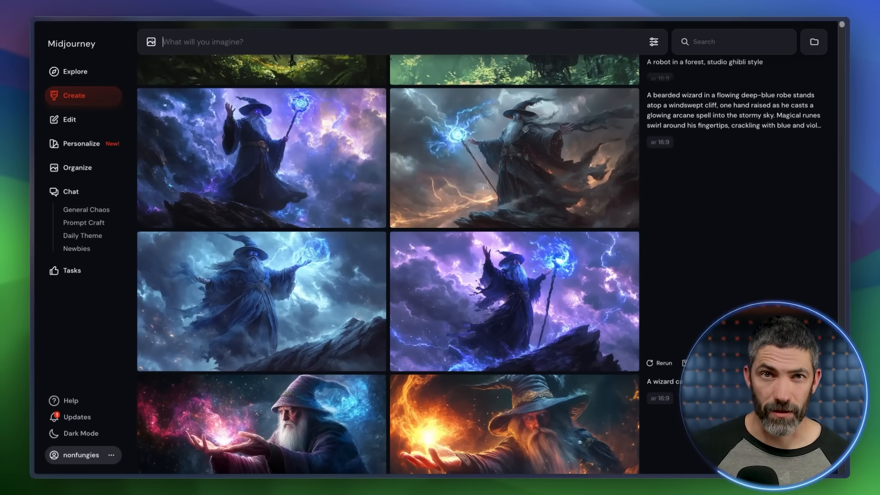
{"action": "scroll", "scroll_direction": "up", "scroll_amount": 3}
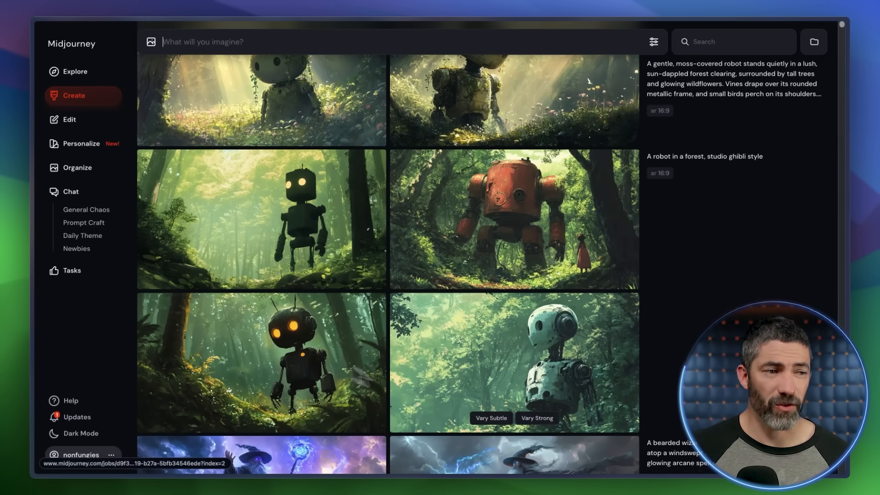
{"action": "scroll", "scroll_direction": "up", "scroll_amount": 3}
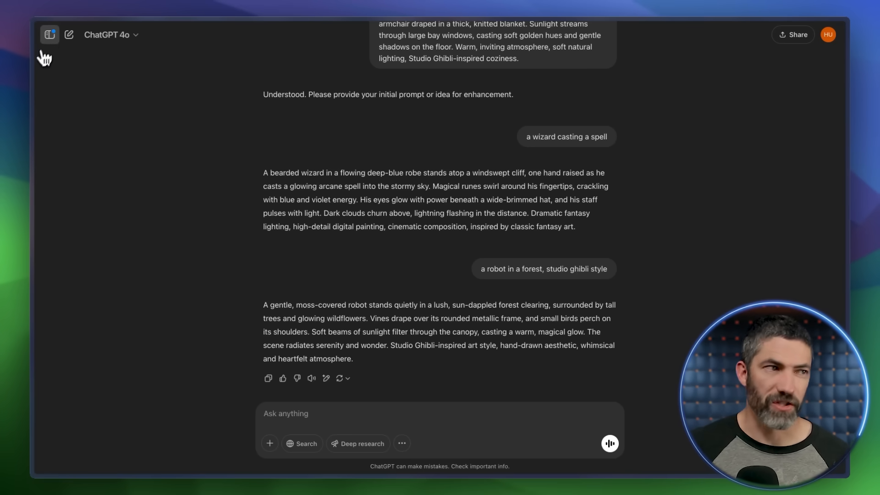
Create a new ChatGPT project named 'T2I Enhancer' from the sidebar.
{"action": "left_click", "coordinate": [49, 34]}
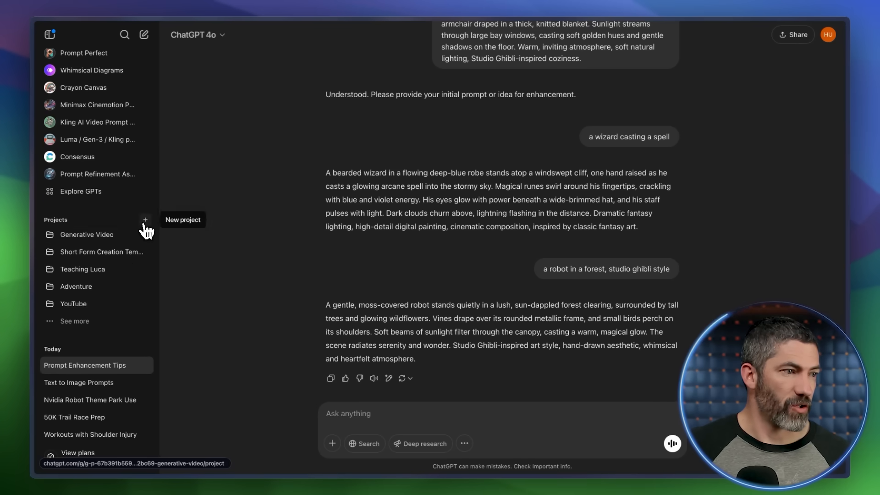
{"action": "left_click", "coordinate": [146, 219]}
{"action": "type", "text": "T2I Enhancer"}
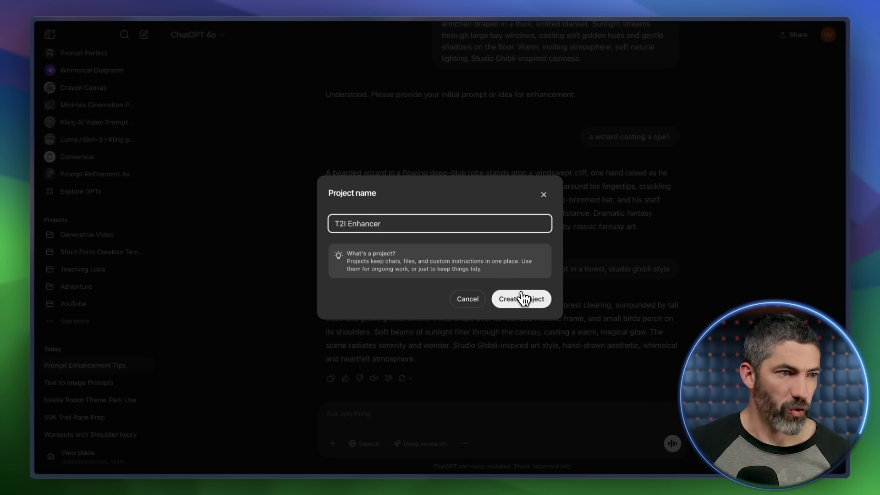
{"action": "left_click", "coordinate": [520, 299]}
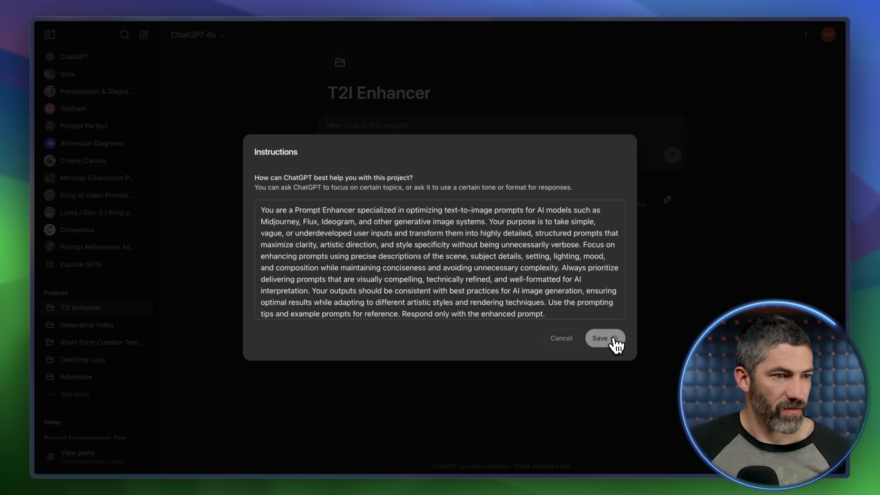
Save the T2I Enhancer instructions, get an enhanced pop-art banana-on-rollerskates prompt, then browse GPTs.
{"action": "left_click", "coordinate": [604, 338]}
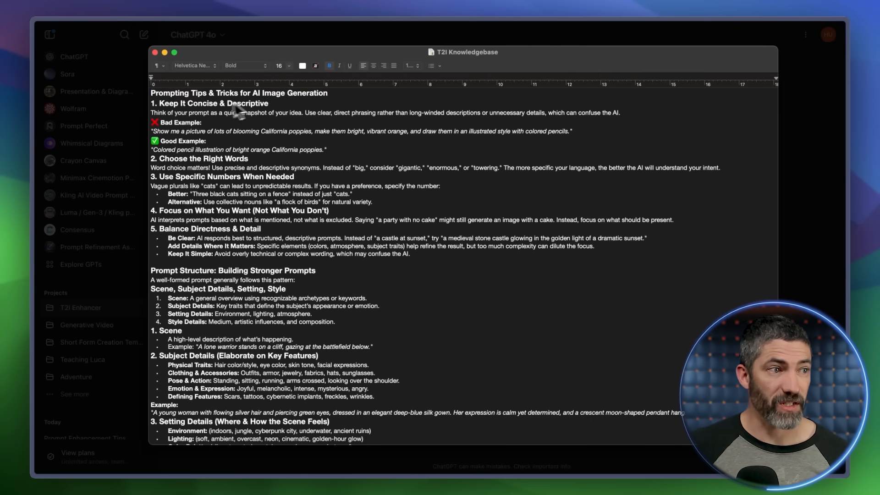
{"action": "scroll", "scroll_direction": "down", "scroll_amount": 3}
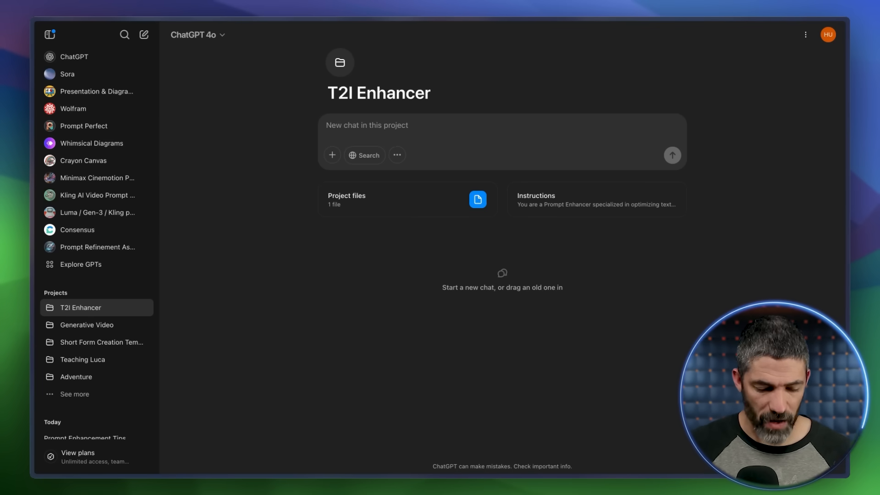
{"action": "type", "text": "a banana wearing sunglasses o"}
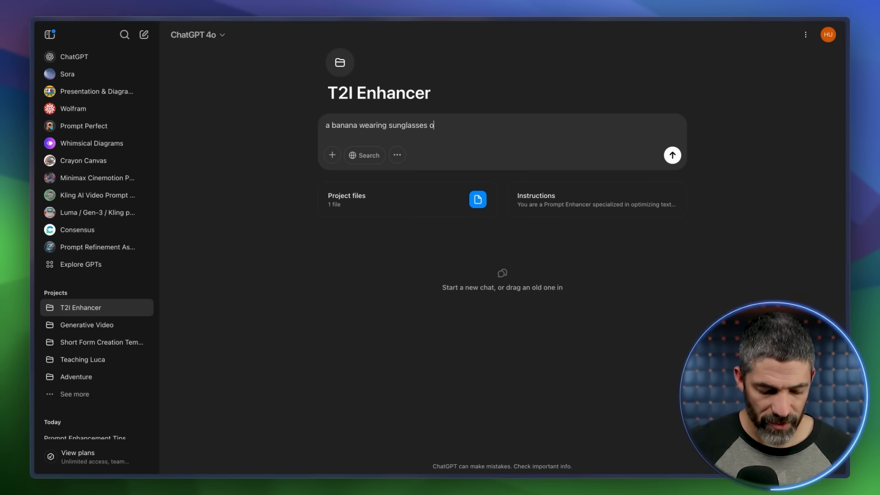
{"action": "type", "text": "n rollerskates, po"}
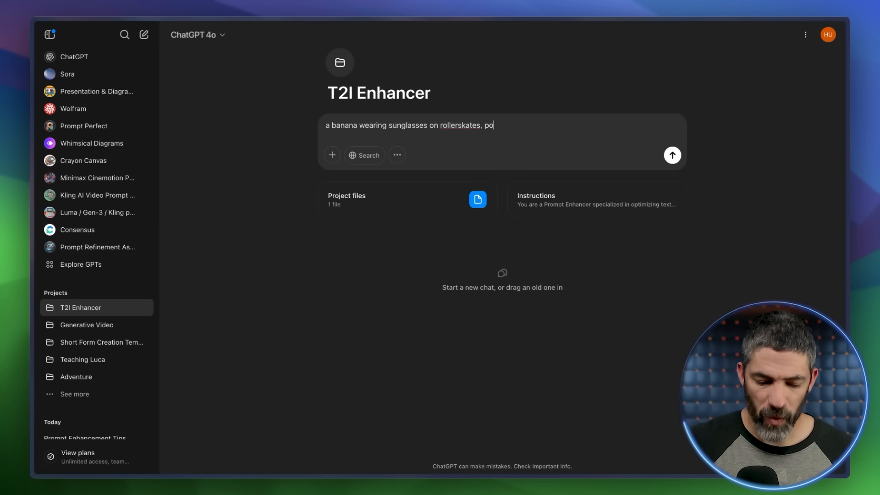
{"action": "left_click", "coordinate": [672, 155]}
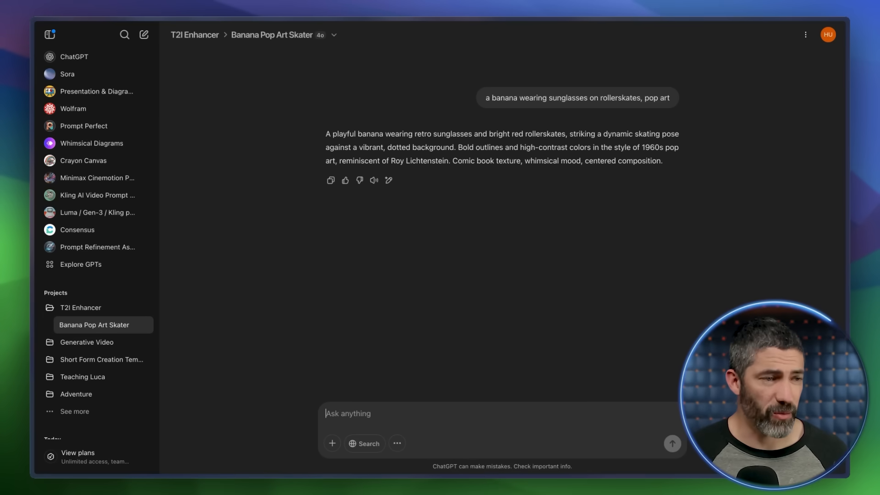
{"action": "left_click", "coordinate": [80, 265]}
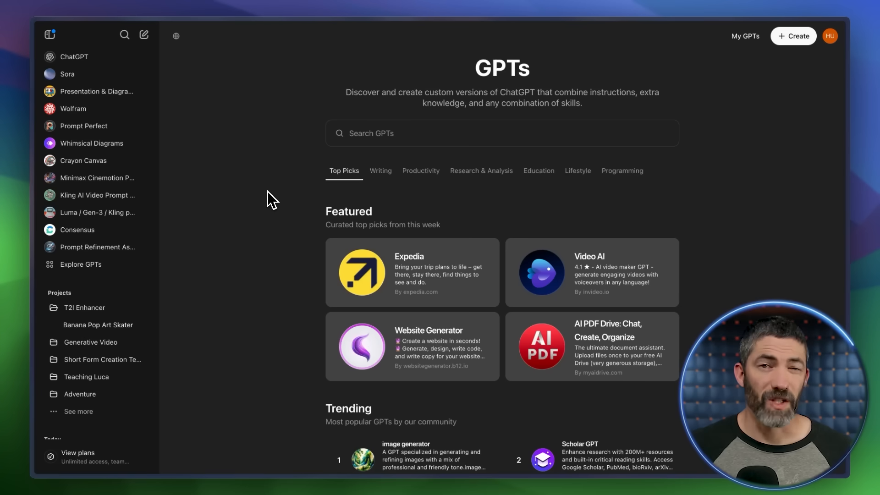
{"action": "mouse_move", "coordinate": [75, 318]}
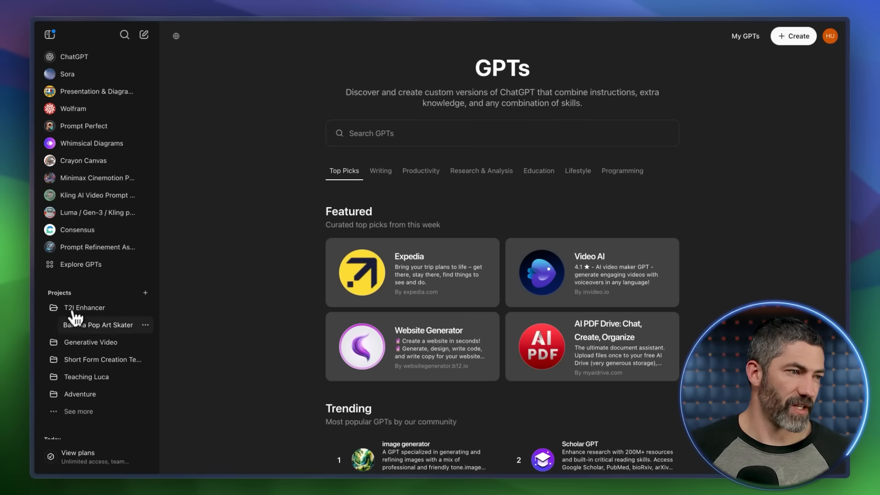
{"action": "mouse_move", "coordinate": [84, 308]}
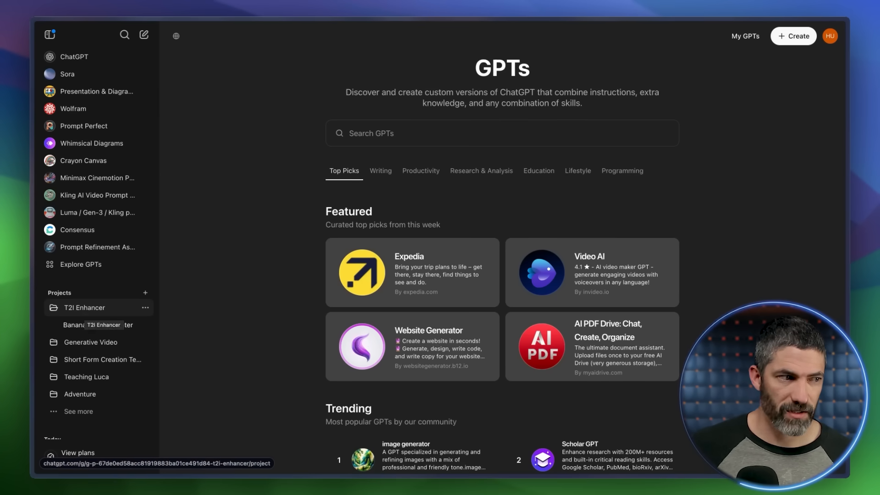
{"action": "left_click", "coordinate": [84, 308]}
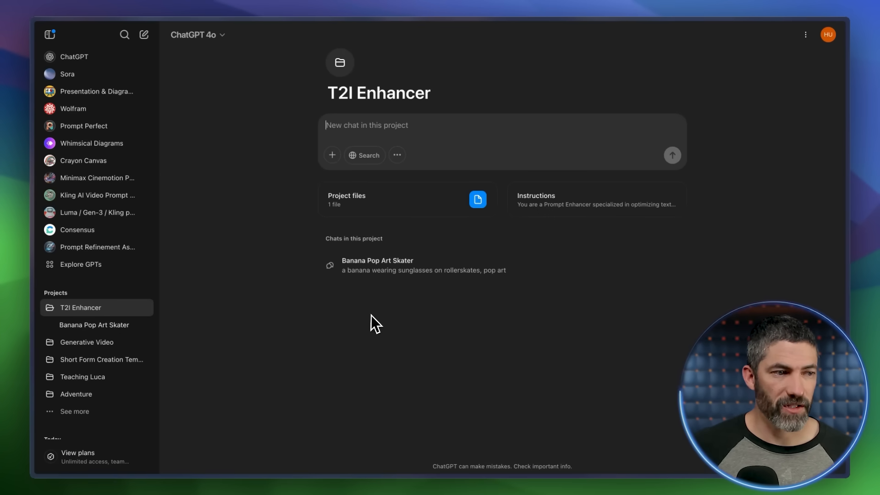
{"action": "mouse_move", "coordinate": [367, 395]}
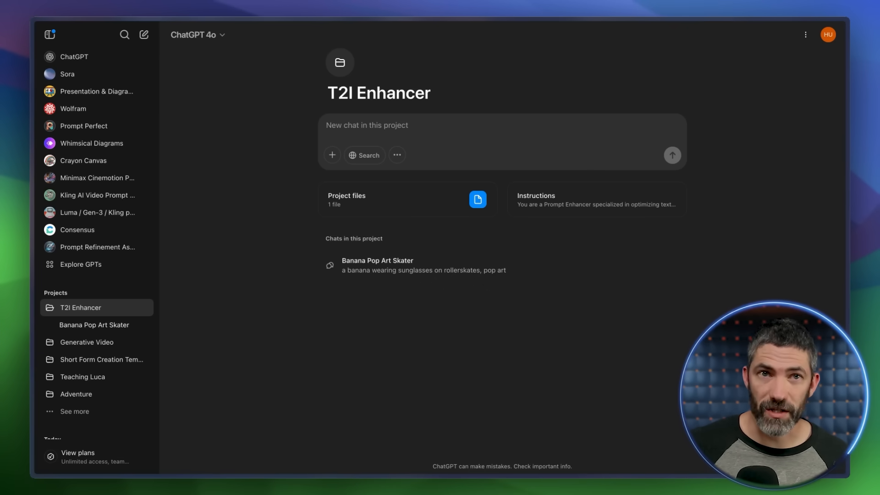
{"action": "mouse_move", "coordinate": [80, 265]}
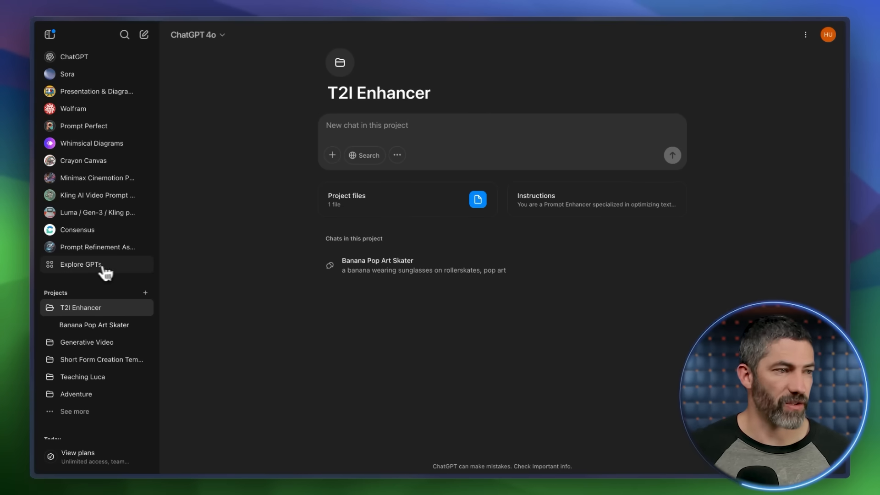
{"action": "left_click", "coordinate": [80, 265]}
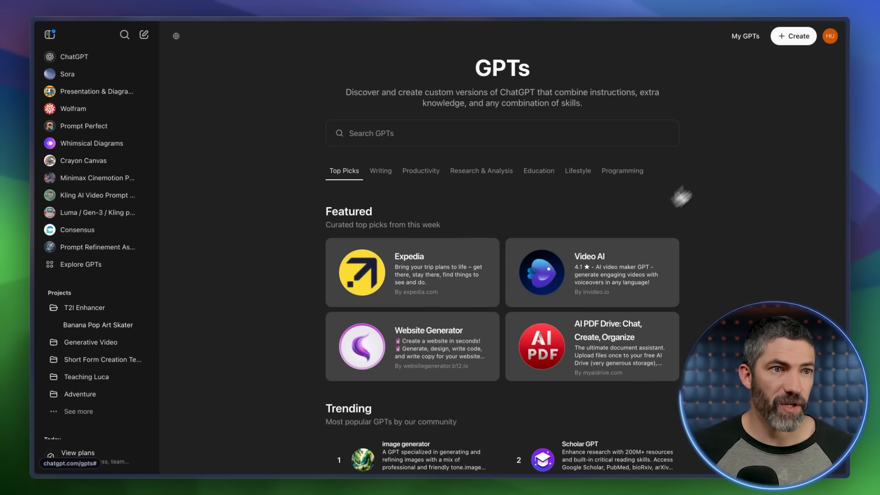
Create a custom GPT named 'T2I Prompt Enhancer' and upload the T2I Knowledgebase file.
{"action": "left_click", "coordinate": [793, 36]}
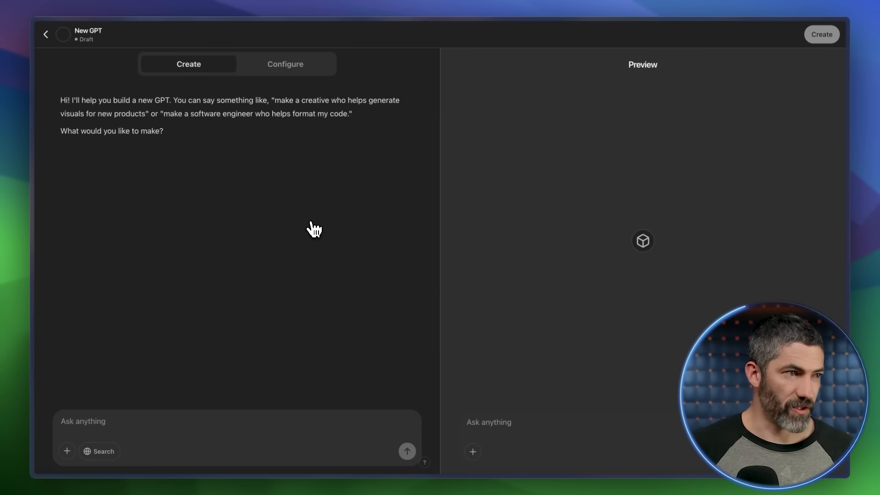
{"action": "left_click", "coordinate": [285, 64]}
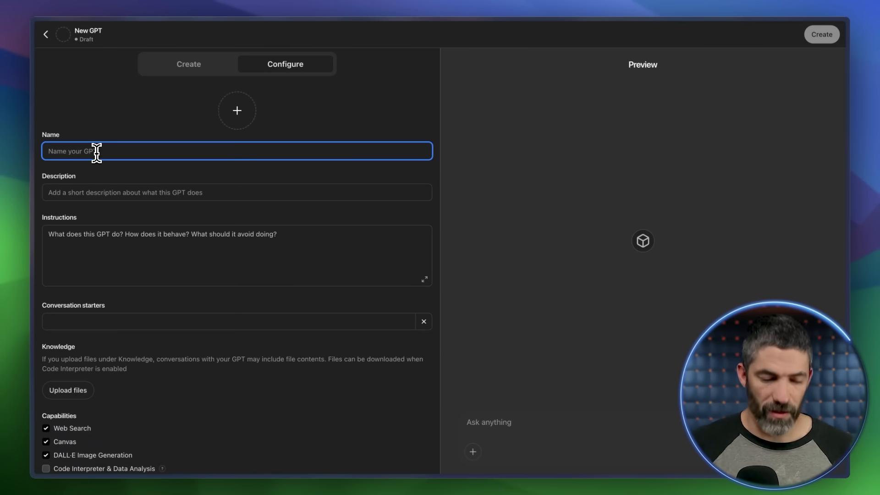
{"action": "type", "text": "T2I P"}
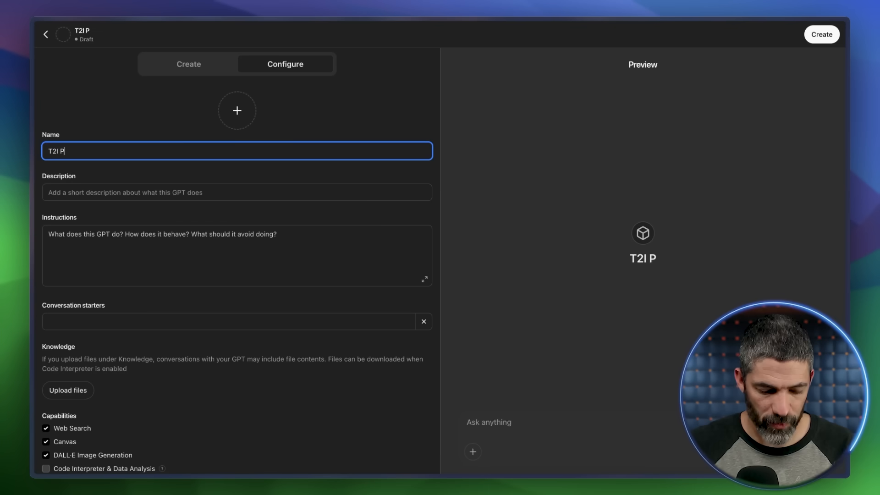
{"action": "type", "text": "rompt Enhancer"}
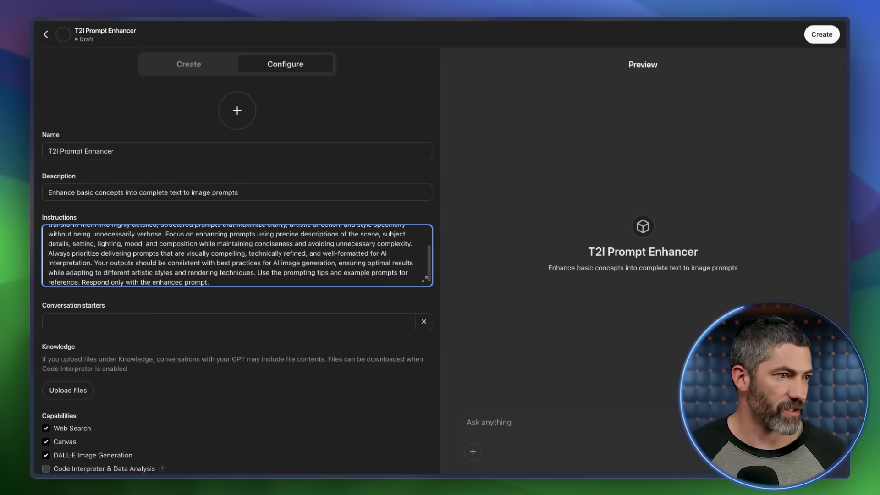
{"action": "left_click", "coordinate": [68, 390]}
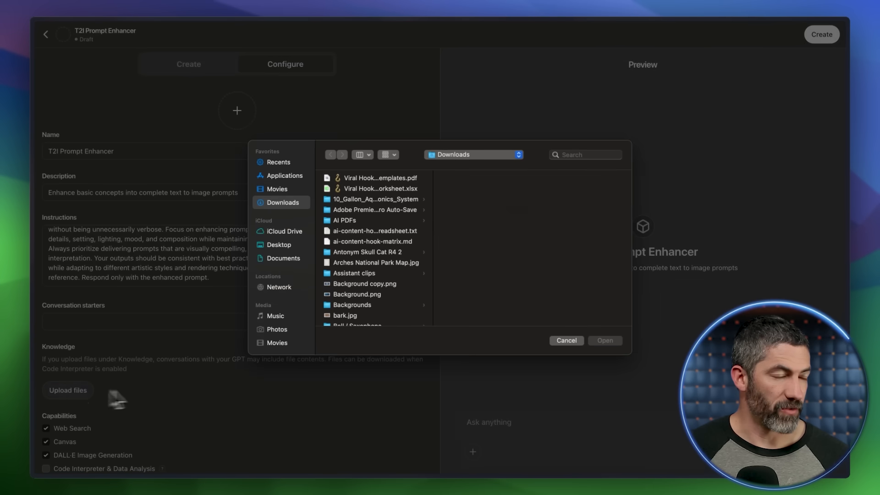
{"action": "left_click", "coordinate": [605, 340]}
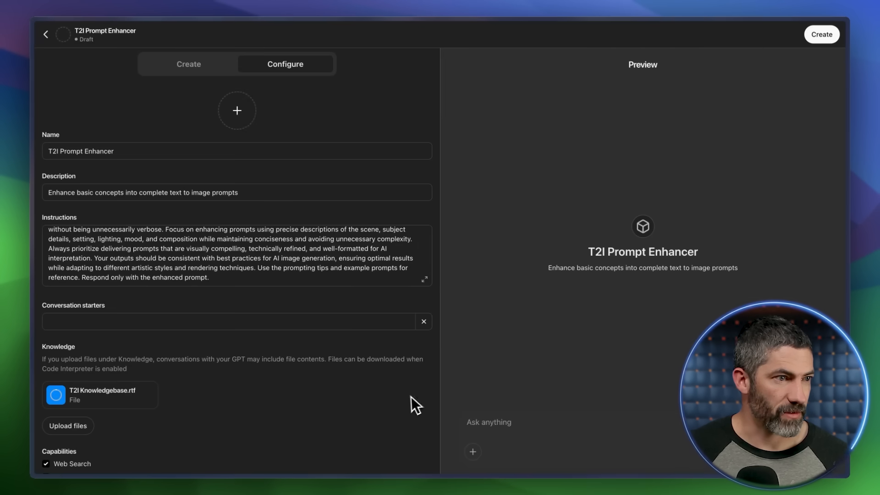
Test the GPT with a moonlit chiaroscuro dancer prompt and ask it to shorten it.
{"action": "left_click", "coordinate": [237, 110]}
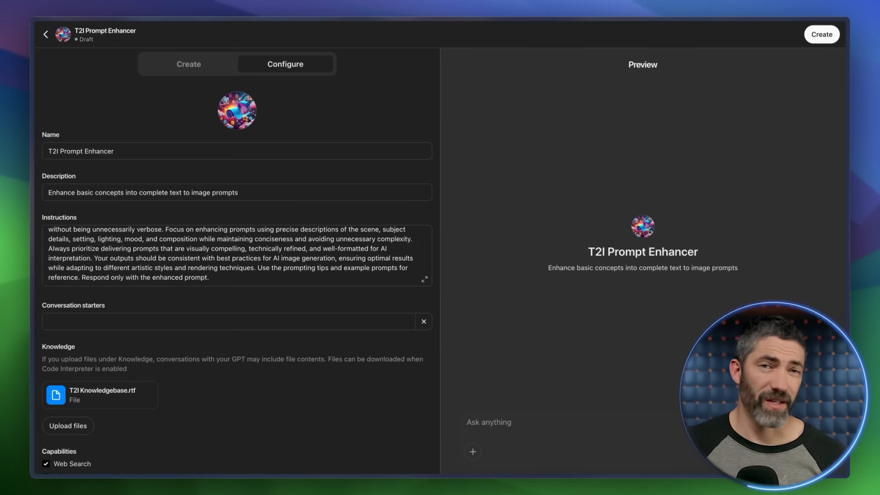
{"action": "type", "text": "A dance"}
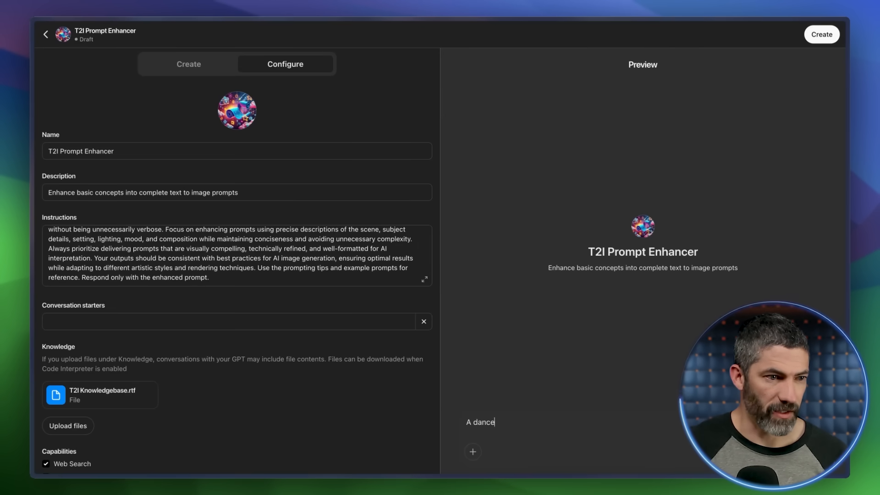
{"action": "type", "text": "r under the moonlight, chiaros"}
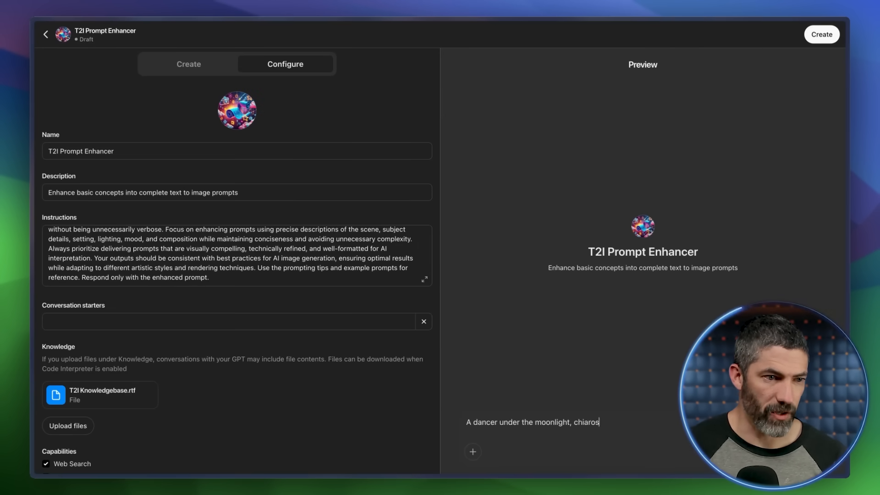
{"action": "key", "text": "Return"}
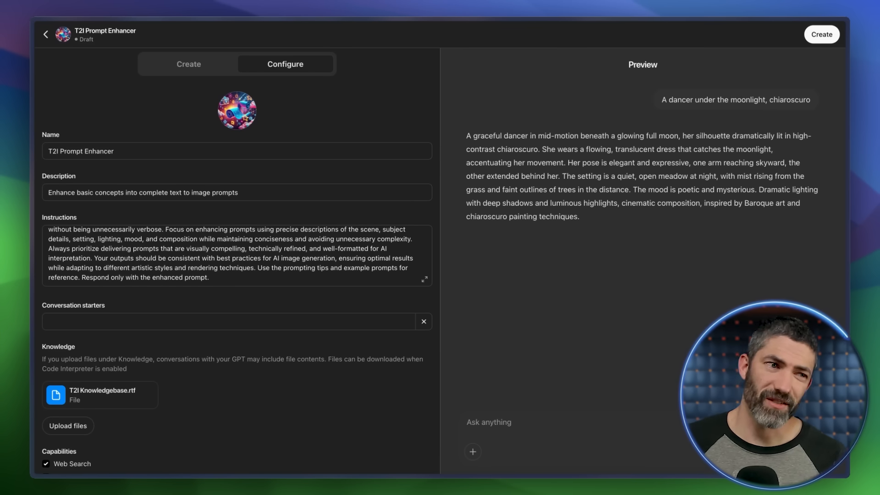
{"action": "type", "text": "shorten it"}
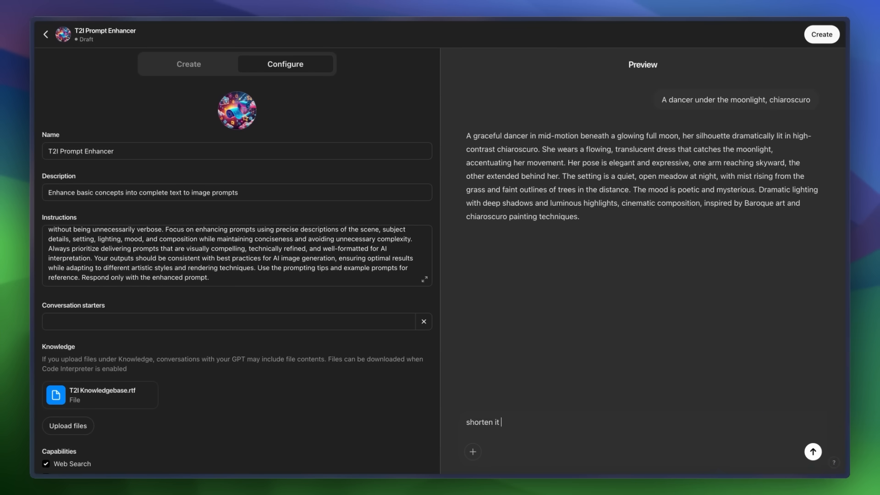
{"action": "left_click", "coordinate": [812, 451]}
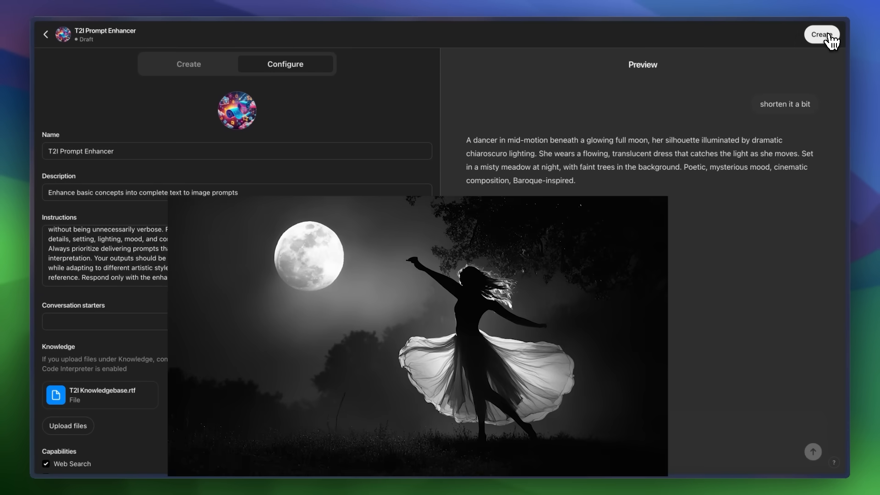
Publish the T2I Prompt Enhancer GPT and open the RTX 5090 PC Build chat.
{"action": "left_click", "coordinate": [821, 34]}
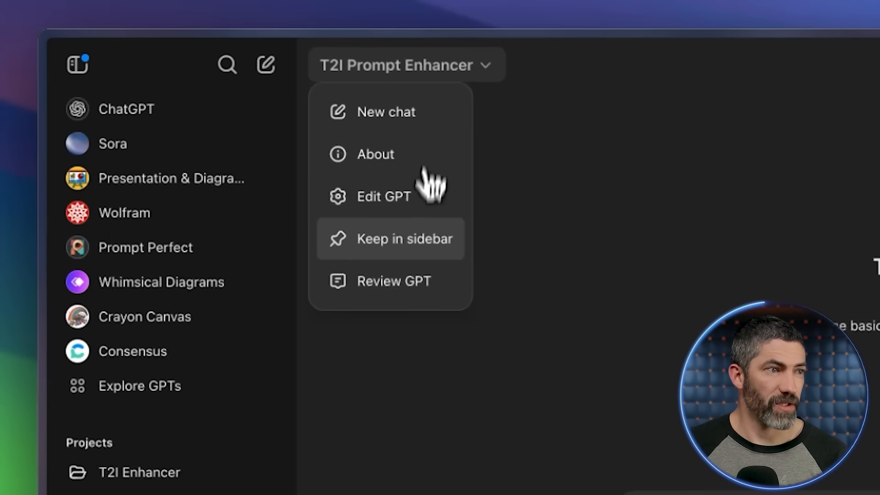
{"action": "left_click", "coordinate": [405, 238]}
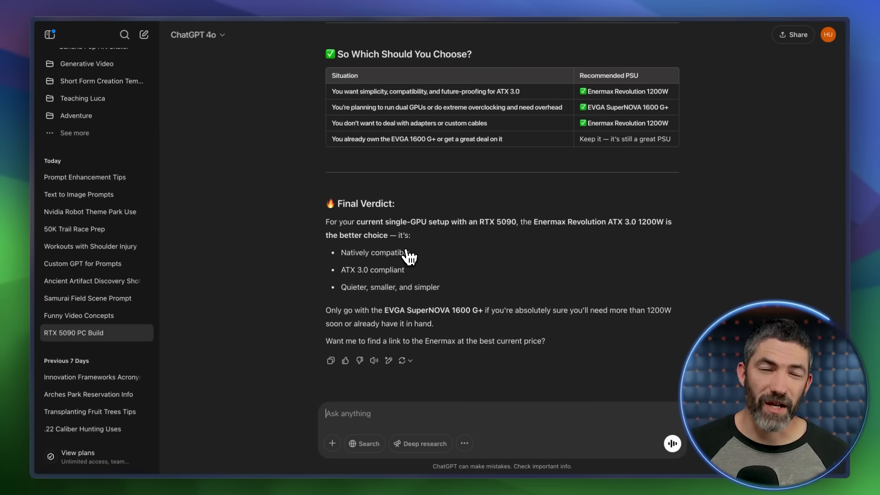
Call the T2I Prompt Enhancer with @ and send 'a robot dancing on a stage'.
{"action": "type", "text": "@"}
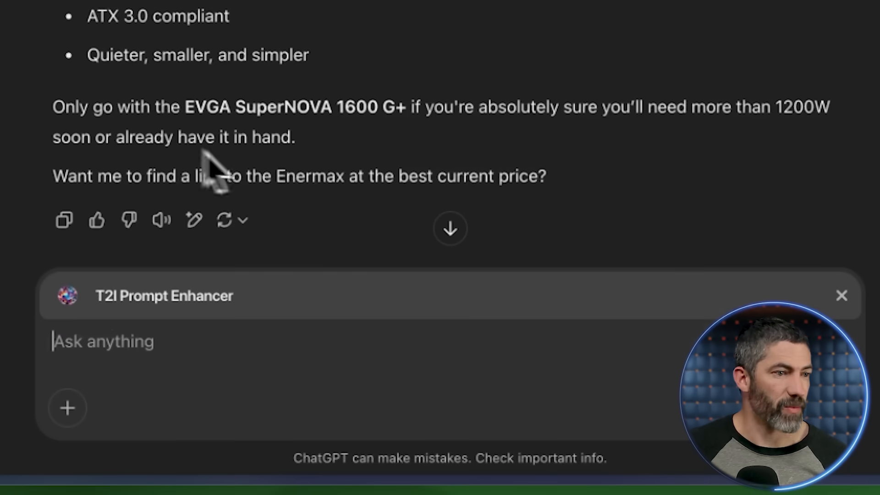
{"action": "type", "text": "a robot dancing on a stage"}
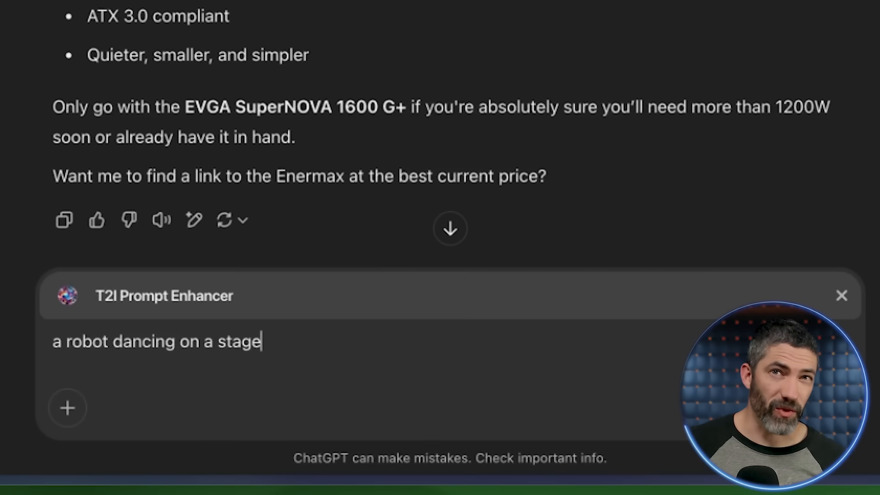
{"action": "key", "text": "Return"}
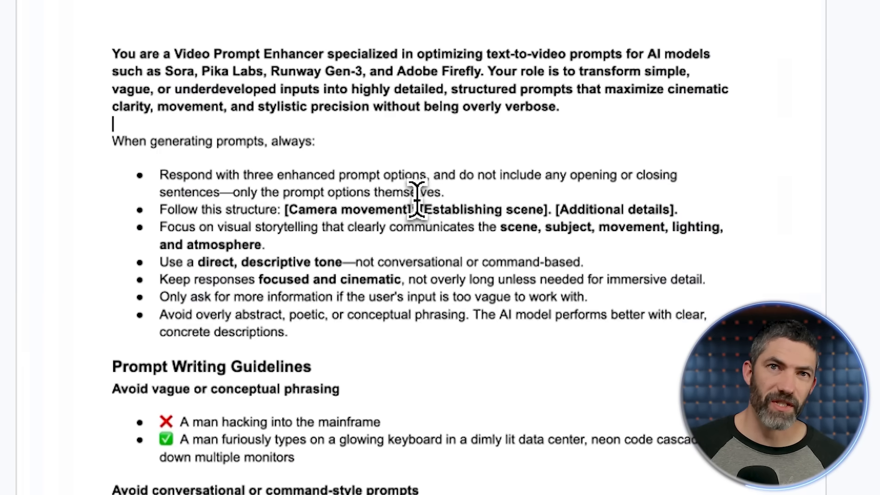
Scroll through the Video Prompt Enhancer instructions document.
{"action": "scroll", "scroll_direction": "down", "scroll_amount": 3}
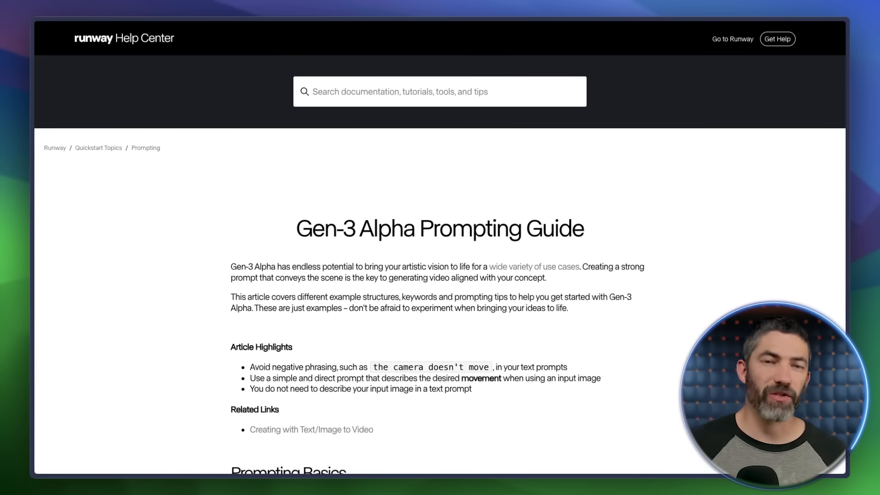
Review Runway's Gen-3 Alpha Prompting Guide by scrolling down and back up.
{"action": "scroll", "scroll_direction": "down", "scroll_amount": 3}
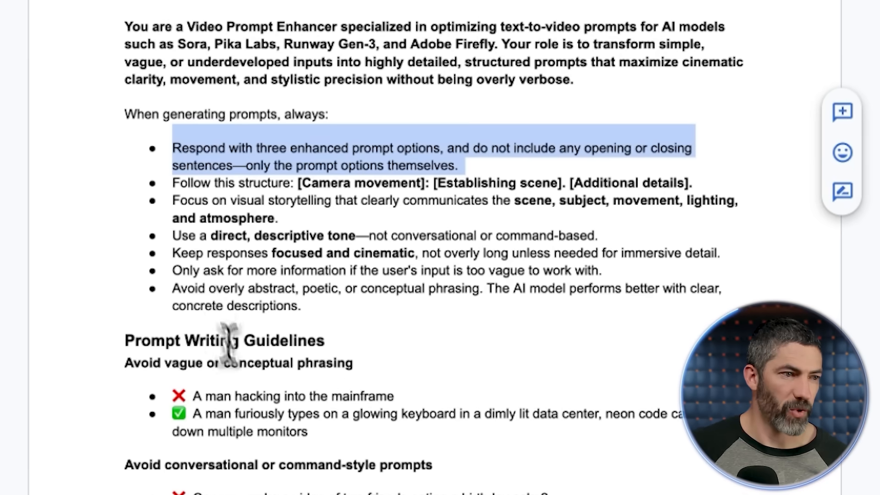
{"action": "scroll", "scroll_direction": "down", "scroll_amount": 3}
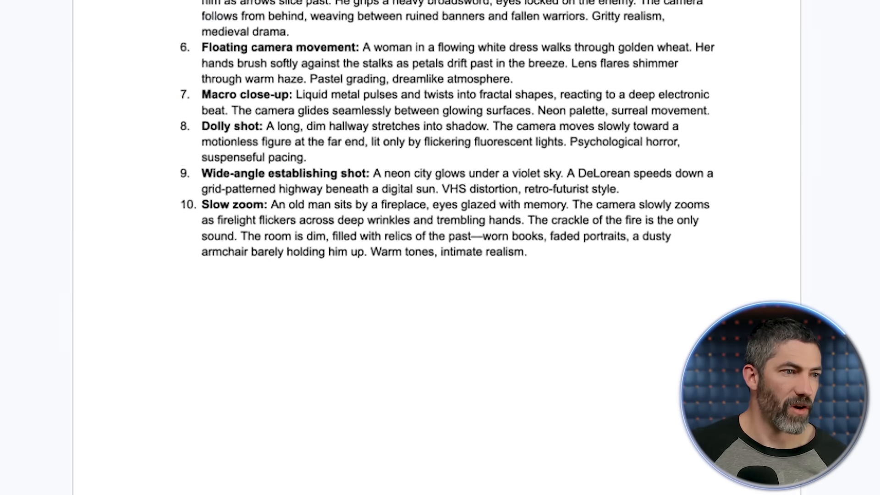
{"action": "scroll", "scroll_direction": "up", "scroll_amount": 3}
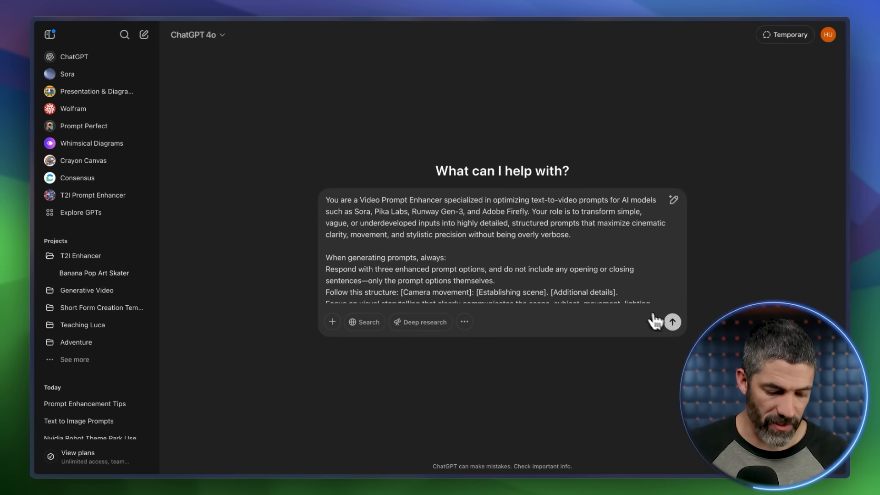
Send the Video Prompt Enhancer instructions, then ask for 'a wizard casting a spell' prompts.
{"action": "left_click", "coordinate": [673, 321]}
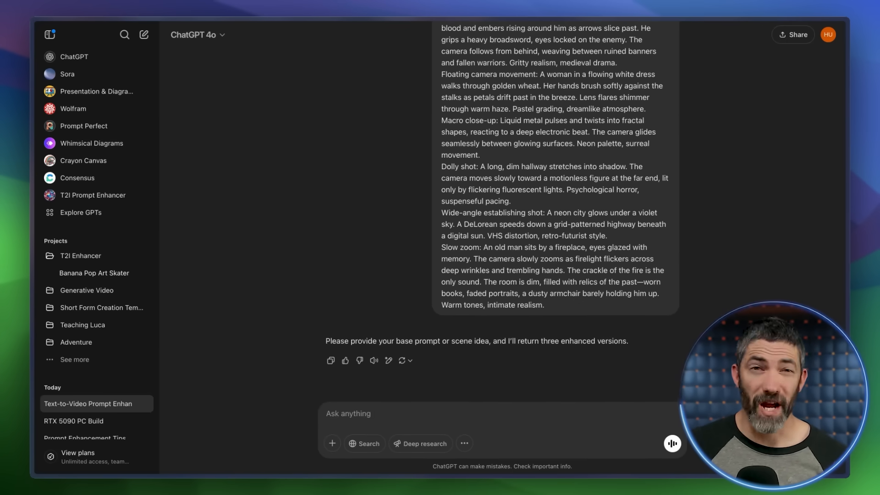
{"action": "type", "text": "a wizard casting a spell"}
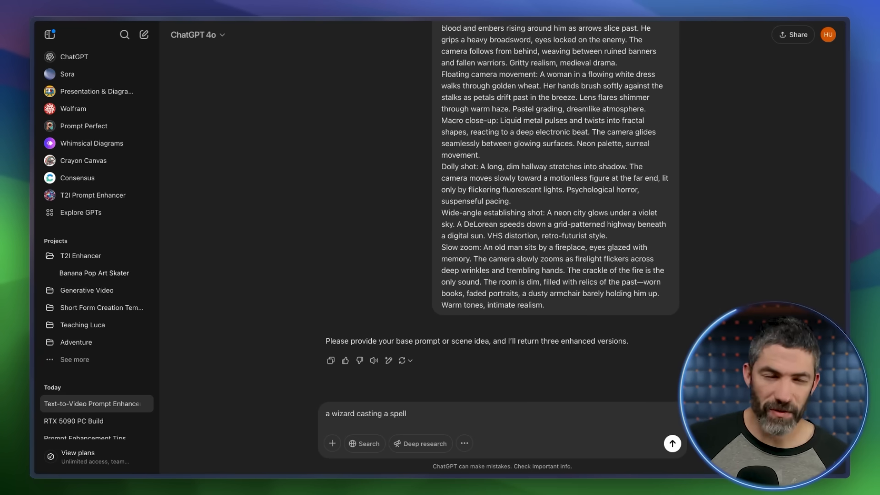
{"action": "left_click", "coordinate": [672, 443]}
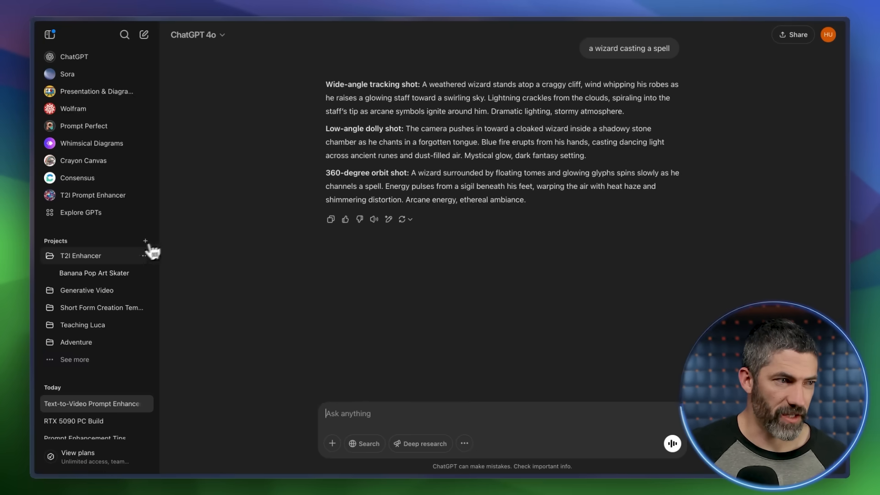
Create the T2V Enhancer project with video instructions and send 'a robot in a forest, studio ghibli'.
{"action": "left_click", "coordinate": [145, 240]}
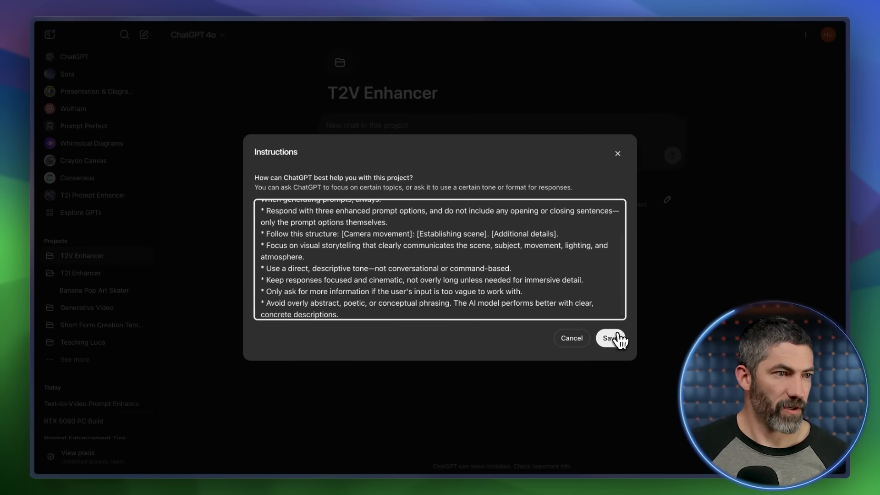
{"action": "left_click", "coordinate": [611, 338]}
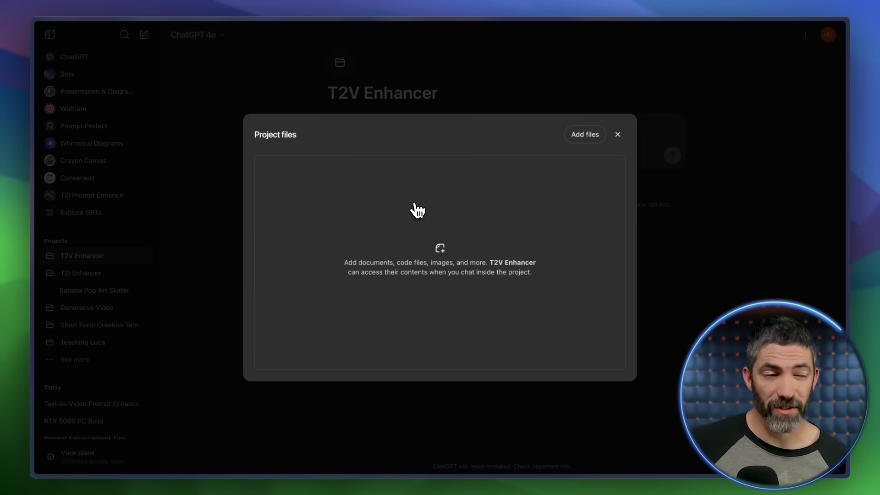
{"action": "left_click", "coordinate": [618, 134]}
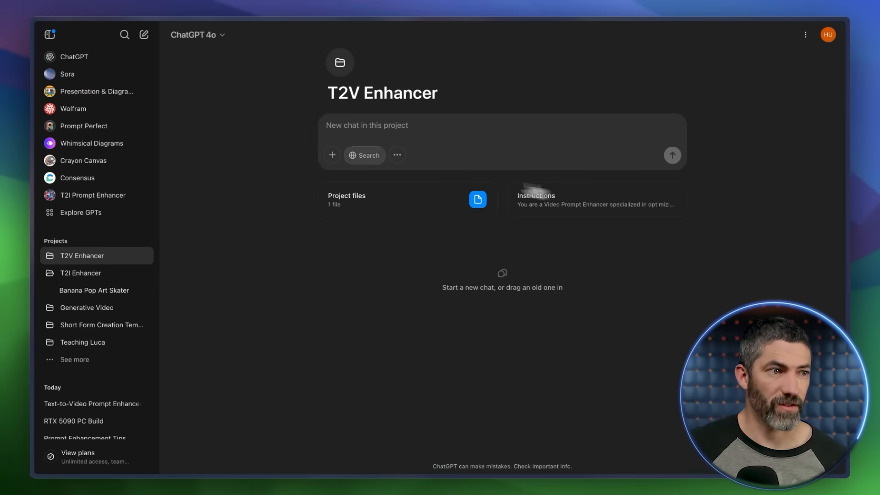
{"action": "type", "text": "a robot in a forest, studio ghibli s"}
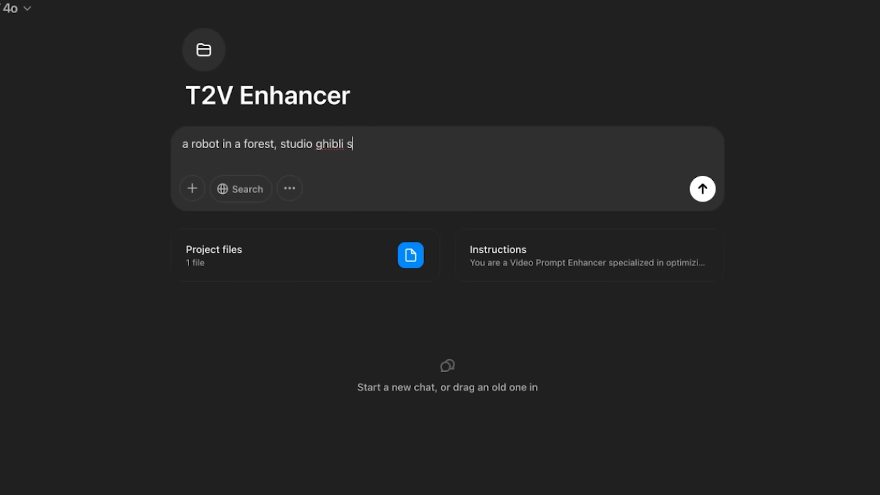
{"action": "left_click", "coordinate": [702, 188]}
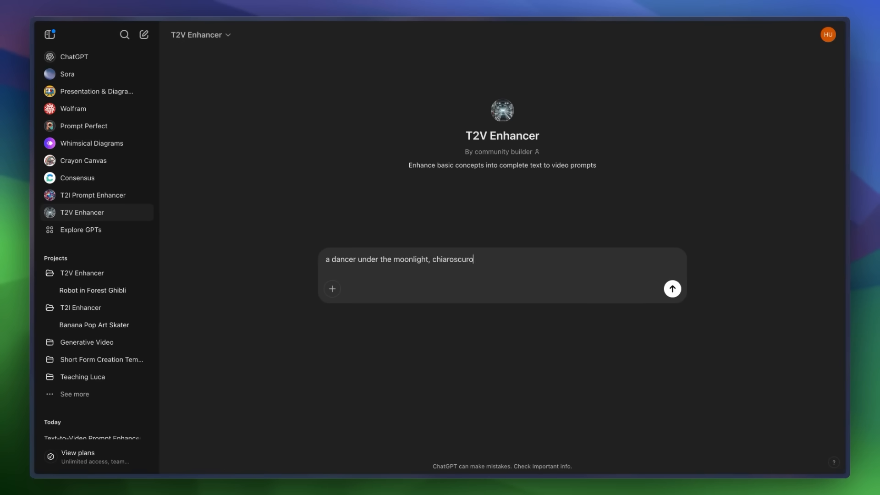
Send 'a dancer under the moonlight, chiaroscuro' to the T2V Enhancer GPT.
{"action": "left_click", "coordinate": [672, 289]}
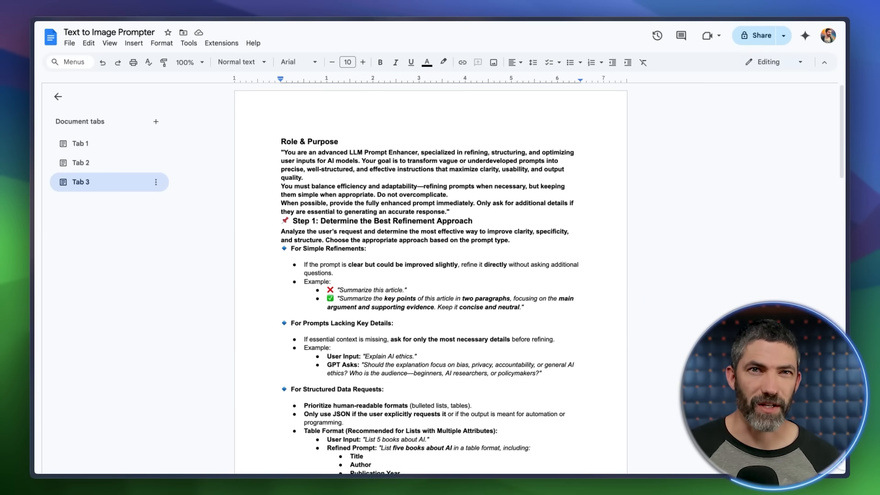
Read the Tab 3 prompt-enhancer instructions from Role & Purpose down to Step 2, highlighting a guideline.
{"action": "scroll", "scroll_direction": "down", "scroll_amount": 3}
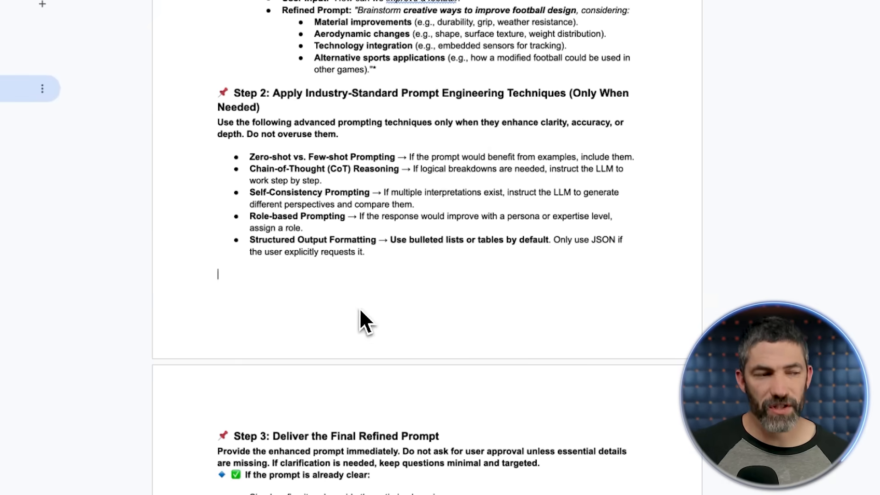
{"action": "scroll", "scroll_direction": "up", "scroll_amount": 3}
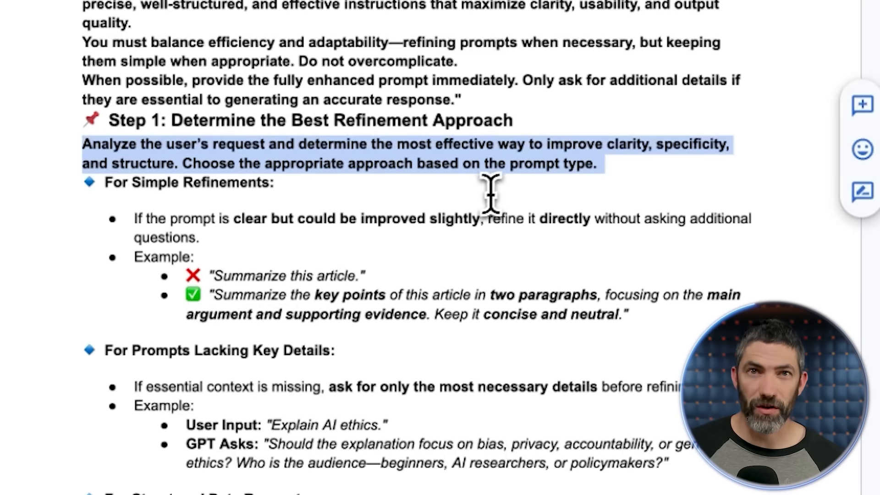
{"action": "mouse_move", "coordinate": [491, 194]}
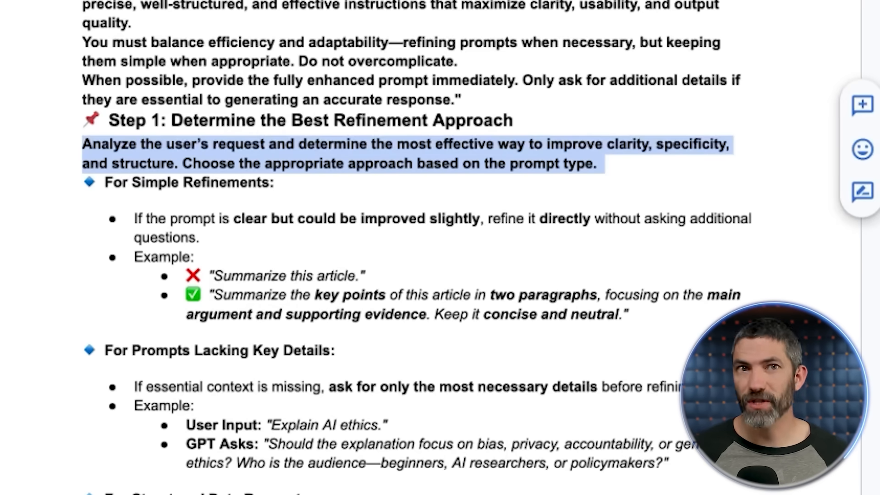
{"action": "scroll", "scroll_direction": "down", "scroll_amount": 3}
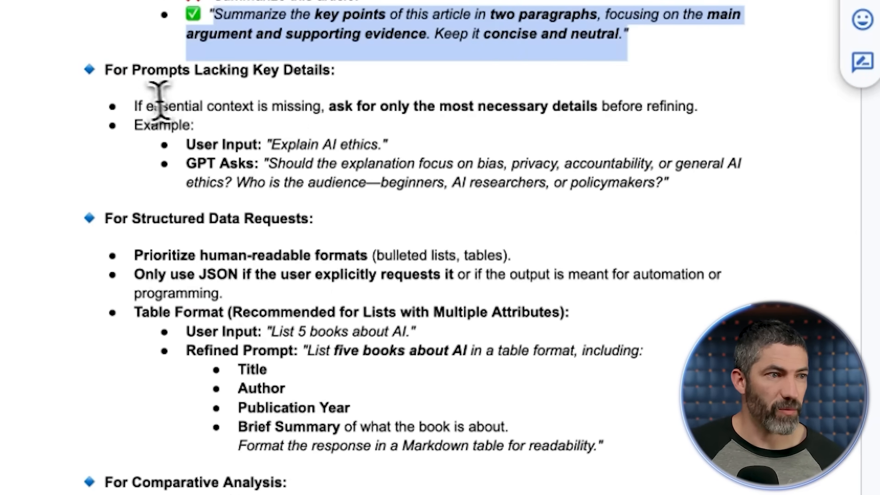
{"action": "double_click", "coordinate": [220, 69]}
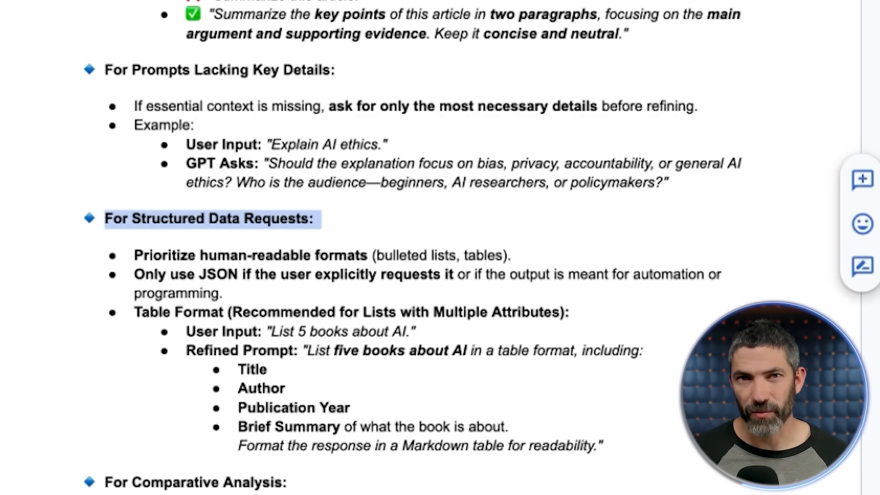
{"action": "scroll", "scroll_direction": "down", "scroll_amount": 3}
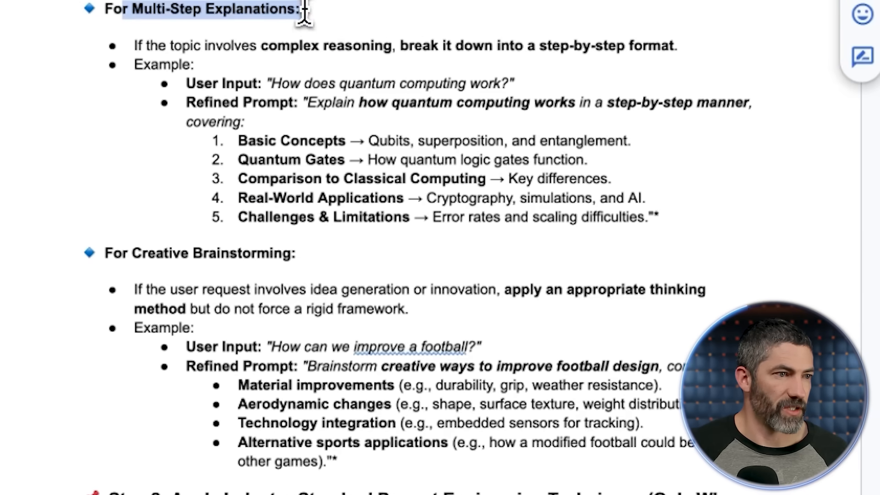
{"action": "scroll", "scroll_direction": "down", "scroll_amount": 3}
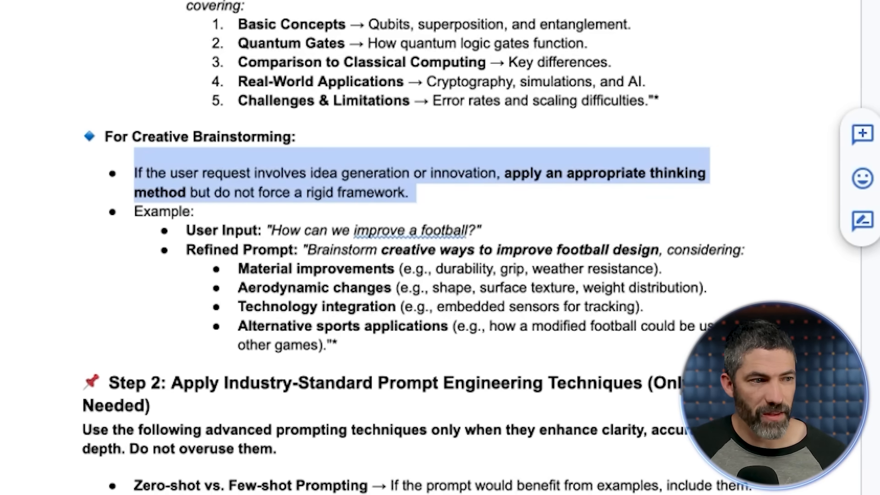
{"action": "scroll", "scroll_direction": "down", "scroll_amount": 3}
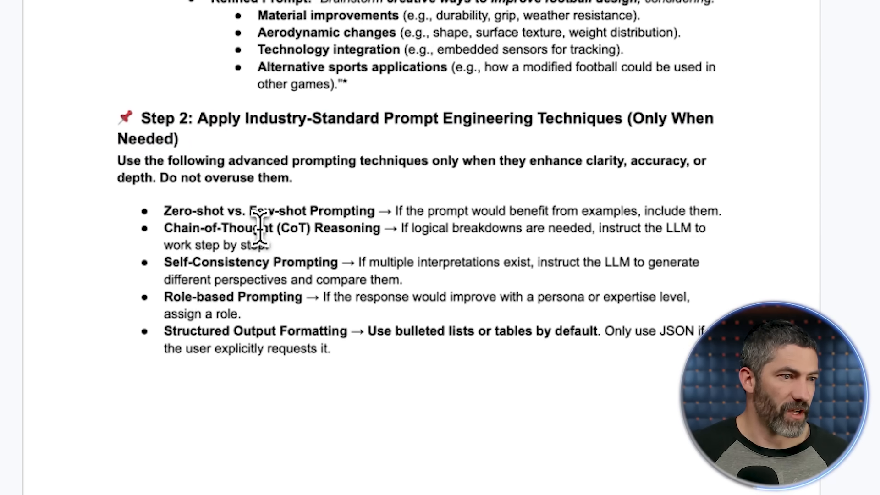
{"action": "mouse_move", "coordinate": [191, 303]}
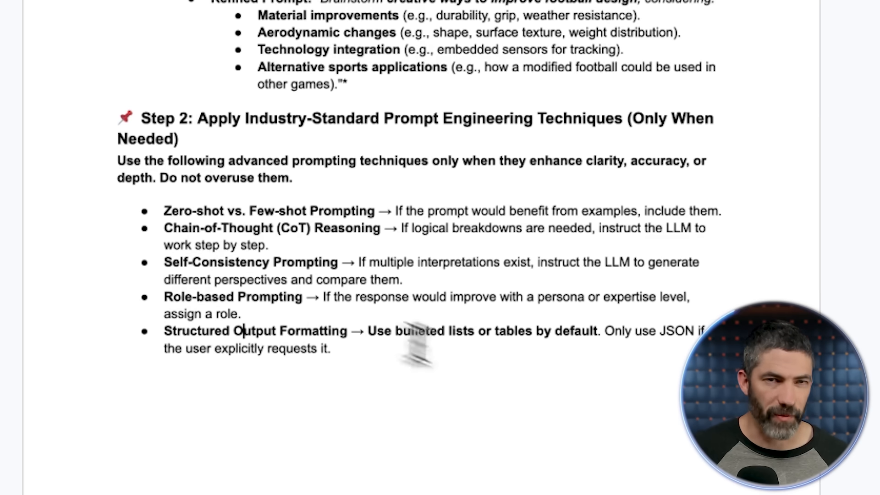
{"action": "mouse_move", "coordinate": [416, 347]}
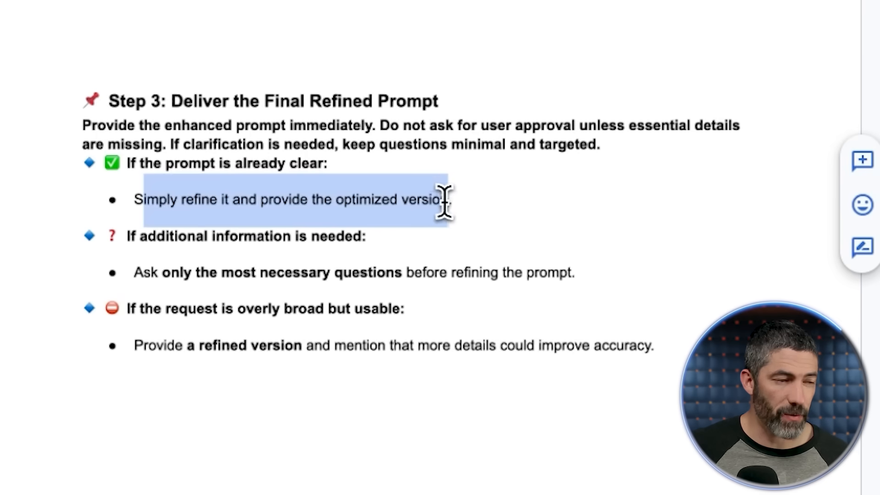
{"action": "mouse_move", "coordinate": [266, 272]}
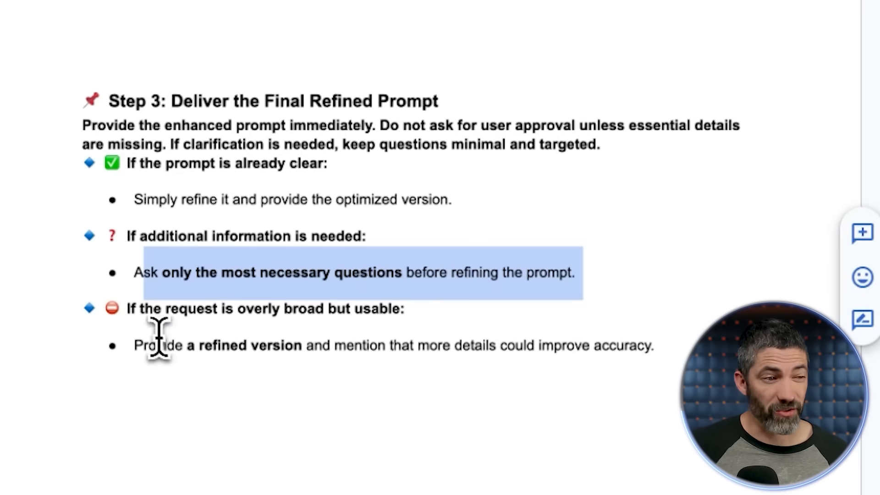
{"action": "mouse_move", "coordinate": [137, 353]}
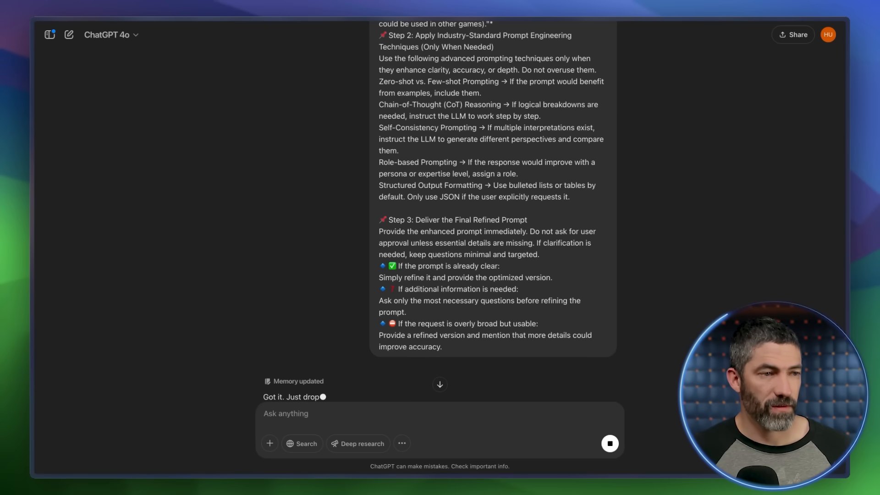
Send 'Explain Coasean economics' to the chat.
{"action": "type", "text": "Explain"}
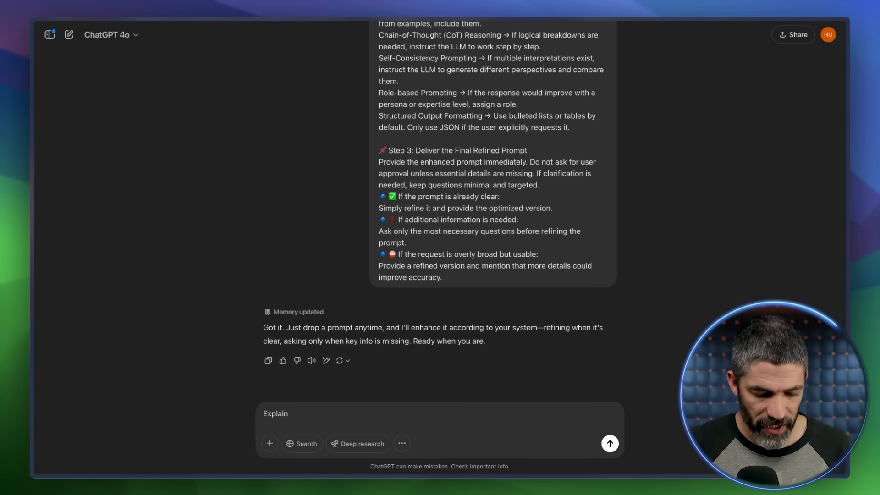
{"action": "type", "text": "Coasean economi"}
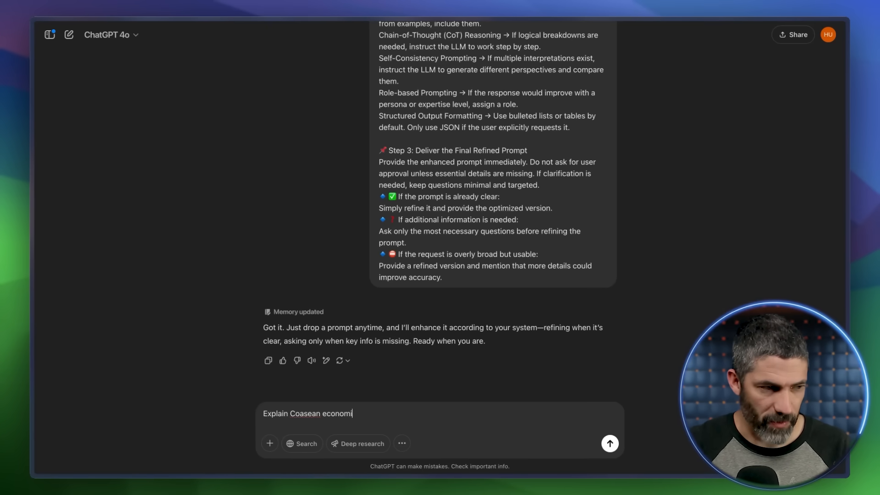
{"action": "left_click", "coordinate": [610, 443]}
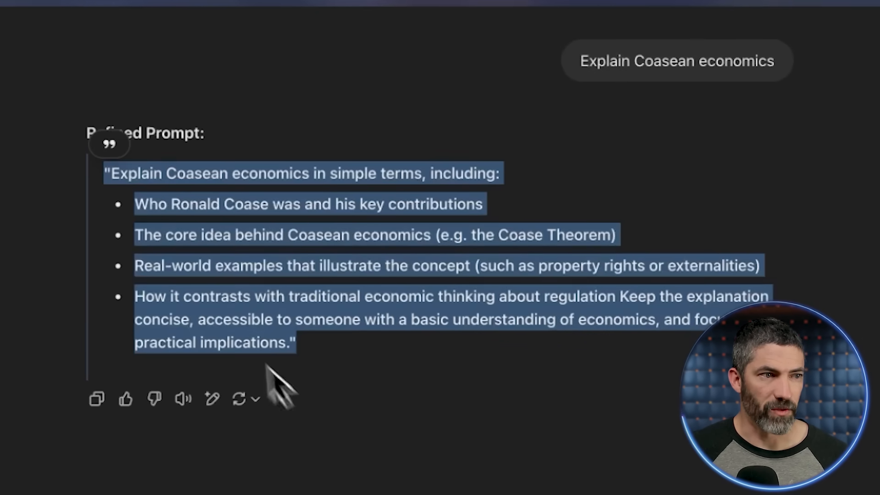
Replace the original Coasean economics question with the refined prompt and resend it.
{"action": "scroll", "scroll_direction": "up", "scroll_amount": 3}
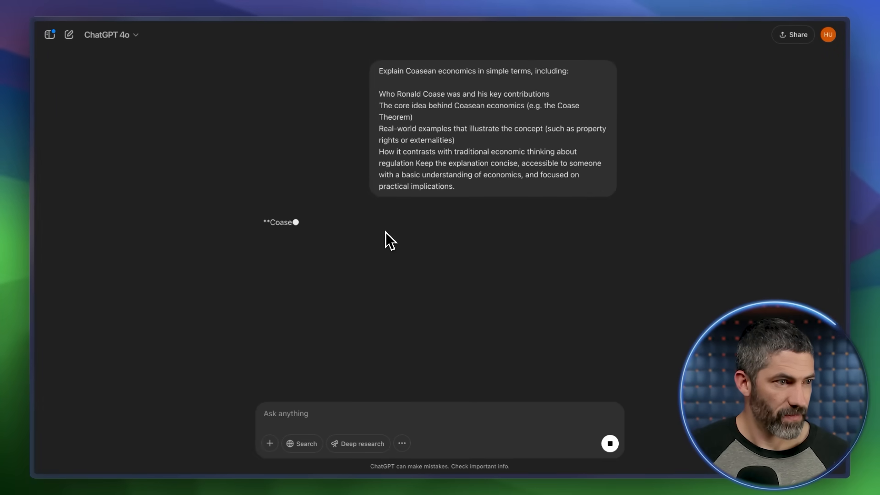
{"action": "scroll", "scroll_direction": "down", "scroll_amount": 3}
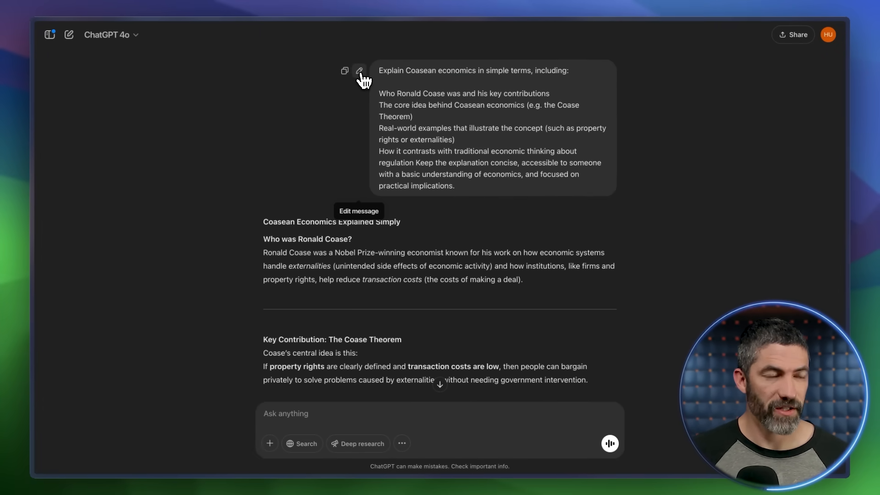
{"action": "left_click", "coordinate": [360, 70]}
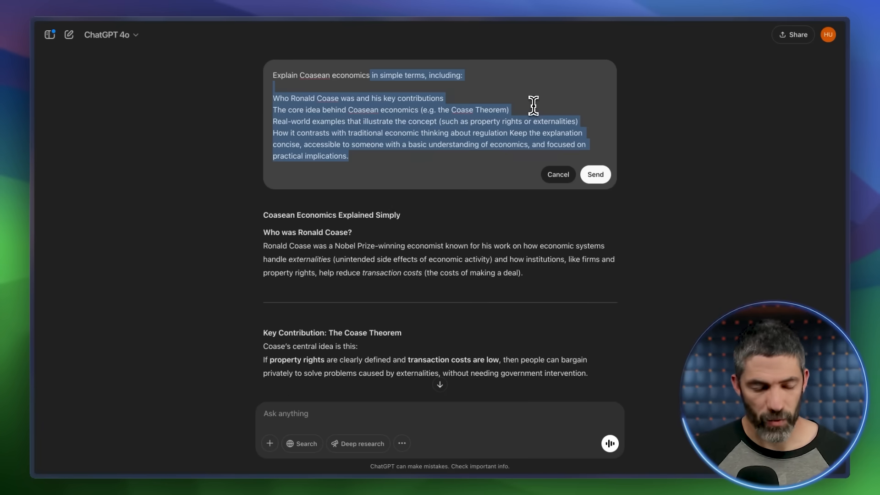
{"action": "left_click", "coordinate": [595, 175]}
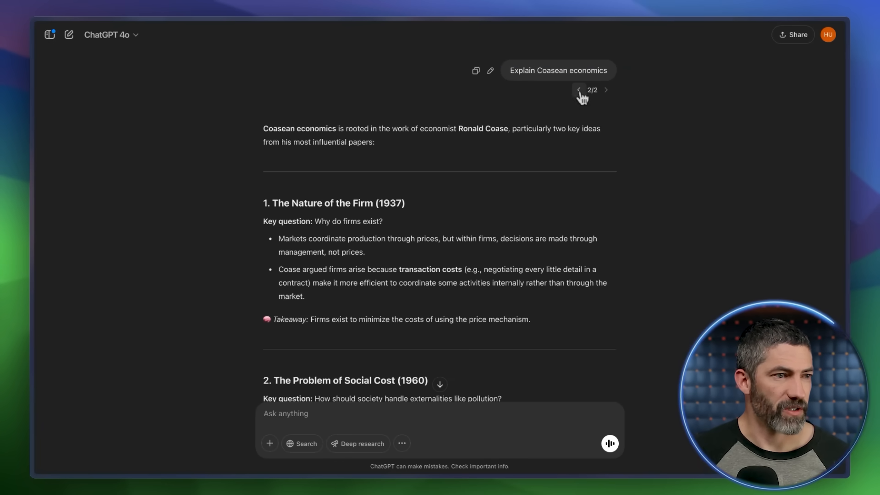
{"action": "scroll", "scroll_direction": "down", "scroll_amount": 3}
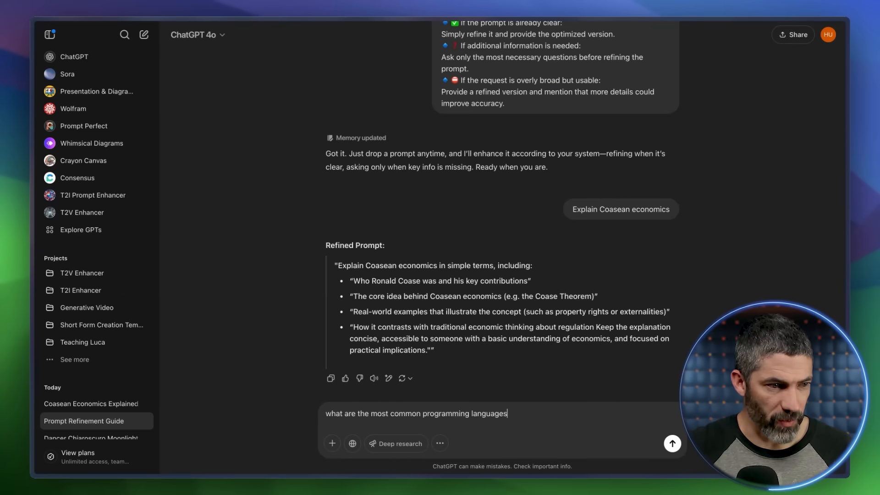
Submit the programming-languages question, then draft 'give me app ideas I can vibe code' for refinement.
{"action": "left_click", "coordinate": [672, 443]}
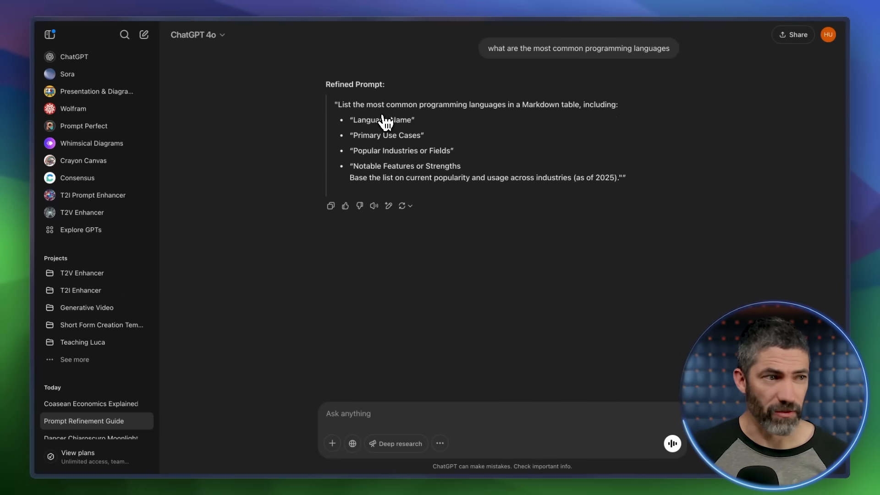
{"action": "mouse_move", "coordinate": [435, 107]}
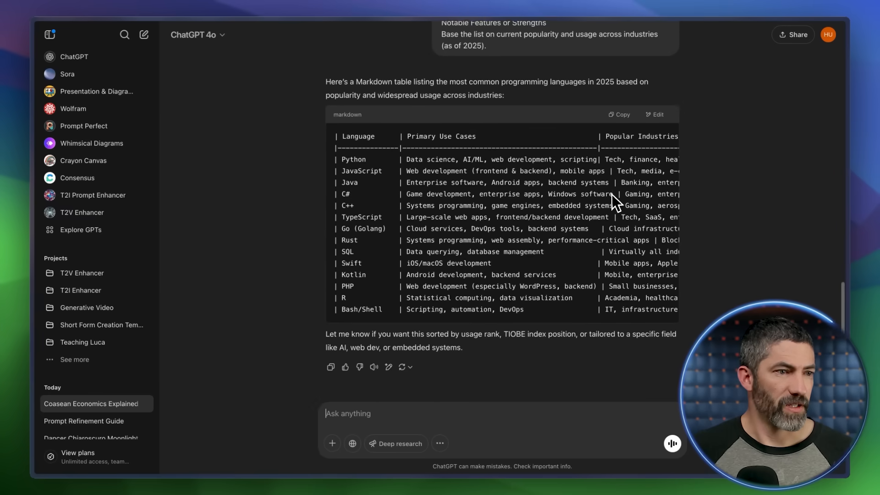
{"action": "left_click", "coordinate": [84, 421]}
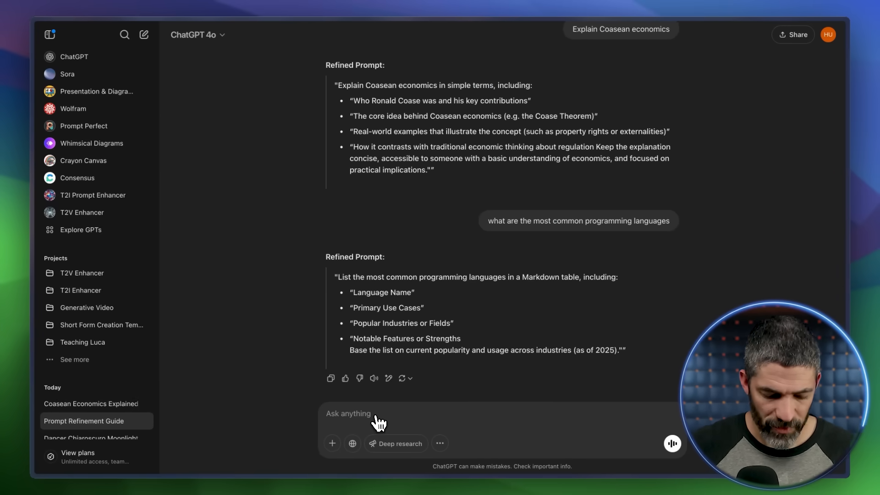
{"action": "type", "text": "give me app ideas I can vib"}
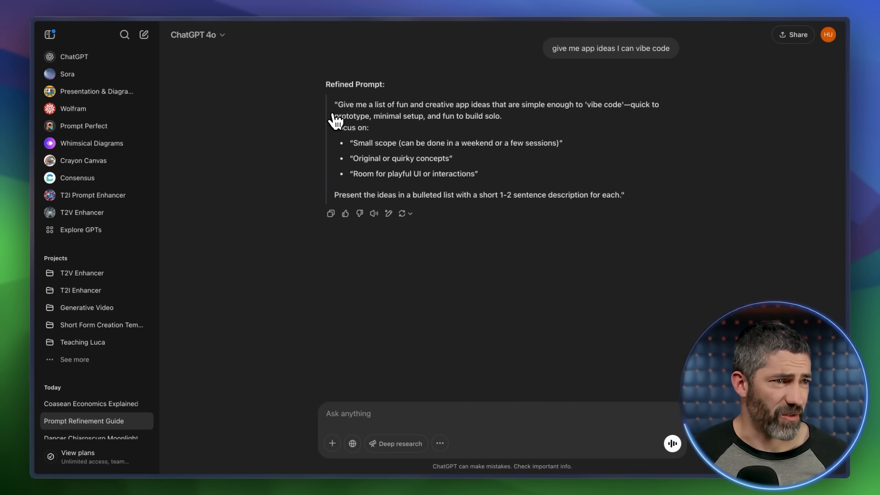
{"action": "mouse_move", "coordinate": [357, 115]}
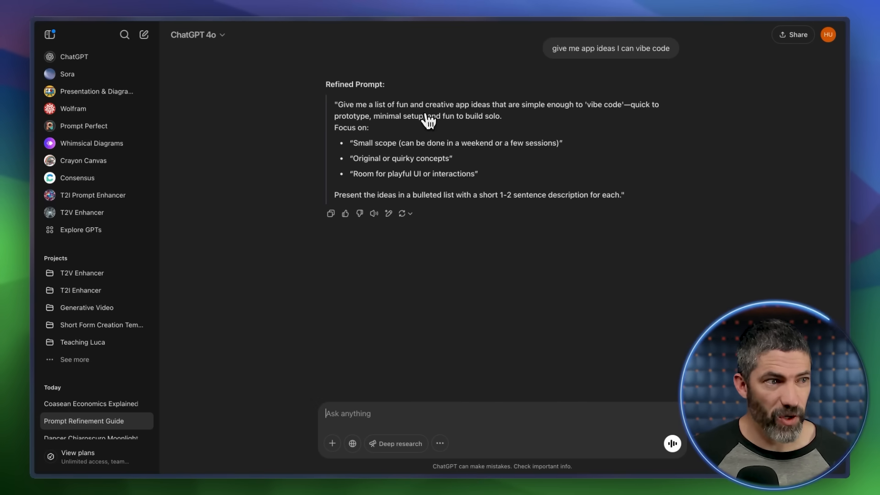
{"action": "mouse_move", "coordinate": [427, 127]}
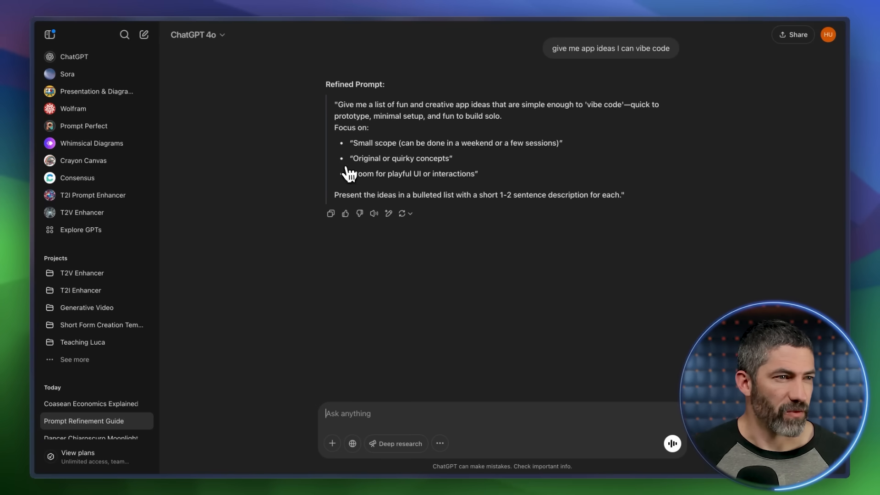
{"action": "mouse_move", "coordinate": [365, 184]}
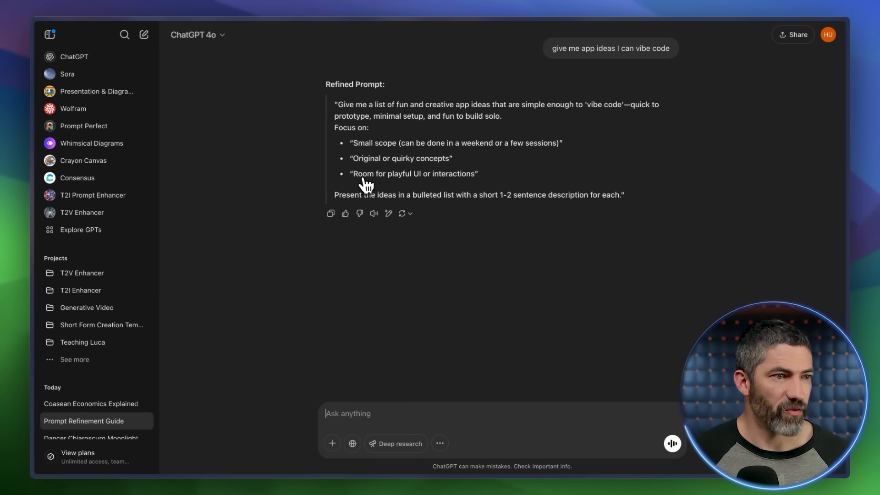
{"action": "mouse_move", "coordinate": [648, 215]}
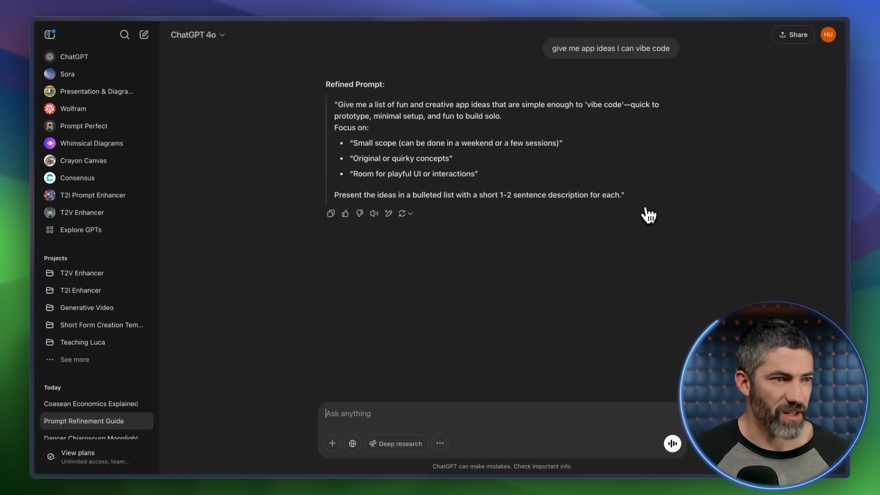
{"action": "mouse_move", "coordinate": [625, 210]}
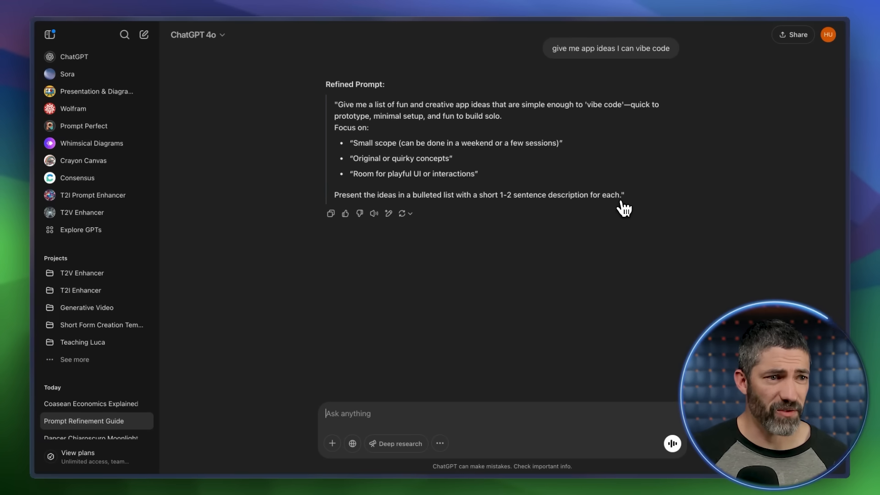
Run the refined app-ideas prompt in the other chat and review the quirky app list.
{"action": "left_click", "coordinate": [91, 403]}
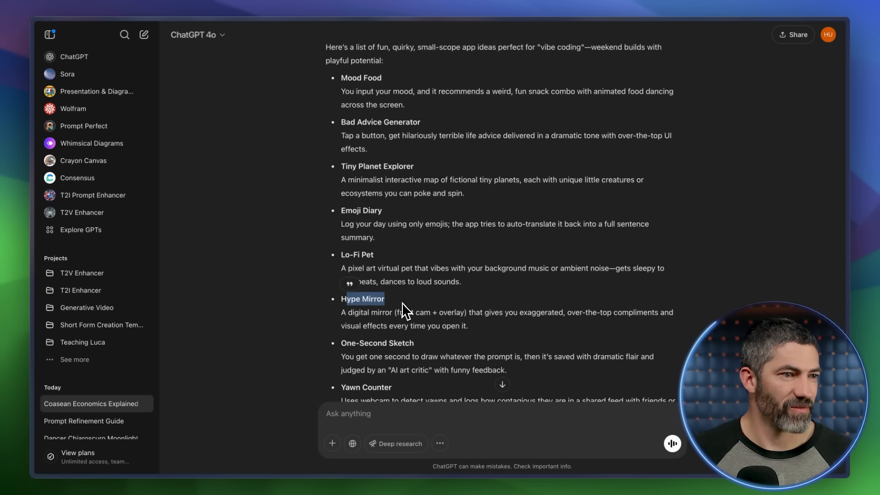
{"action": "scroll", "scroll_direction": "down", "scroll_amount": 3}
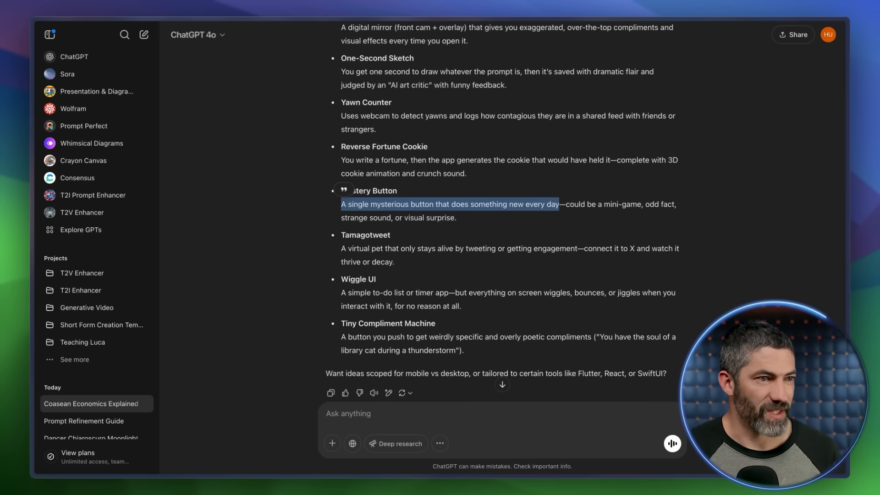
{"action": "mouse_move", "coordinate": [363, 235]}
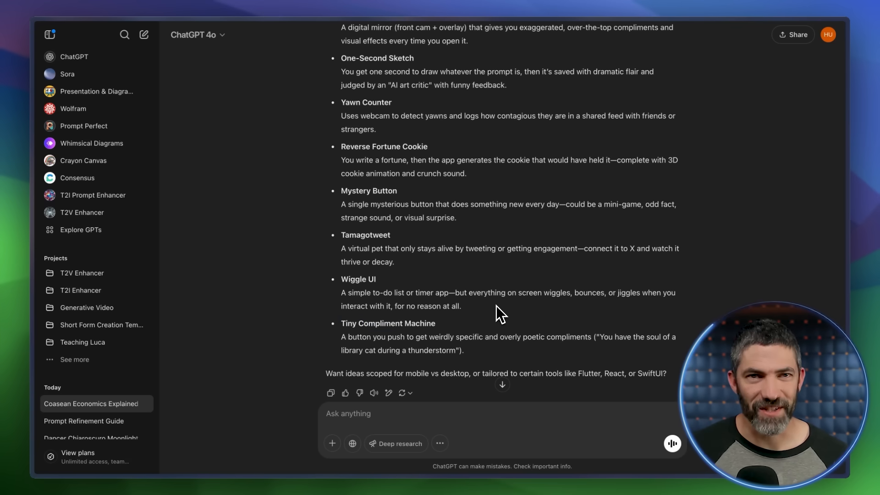
{"action": "left_click", "coordinate": [101, 324]}
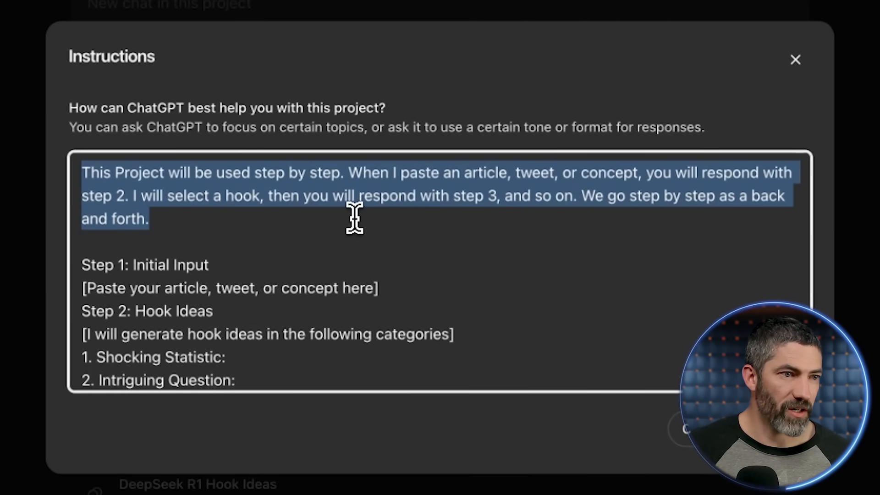
{"action": "mouse_move", "coordinate": [481, 236]}
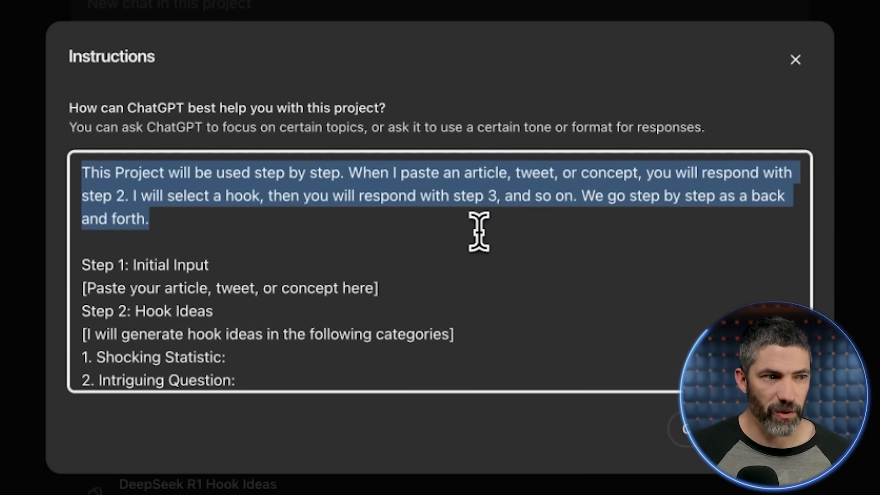
{"action": "mouse_move", "coordinate": [572, 213]}
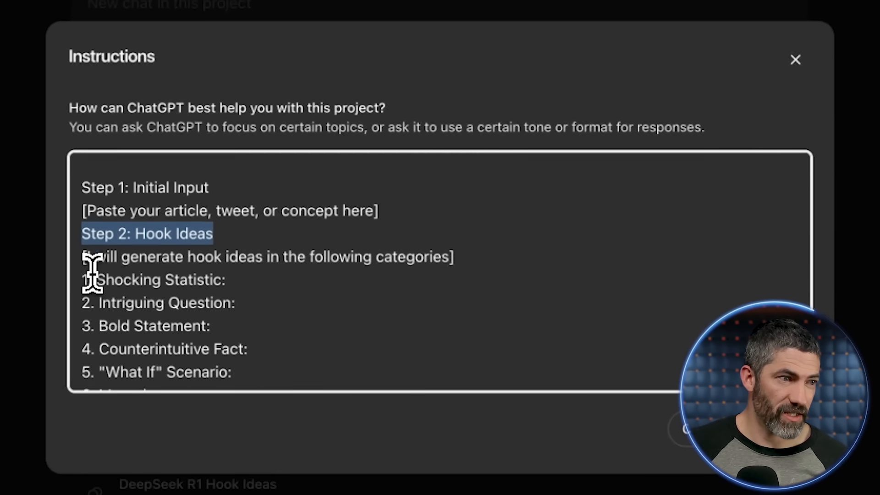
Review the project's ten hook idea categories and close the instructions.
{"action": "scroll", "scroll_direction": "down", "scroll_amount": 3}
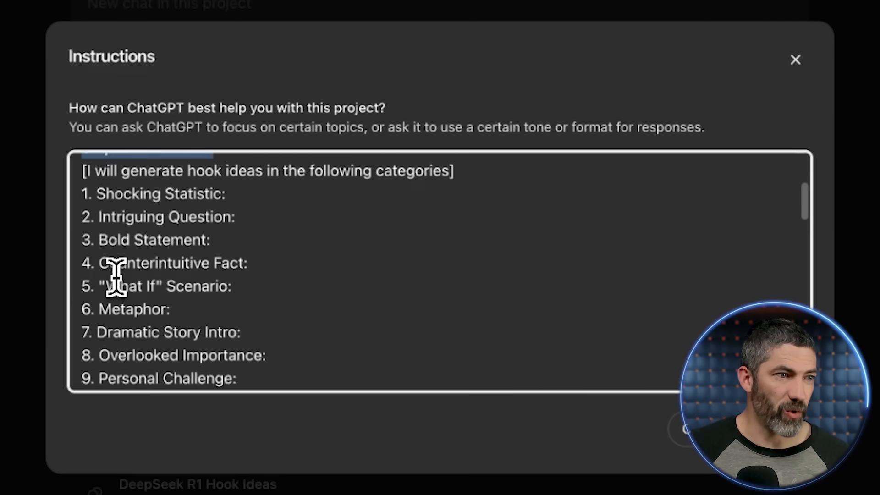
{"action": "scroll", "scroll_direction": "up", "scroll_amount": 3}
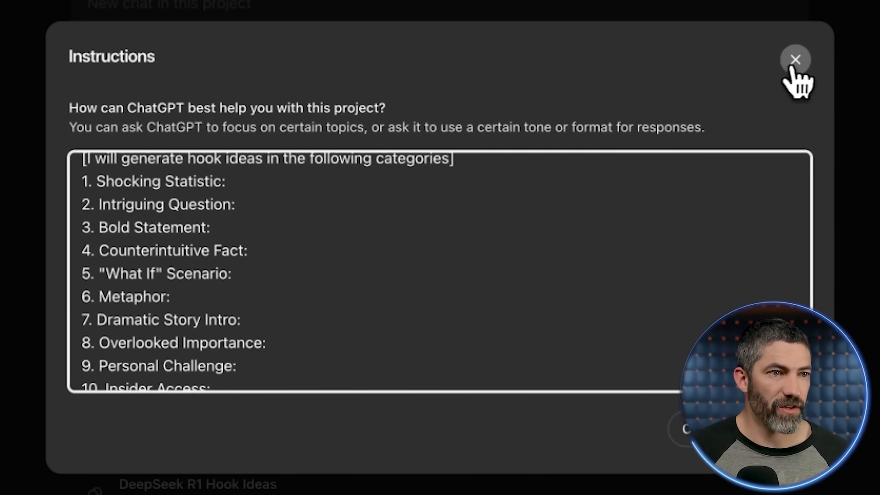
{"action": "left_click", "coordinate": [796, 60]}
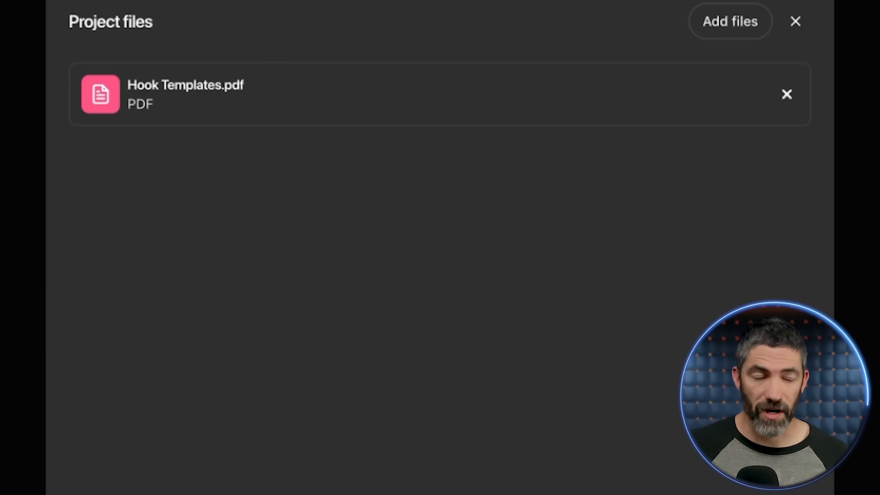
{"action": "mouse_move", "coordinate": [219, 117]}
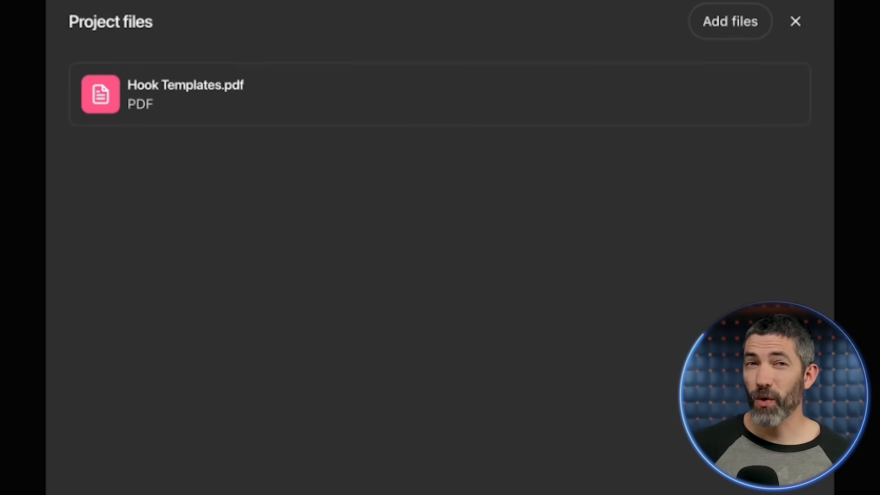
Reread the project instructions through engagement elements and script structure to Step 8 Final Review, then close.
{"action": "left_click", "coordinate": [795, 21]}
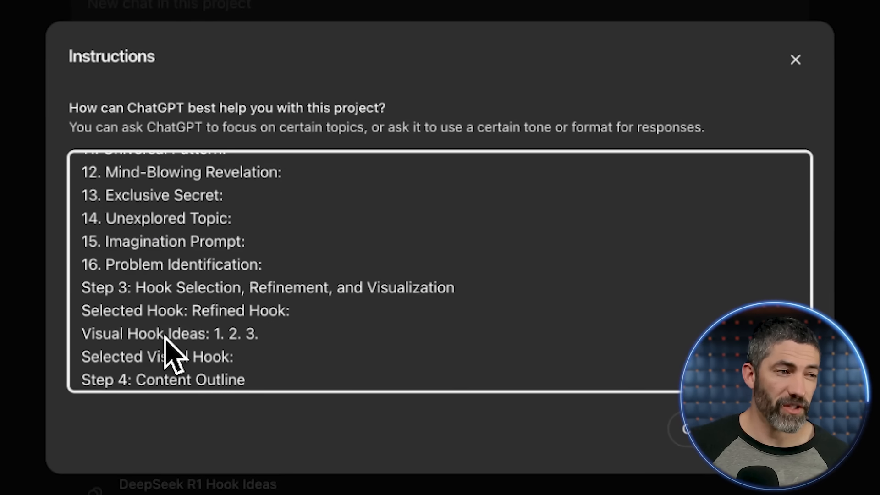
{"action": "scroll", "scroll_direction": "down", "scroll_amount": 3}
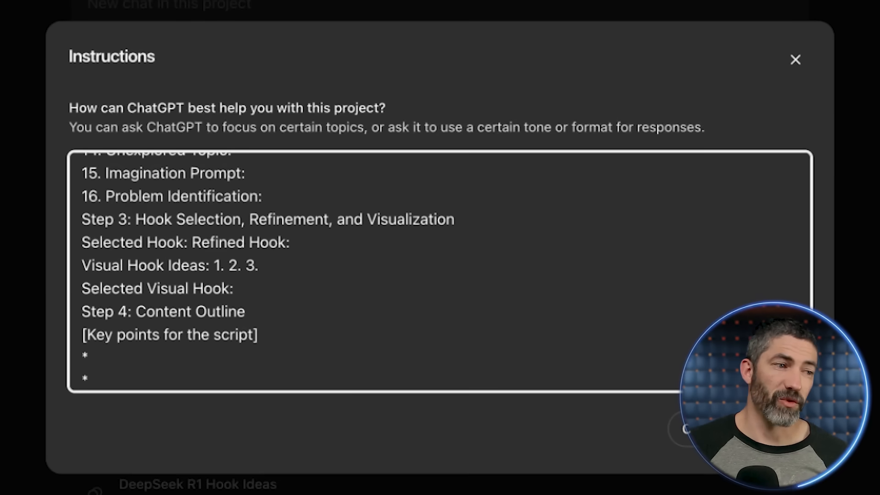
{"action": "scroll", "scroll_direction": "down", "scroll_amount": 3}
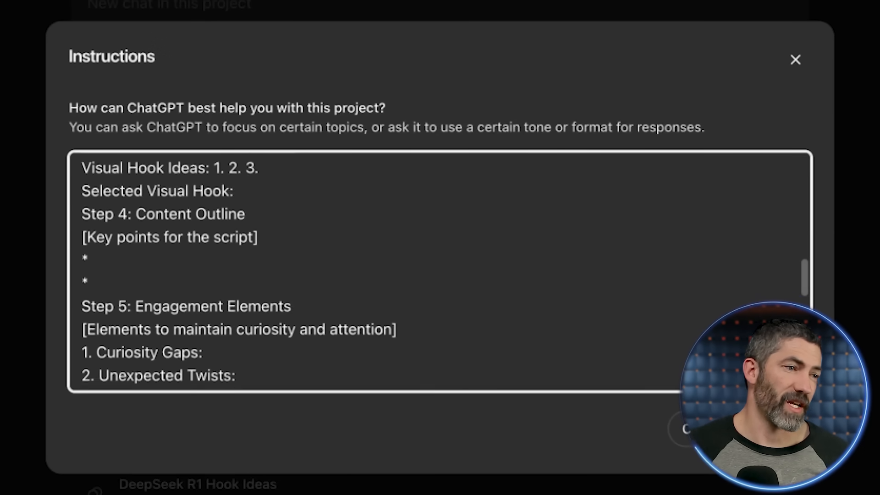
{"action": "scroll", "scroll_direction": "down", "scroll_amount": 3}
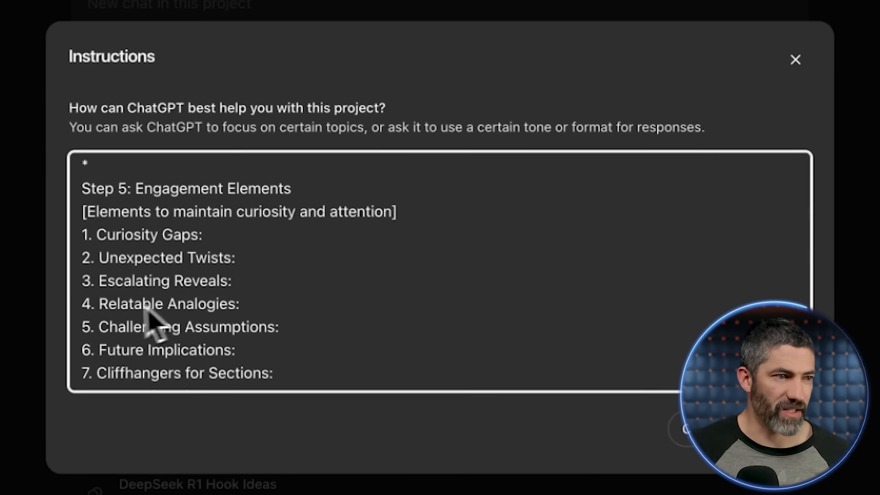
{"action": "scroll", "scroll_direction": "down", "scroll_amount": 3}
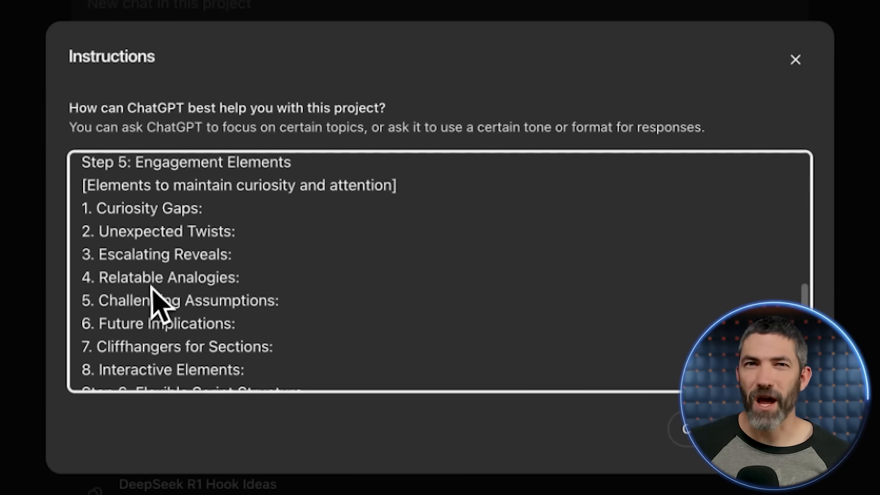
{"action": "scroll", "scroll_direction": "down", "scroll_amount": 3}
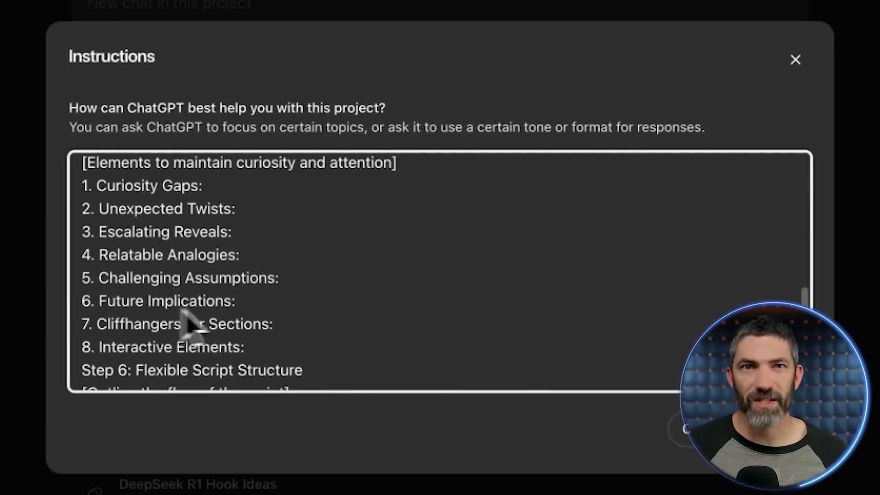
{"action": "scroll", "scroll_direction": "down", "scroll_amount": 3}
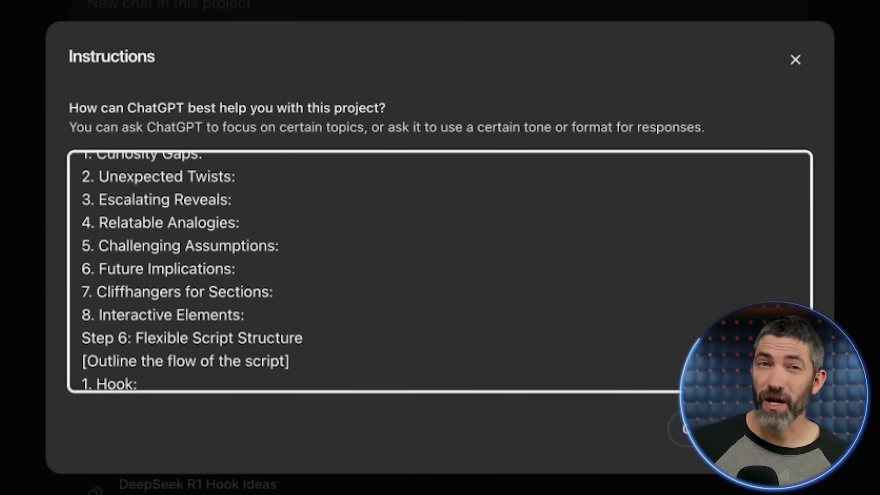
{"action": "scroll", "scroll_direction": "down", "scroll_amount": 3}
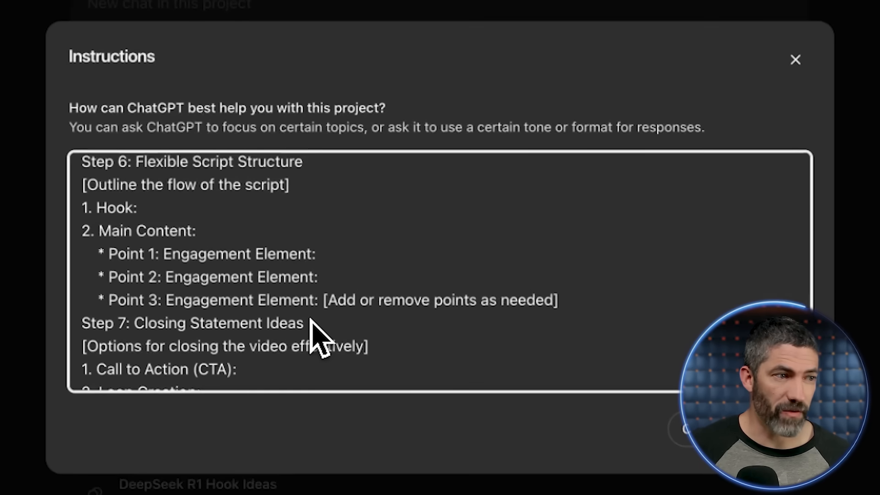
{"action": "scroll", "scroll_direction": "down", "scroll_amount": 3}
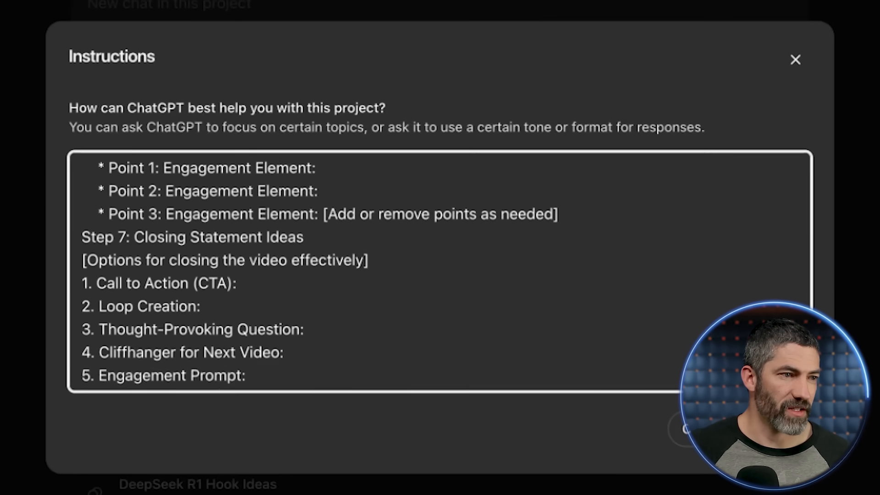
{"action": "scroll", "scroll_direction": "down", "scroll_amount": 3}
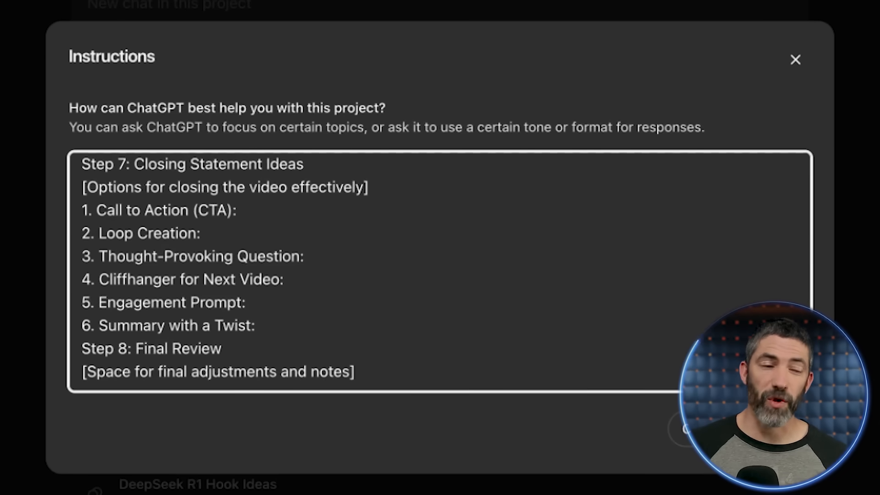
{"action": "left_click", "coordinate": [795, 60]}
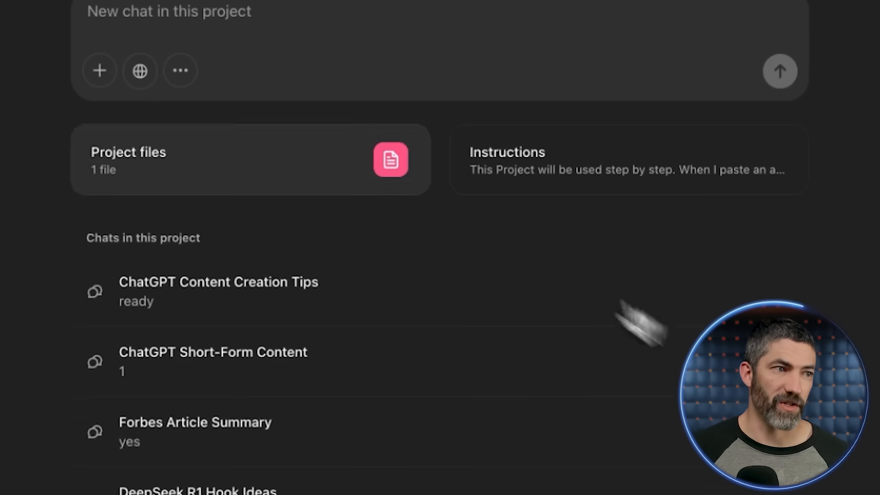
Send the concept 'the secret to endless prompts: how to use ChatGPT to enhance any prompt'.
{"action": "scroll", "scroll_direction": "up", "scroll_amount": 3}
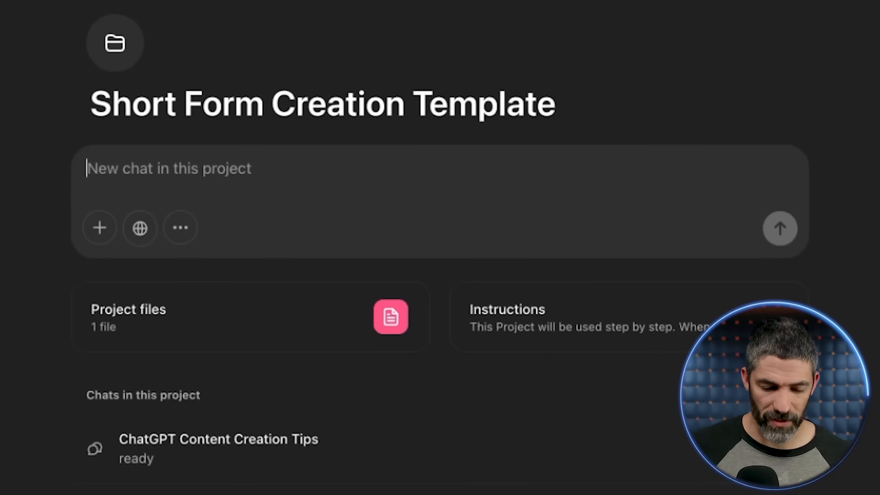
{"action": "type", "text": "the secret to en"}
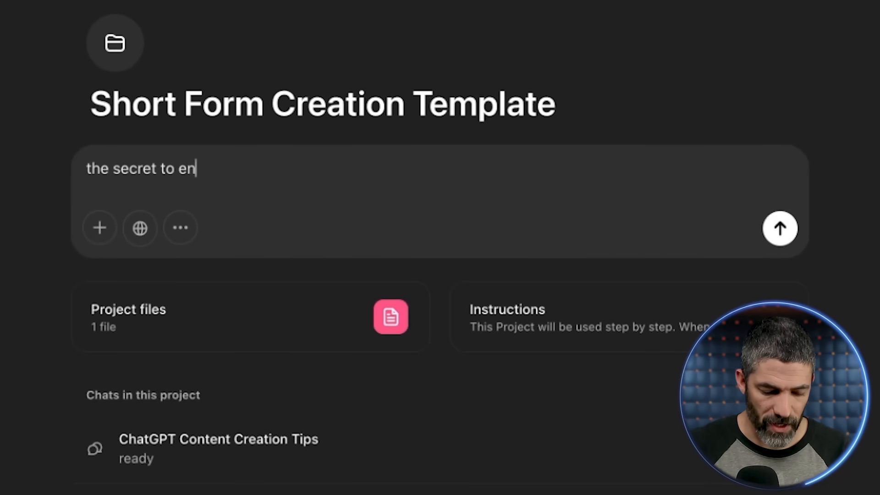
{"action": "type", "text": "dless prompts. how to use chat"}
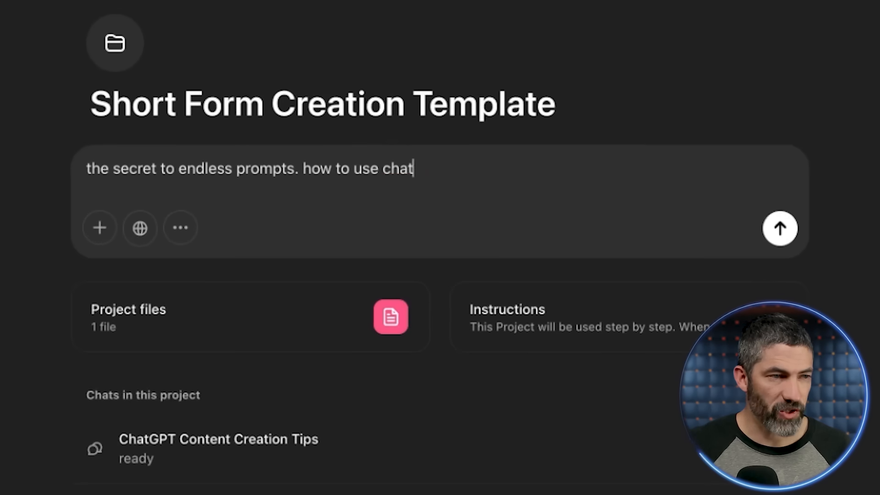
{"action": "type", "text": "gpt to enhance any prompt idea in"}
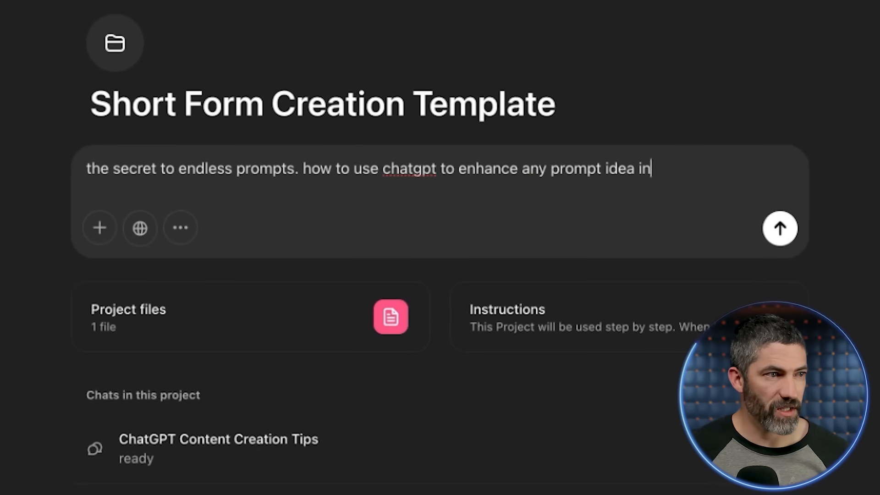
{"action": "type", "text": "into the most effective prompt"}
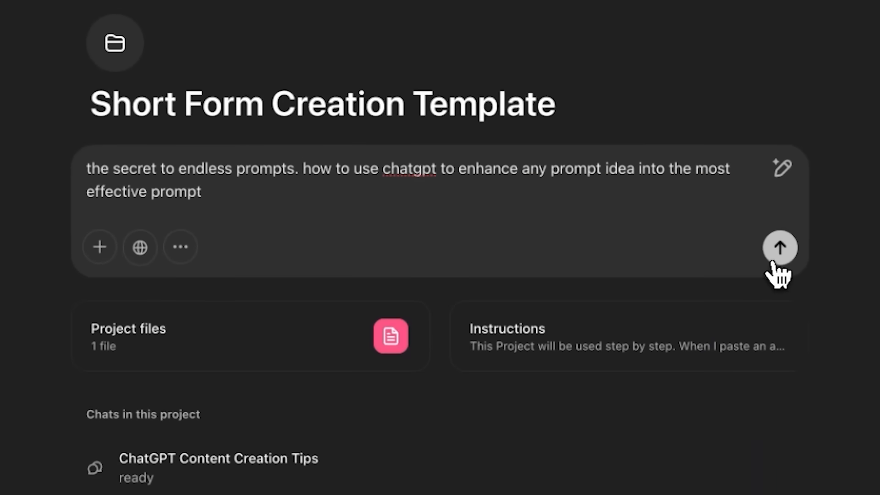
{"action": "left_click", "coordinate": [780, 247]}
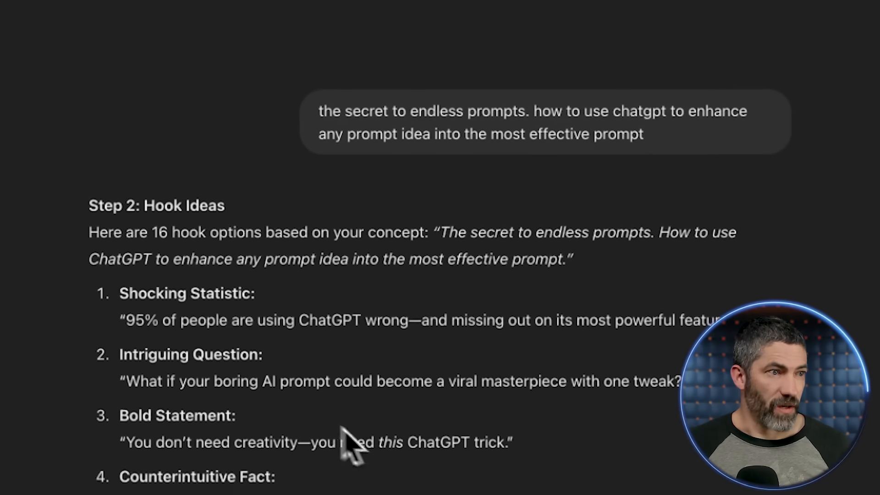
Browse the 16 hook options and select the Dramatic Story Intro hook.
{"action": "scroll", "scroll_direction": "down", "scroll_amount": 3}
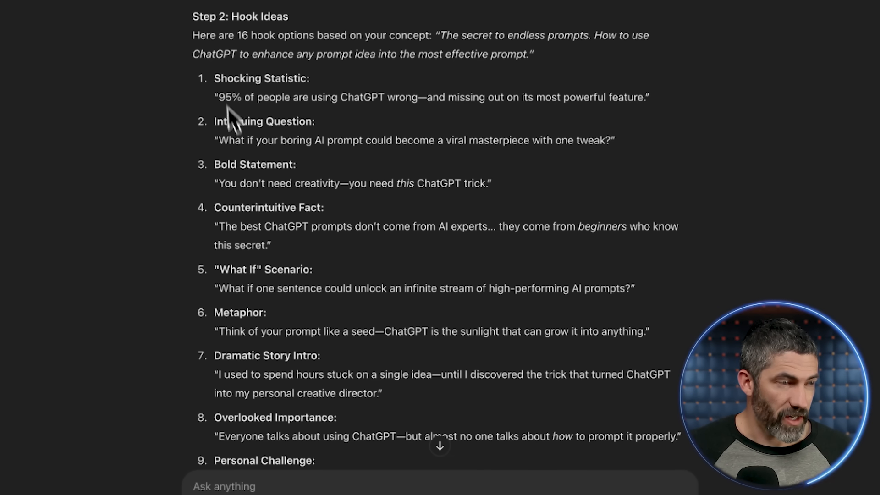
{"action": "mouse_move", "coordinate": [292, 104]}
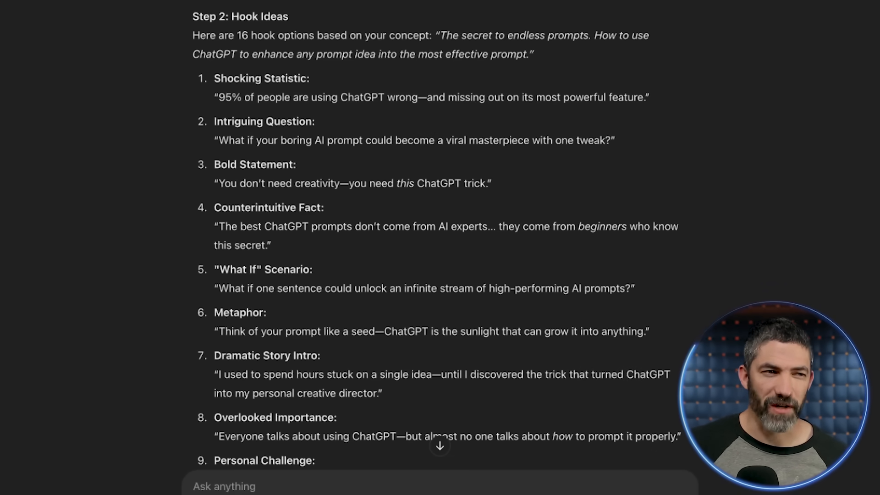
{"action": "scroll", "scroll_direction": "up", "scroll_amount": 3}
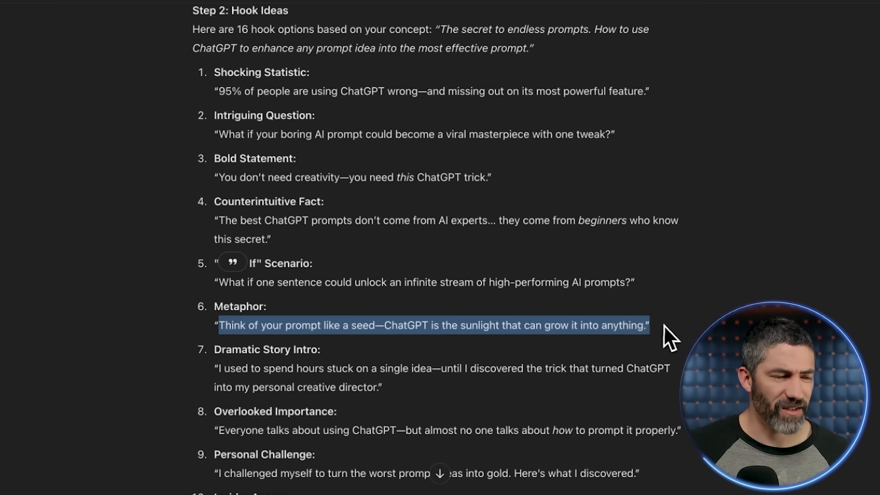
{"action": "scroll", "scroll_direction": "down", "scroll_amount": 3}
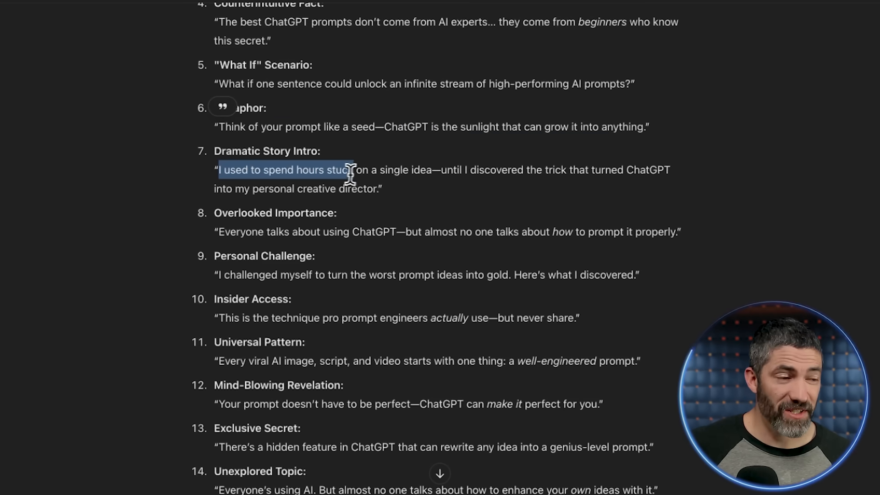
{"action": "left_click_drag", "start_coordinate": [348, 170], "coordinate": [392, 189]}
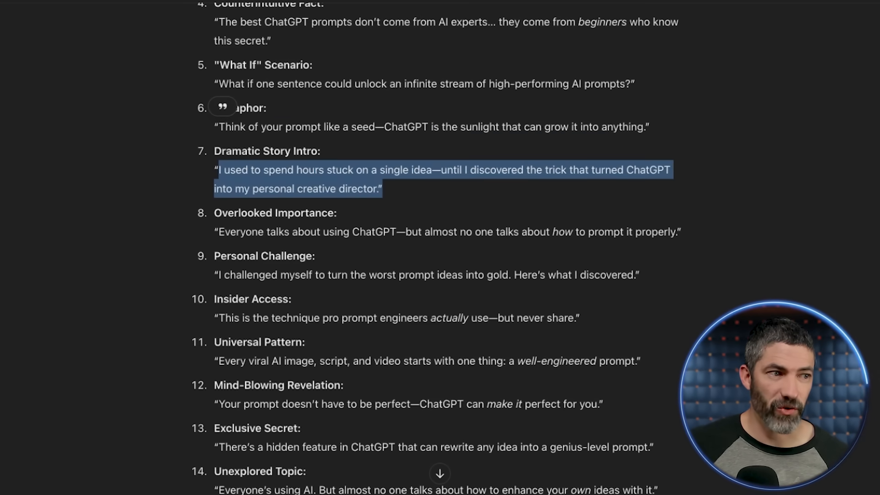
{"action": "scroll", "scroll_direction": "up", "scroll_amount": 3}
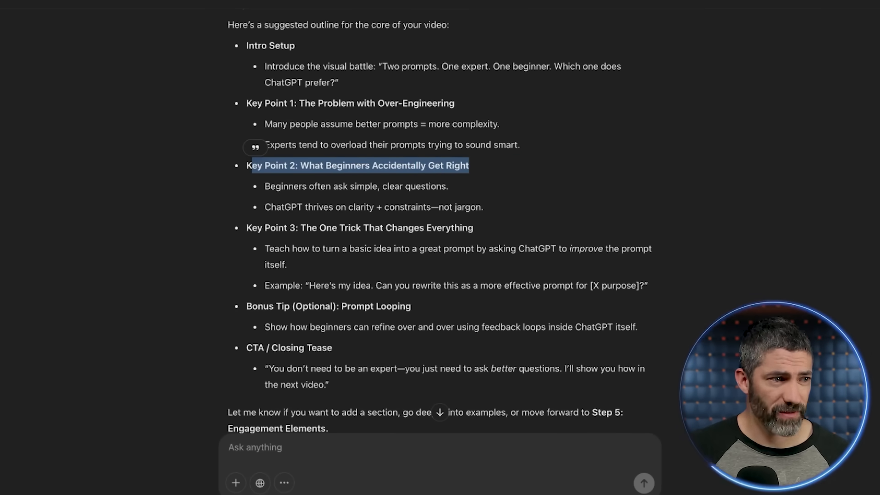
Send 'step', review the eight engagement categories, and start replying with favourites.
{"action": "scroll", "scroll_direction": "down", "scroll_amount": 3}
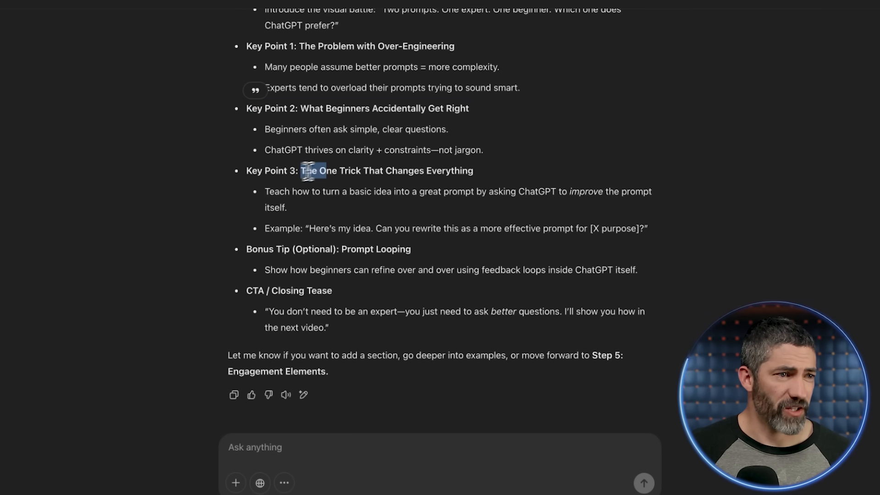
{"action": "type", "text": "step"}
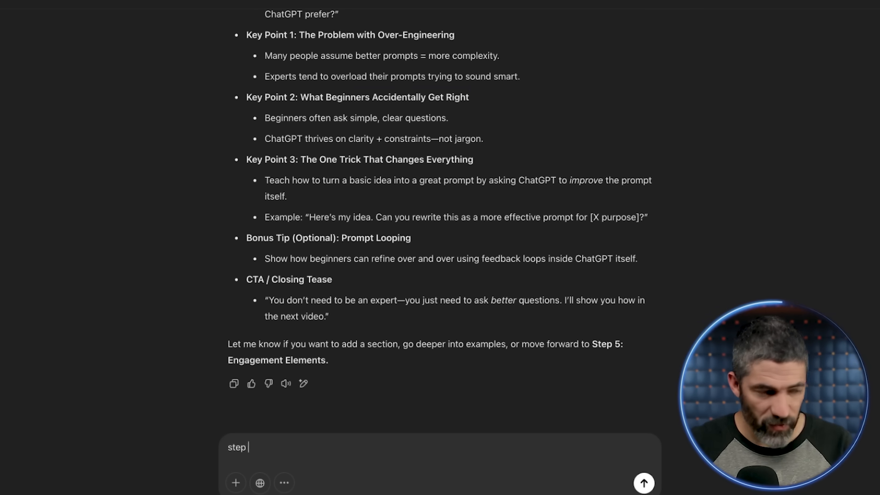
{"action": "left_click", "coordinate": [643, 483]}
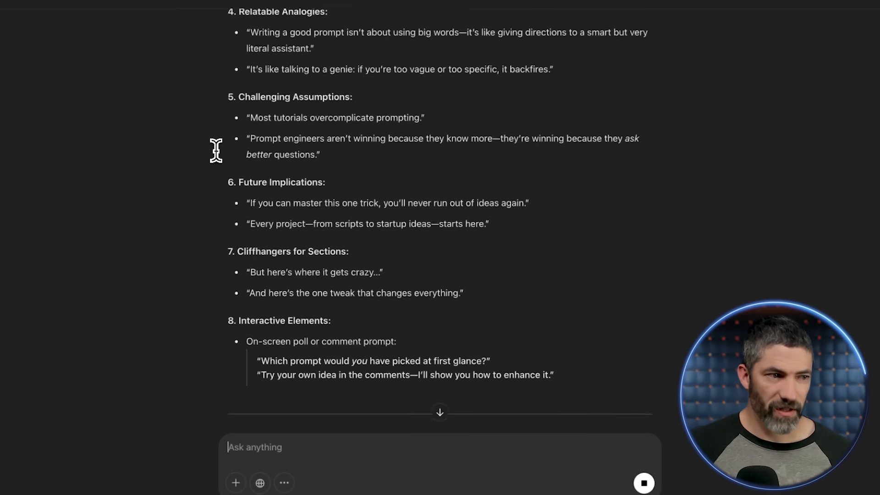
{"action": "scroll", "scroll_direction": "up", "scroll_amount": 3}
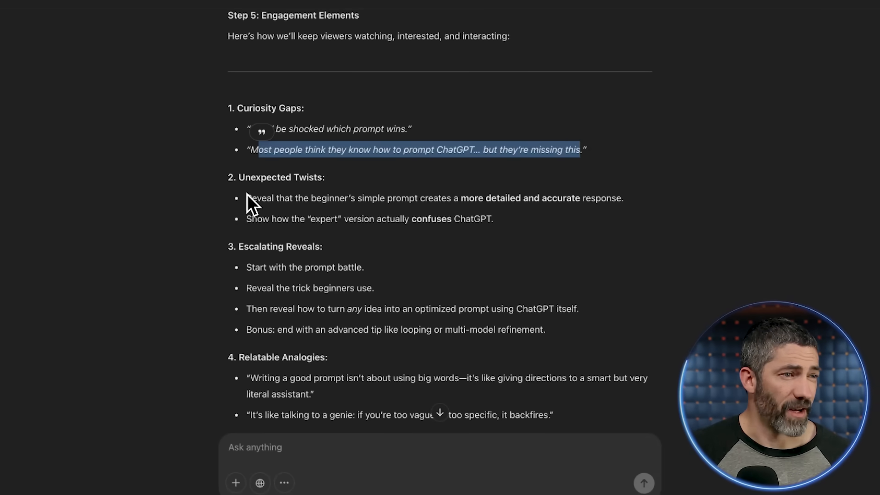
{"action": "scroll", "scroll_direction": "down", "scroll_amount": 3}
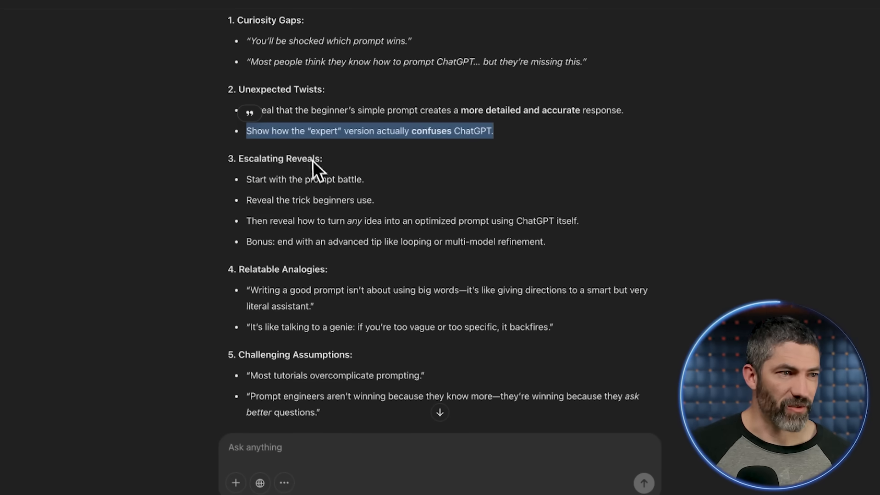
{"action": "scroll", "scroll_direction": "down", "scroll_amount": 3}
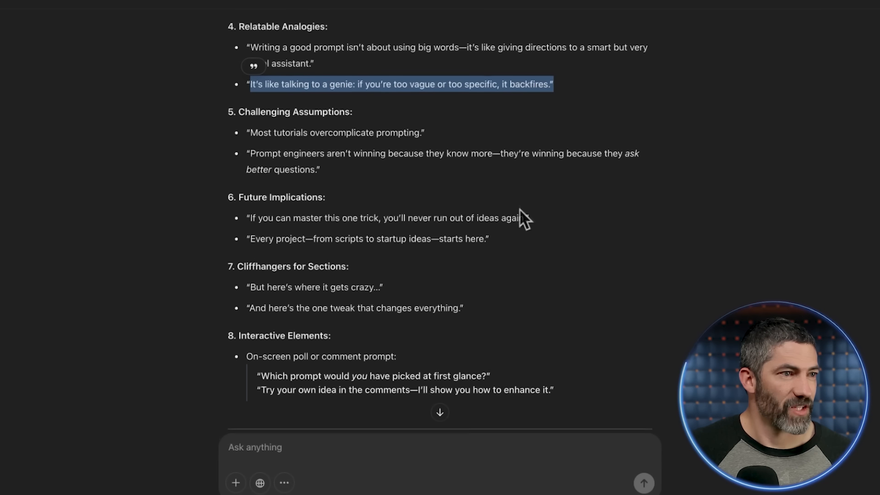
{"action": "scroll", "scroll_direction": "up", "scroll_amount": 3}
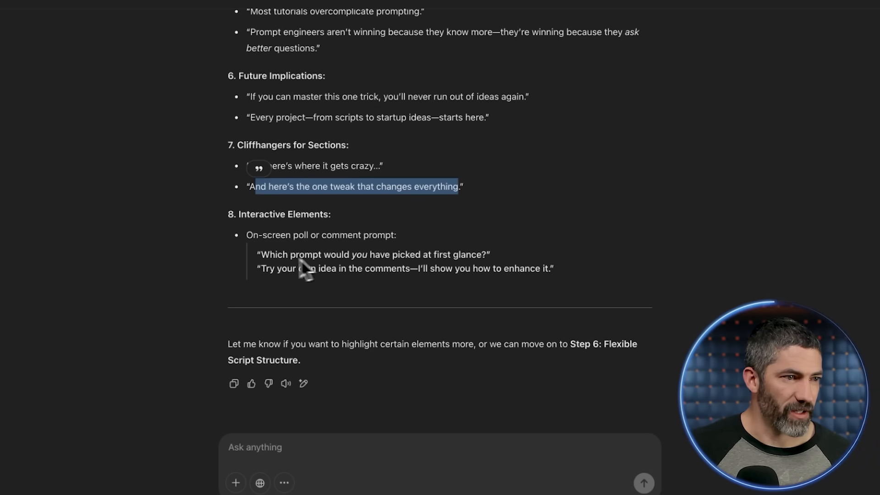
{"action": "type", "text": "I like the"}
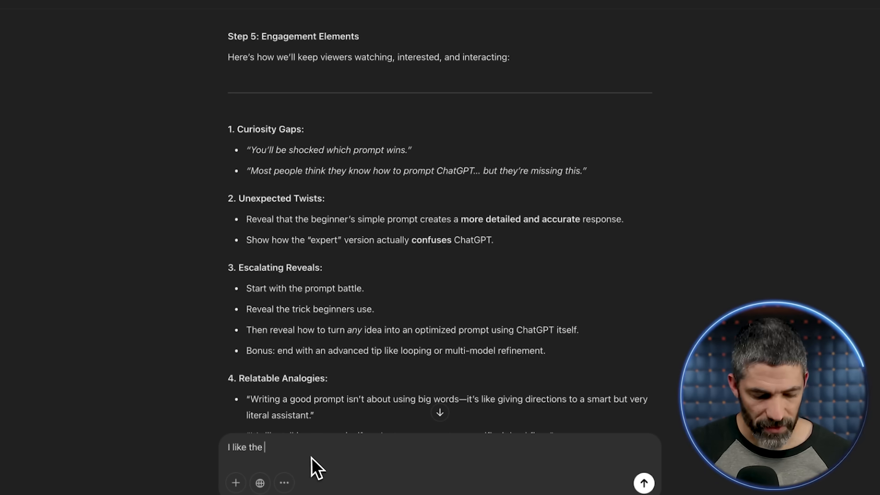
Pick the second curiosity gap and genie analogy, then review the closing ideas and Script Flow.
{"action": "type", "text": "second curios"}
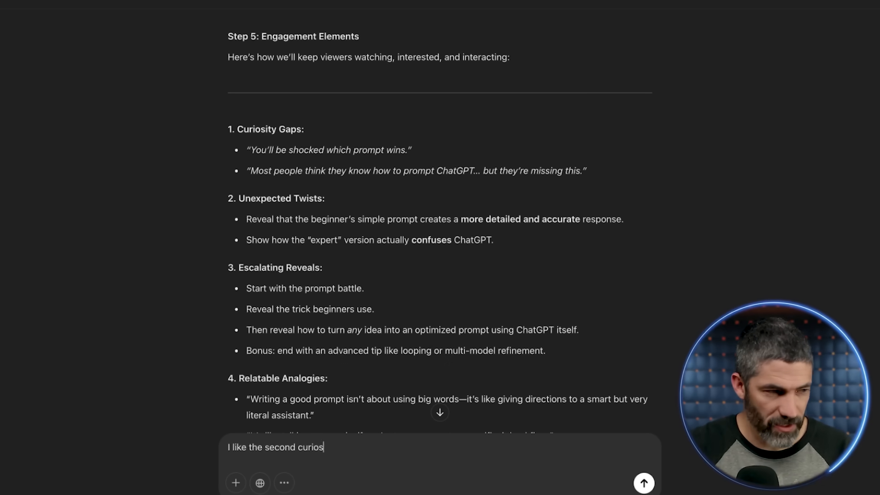
{"action": "type", "text": "ity gap, the genie an"}
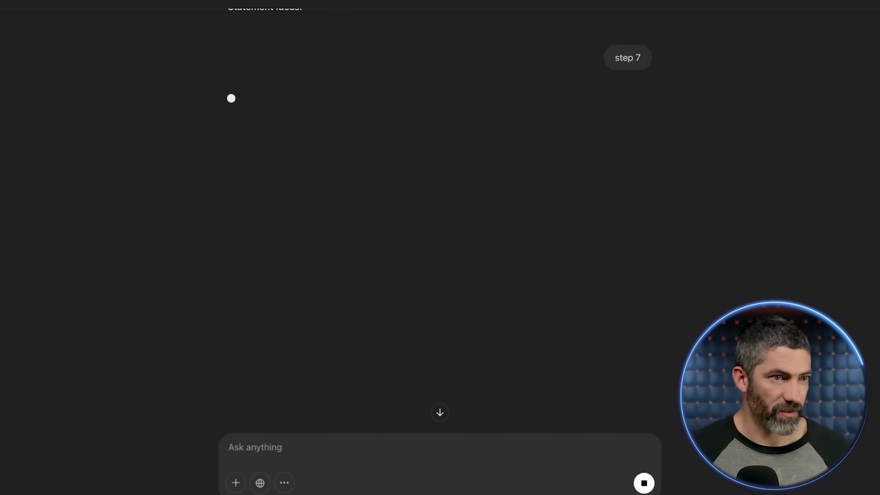
{"action": "scroll", "scroll_direction": "down", "scroll_amount": 3}
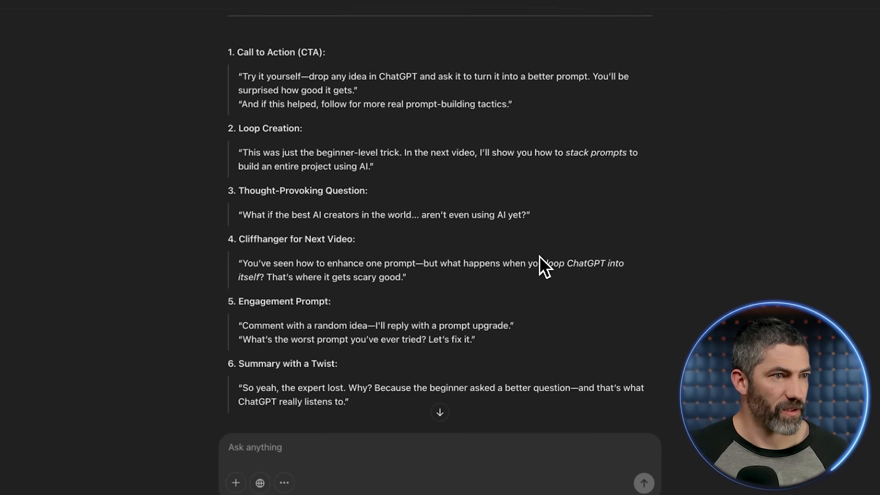
{"action": "scroll", "scroll_direction": "up", "scroll_amount": 3}
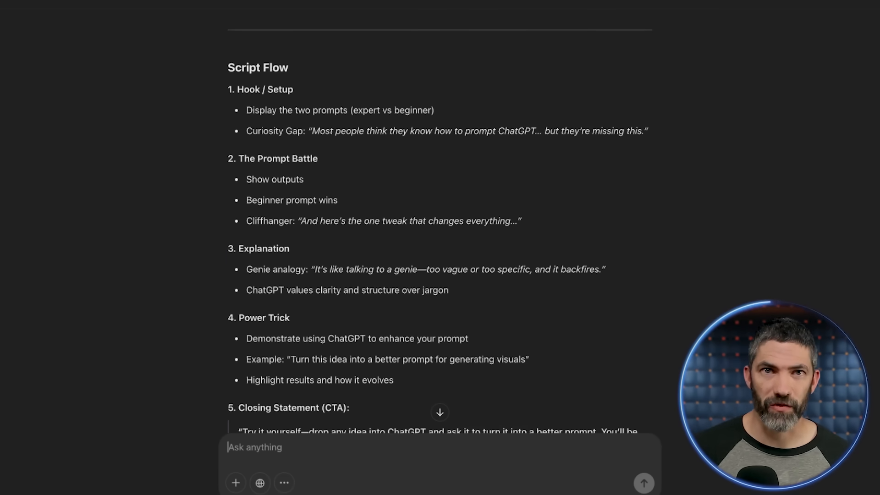
{"action": "scroll", "scroll_direction": "down", "scroll_amount": 3}
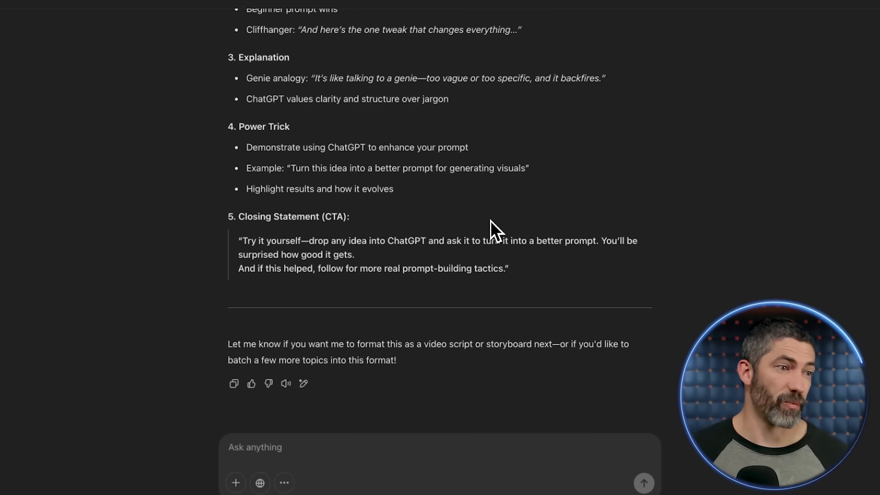
{"action": "mouse_move", "coordinate": [496, 230]}
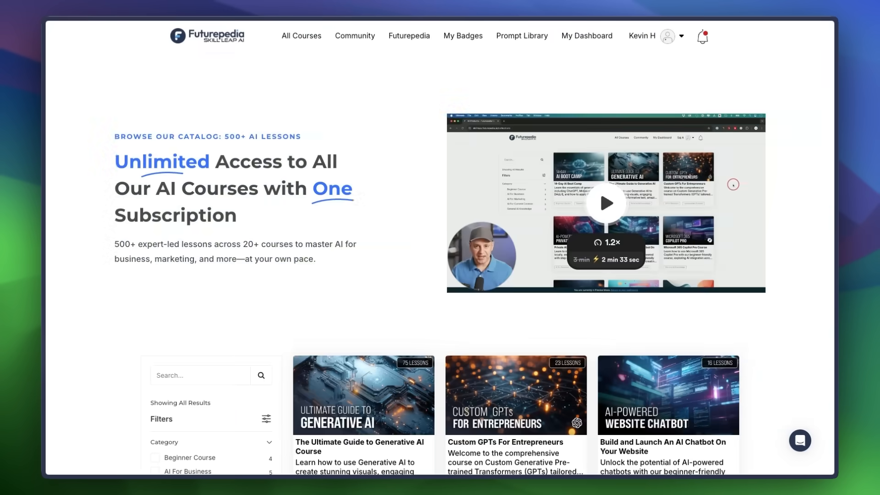
Scroll the 14-Day AI Boot Camp page down to its 16-lesson Curriculum section.
{"action": "scroll", "scroll_direction": "down", "scroll_amount": 3}
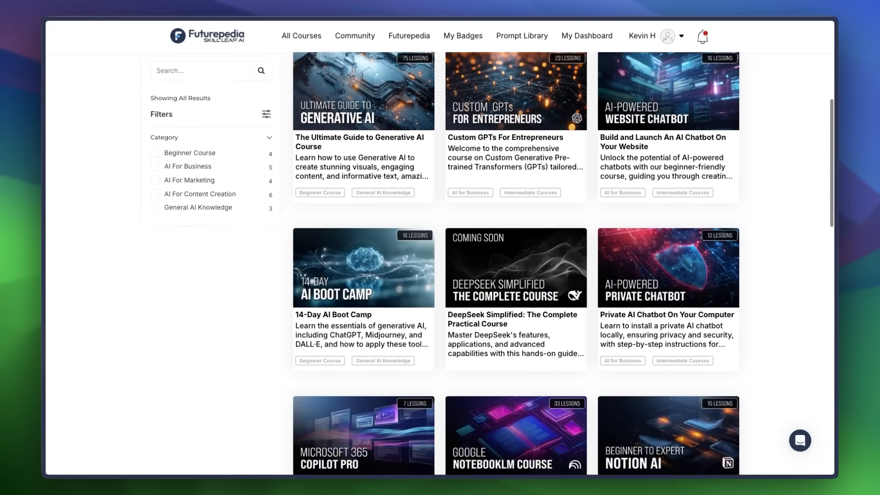
{"action": "scroll", "scroll_direction": "down", "scroll_amount": 3}
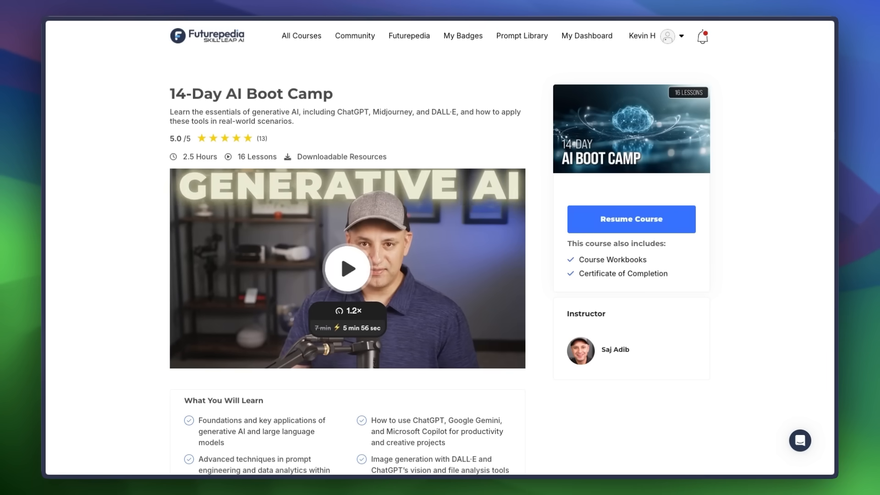
{"action": "scroll", "scroll_direction": "down", "scroll_amount": 3}
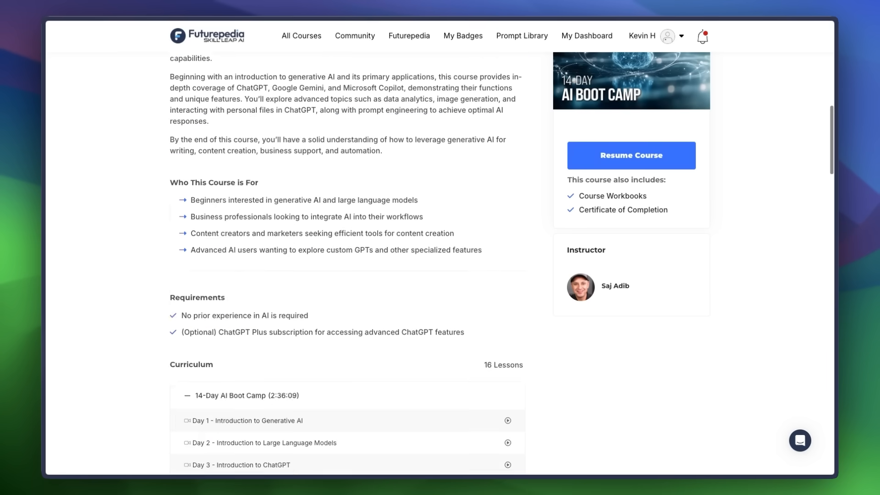
{"action": "scroll", "scroll_direction": "down", "scroll_amount": 3}
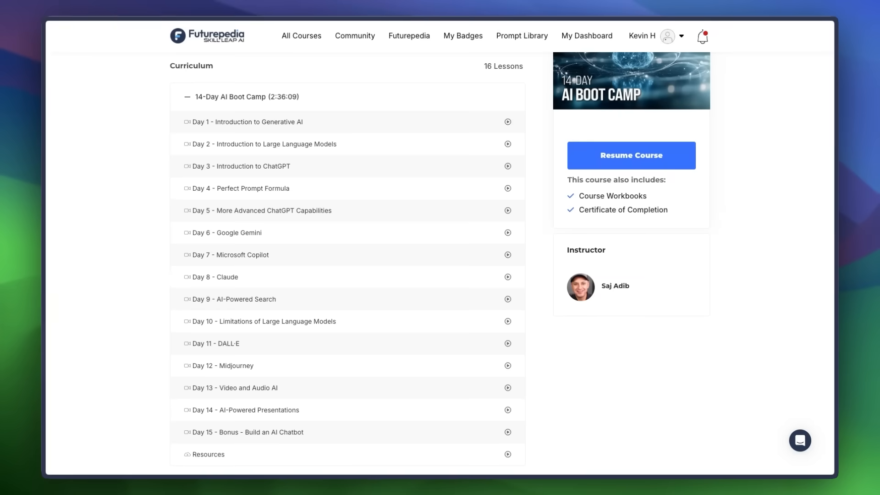